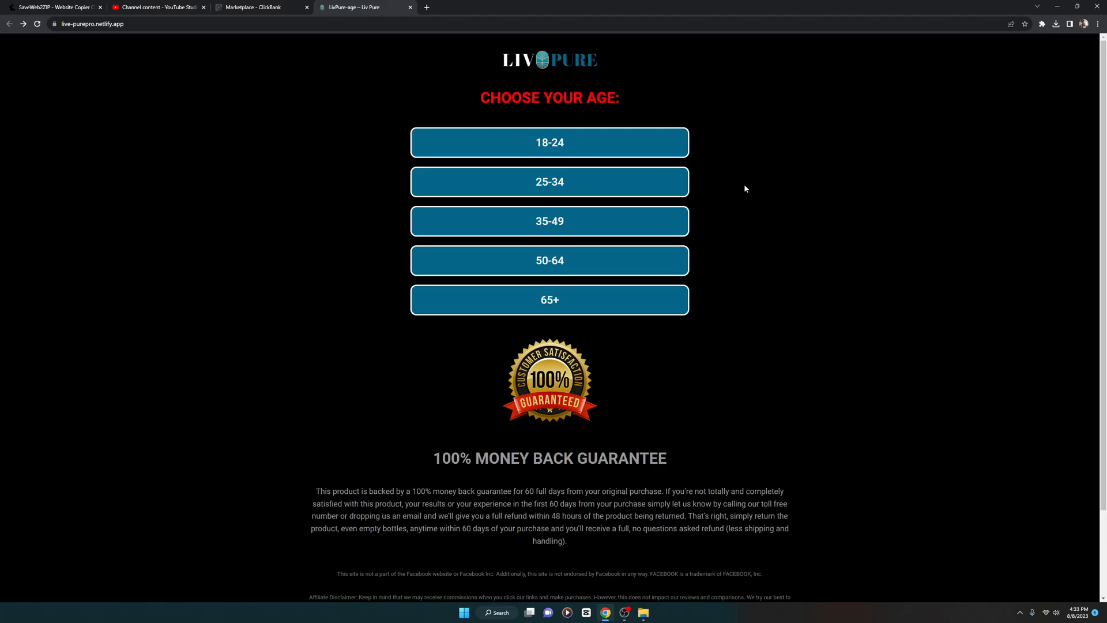
Step: Switch to the SaveWeb2ZIP website copier tab holding the Liv Pure landing page URL
{"action": "left_click", "coordinate": [53, 7]}
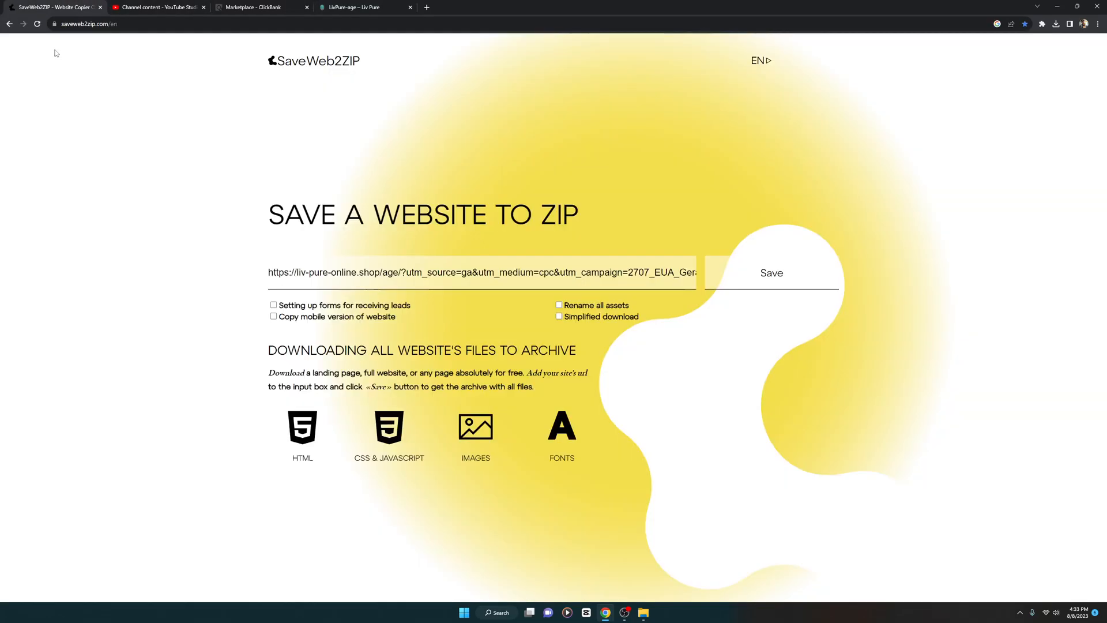
{"action": "mouse_move", "coordinate": [69, 74]}
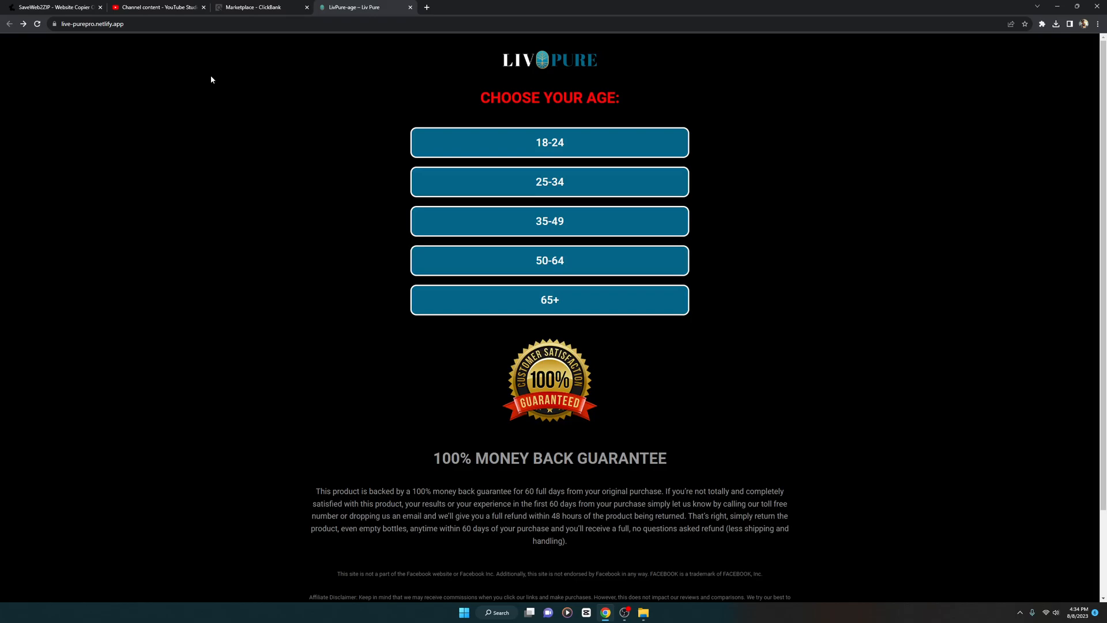
{"action": "mouse_move", "coordinate": [310, 26]}
{"action": "type", "text": "bluegri"}
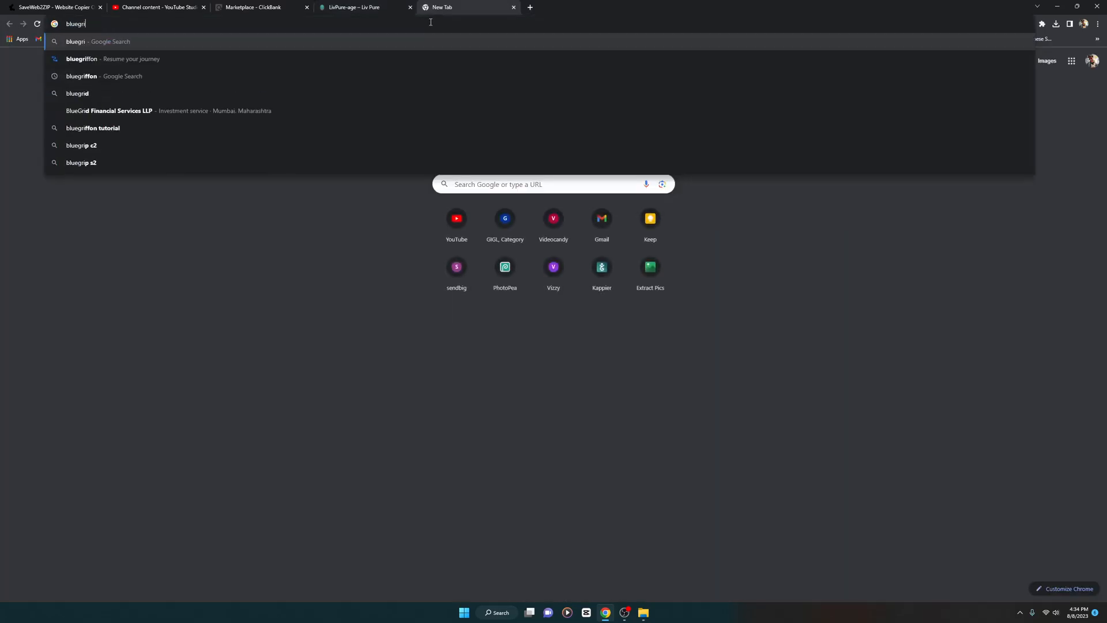
Step: Search for BlueGriffon, visit its official site past the warning, and return after it fails to load
{"action": "left_click", "coordinate": [82, 59]}
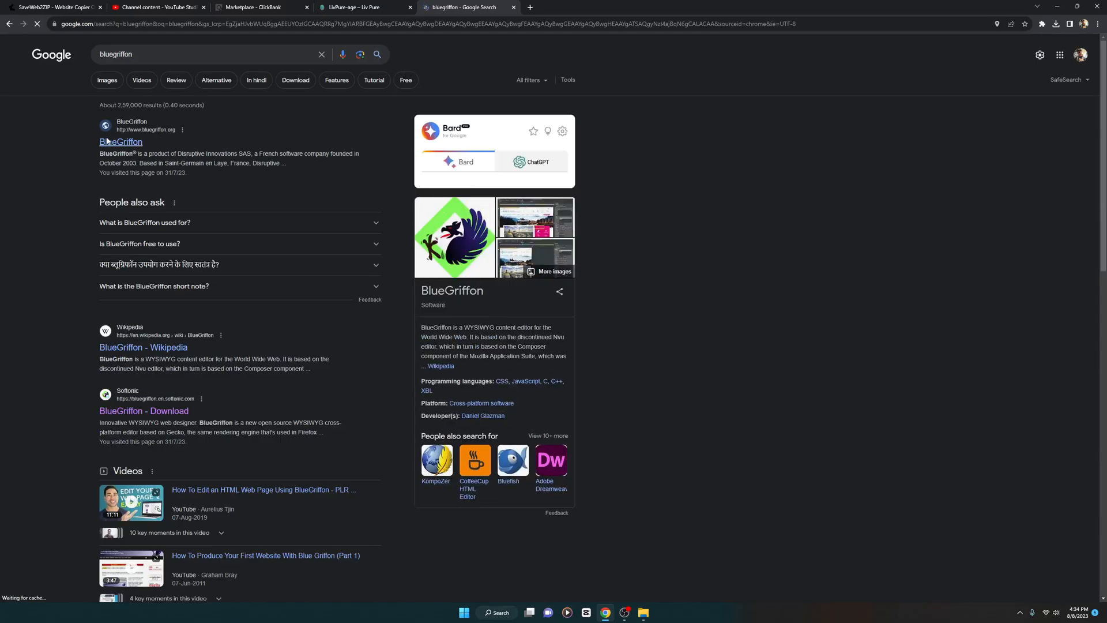
{"action": "left_click", "coordinate": [120, 142]}
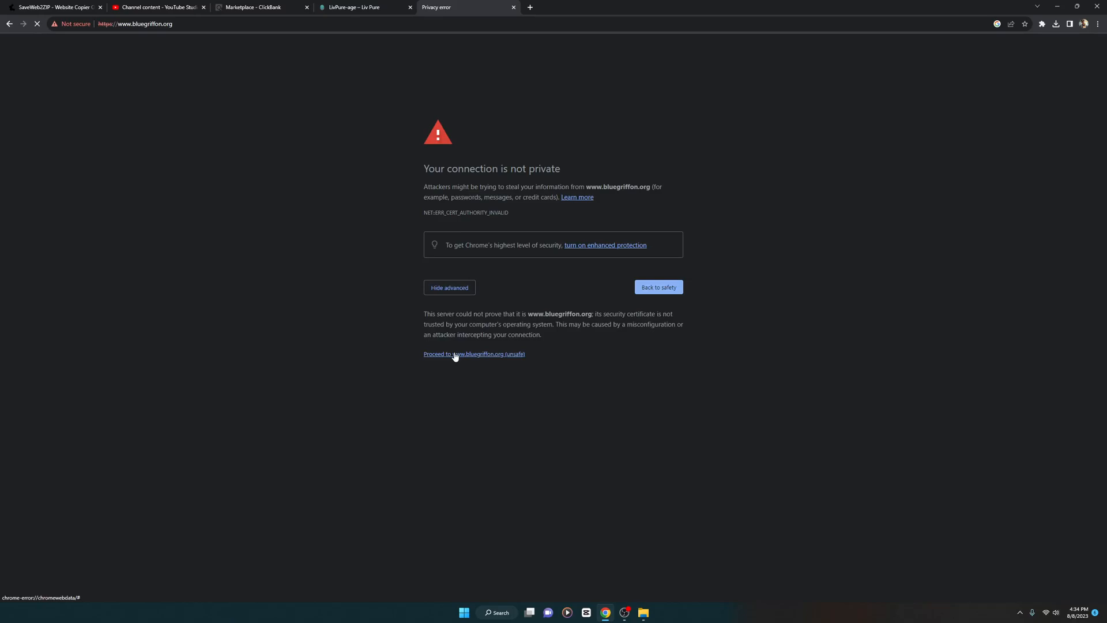
{"action": "left_click", "coordinate": [474, 354]}
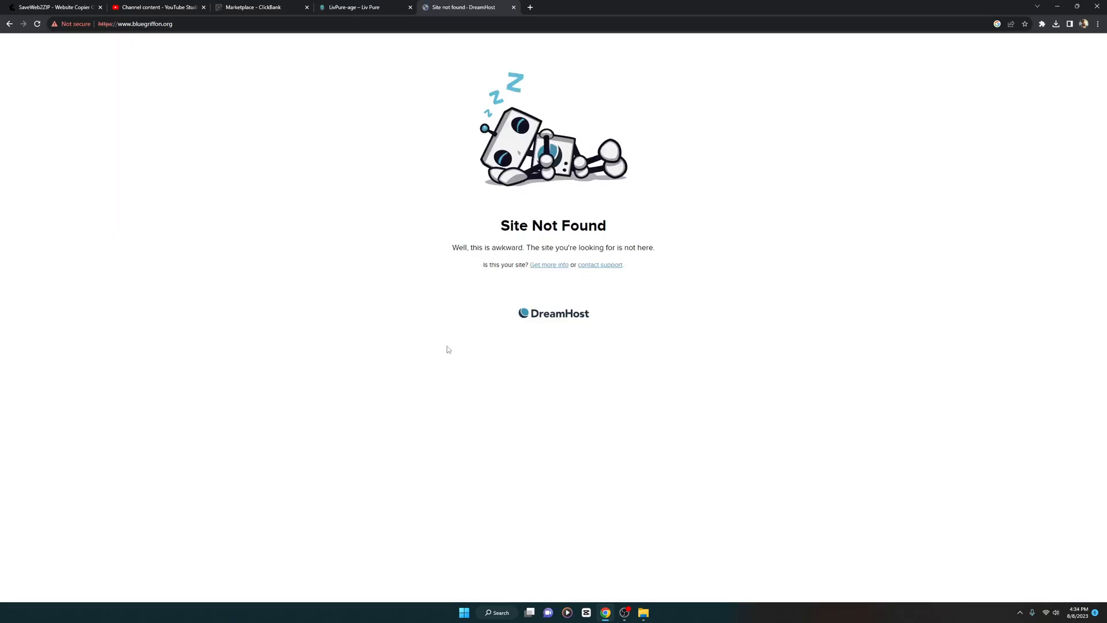
{"action": "left_click", "coordinate": [10, 23]}
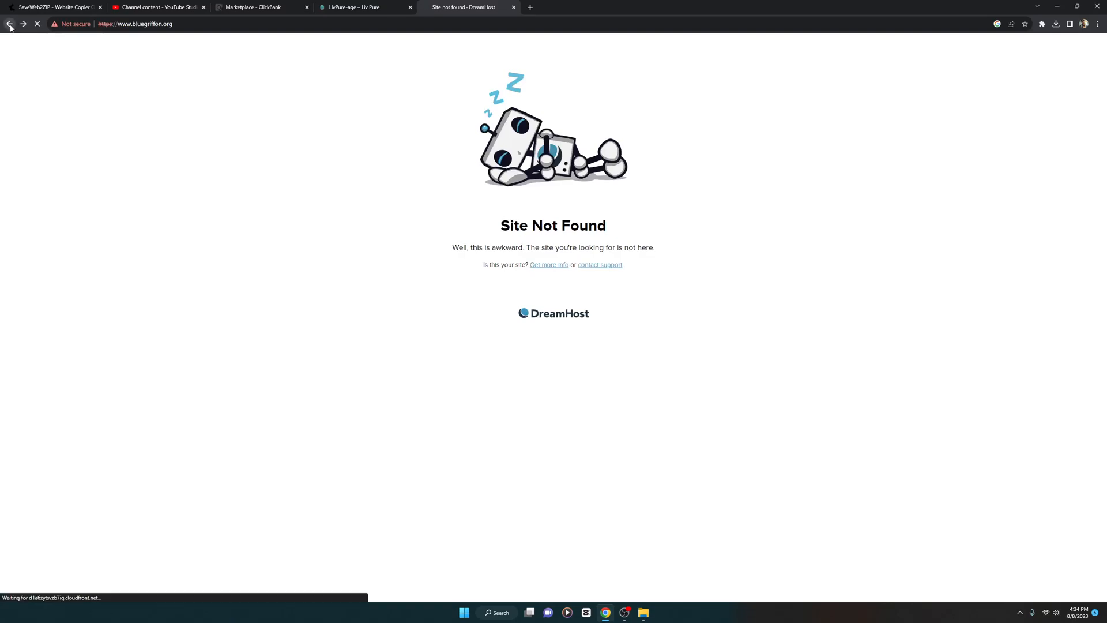
{"action": "left_click", "coordinate": [10, 23]}
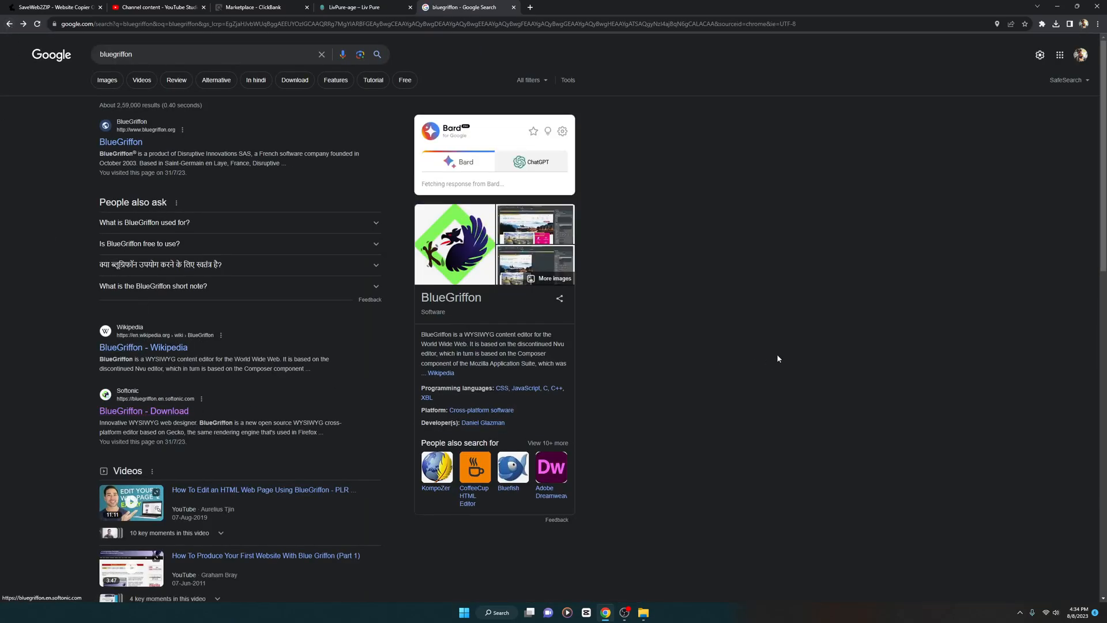
Step: Launch the installed BlueGriffon editor from the Start menu search and close the search tab
{"action": "left_click", "coordinate": [463, 611]}
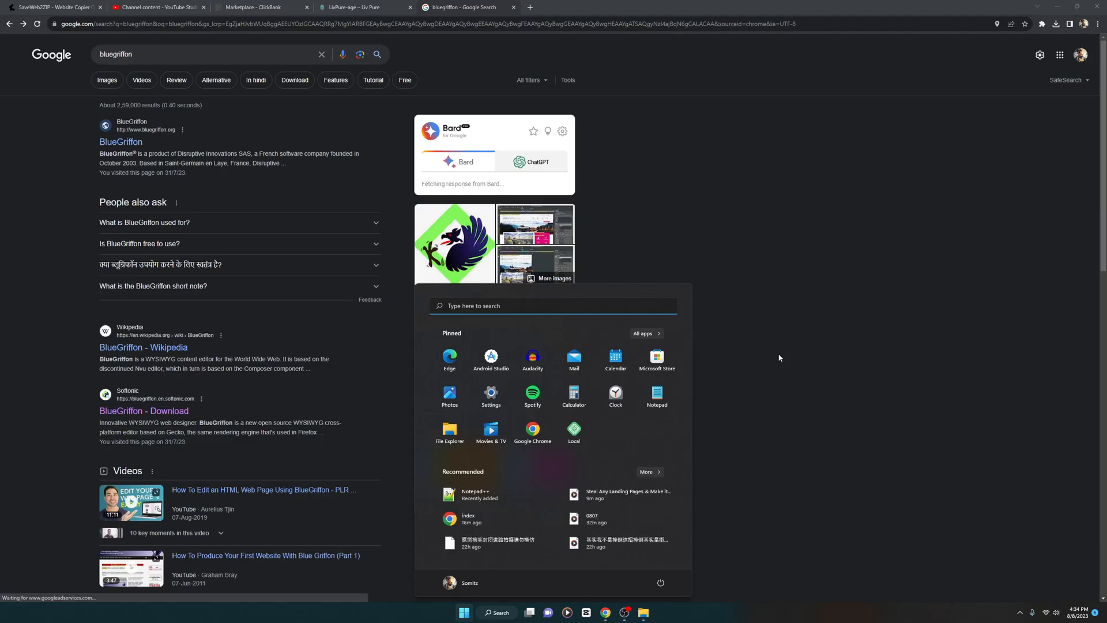
{"action": "type", "text": "brightness"}
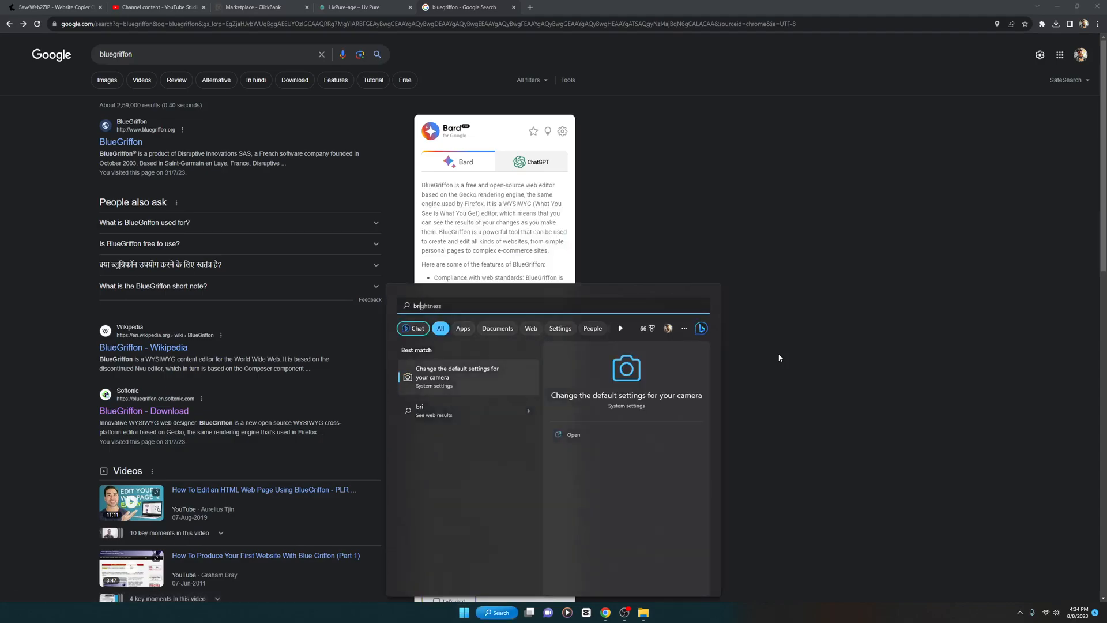
{"action": "key", "text": "backspace"}
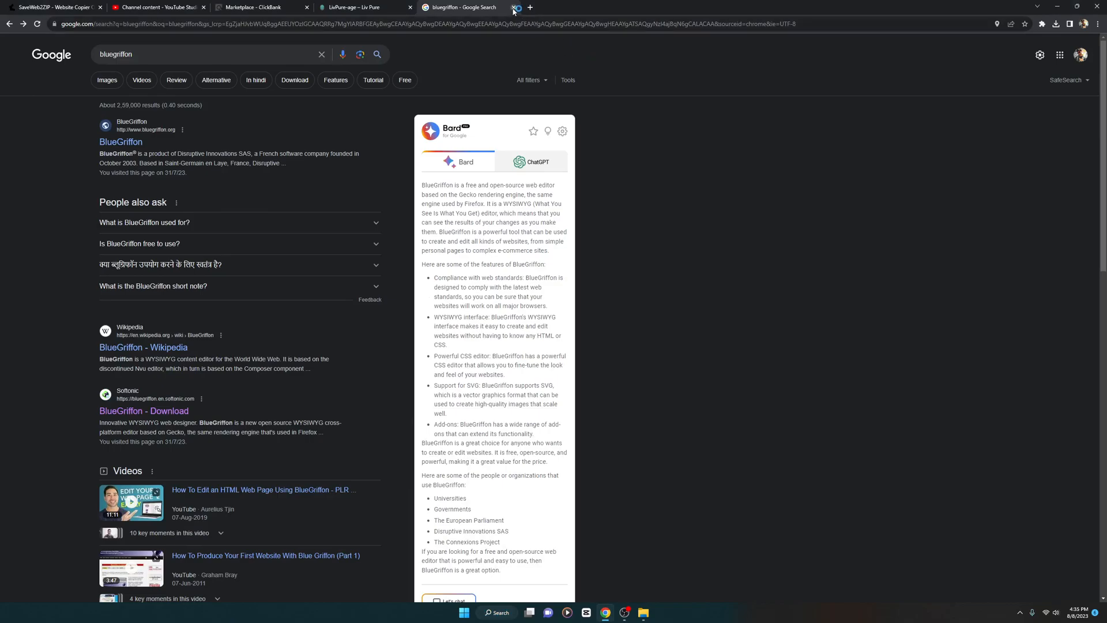
{"action": "left_click", "coordinate": [515, 7]}
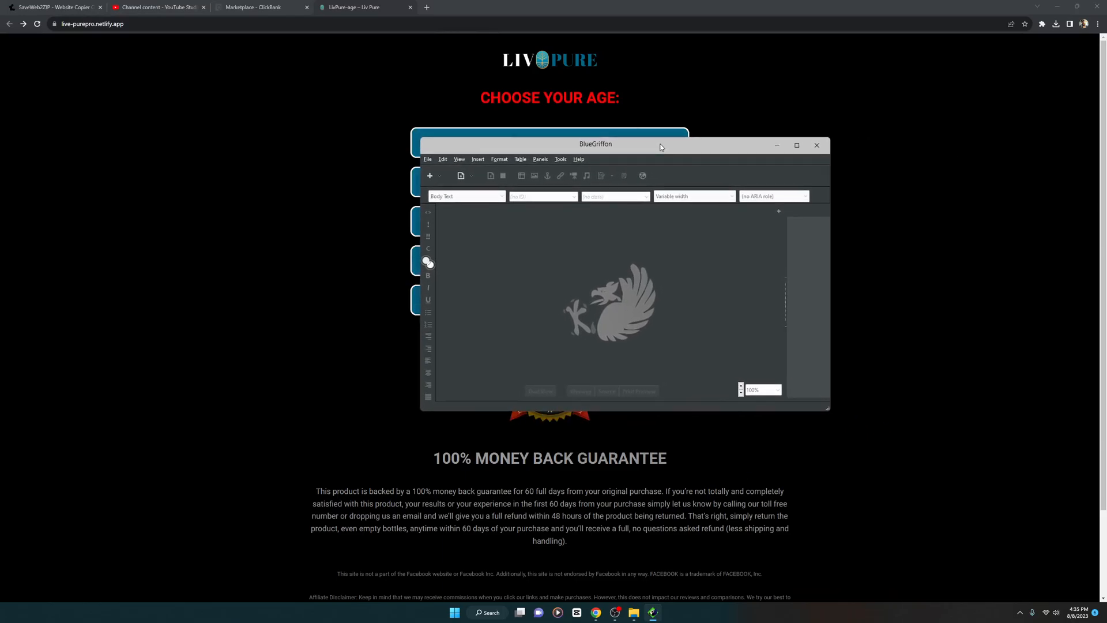
Step: Maximize the BlueGriffon editor and create a new untitled blank page
{"action": "left_click", "coordinate": [797, 145]}
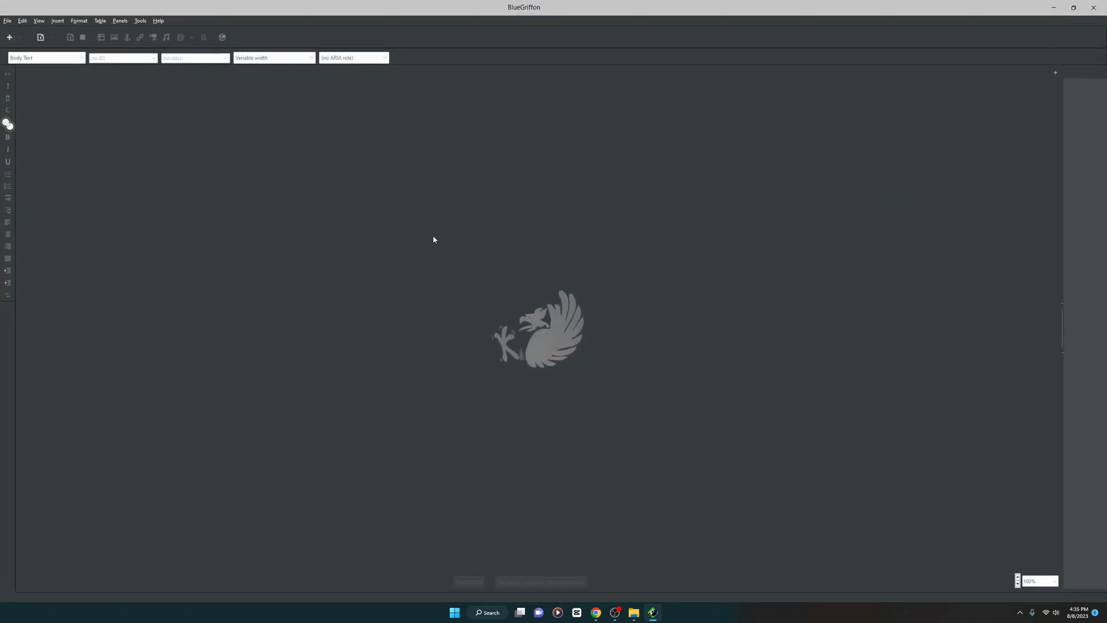
{"action": "mouse_move", "coordinate": [324, 184]}
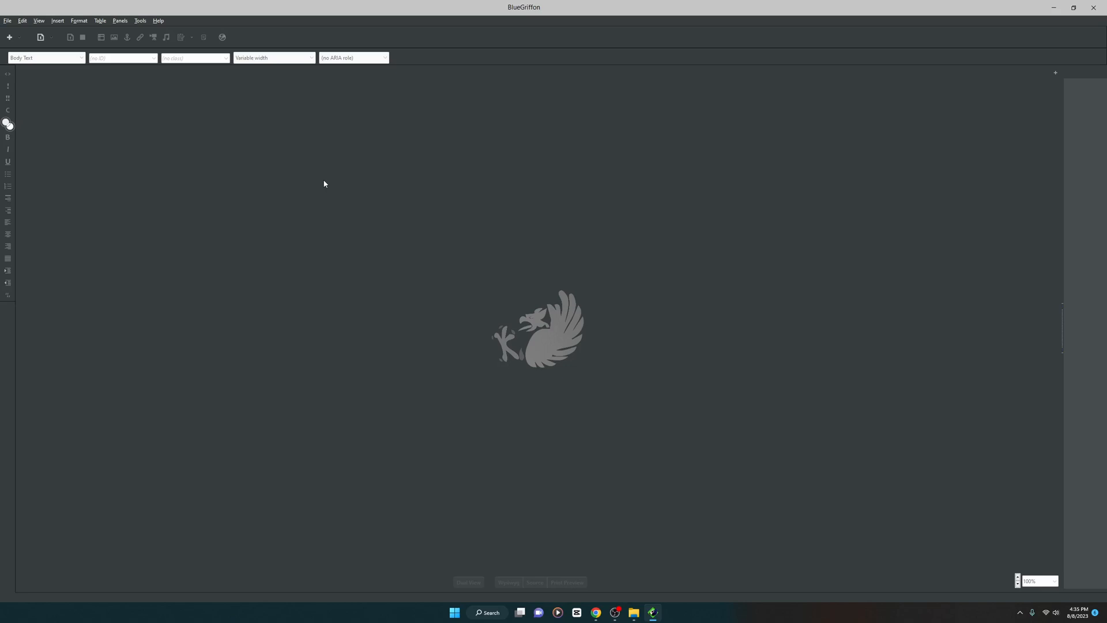
{"action": "mouse_move", "coordinate": [186, 108]}
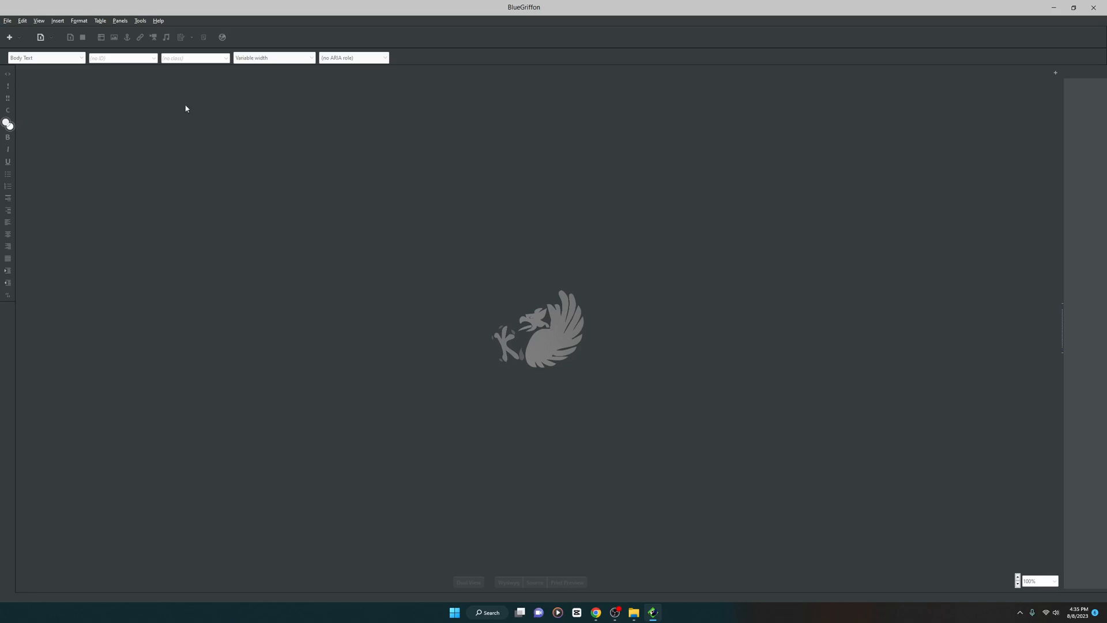
{"action": "left_click", "coordinate": [9, 37]}
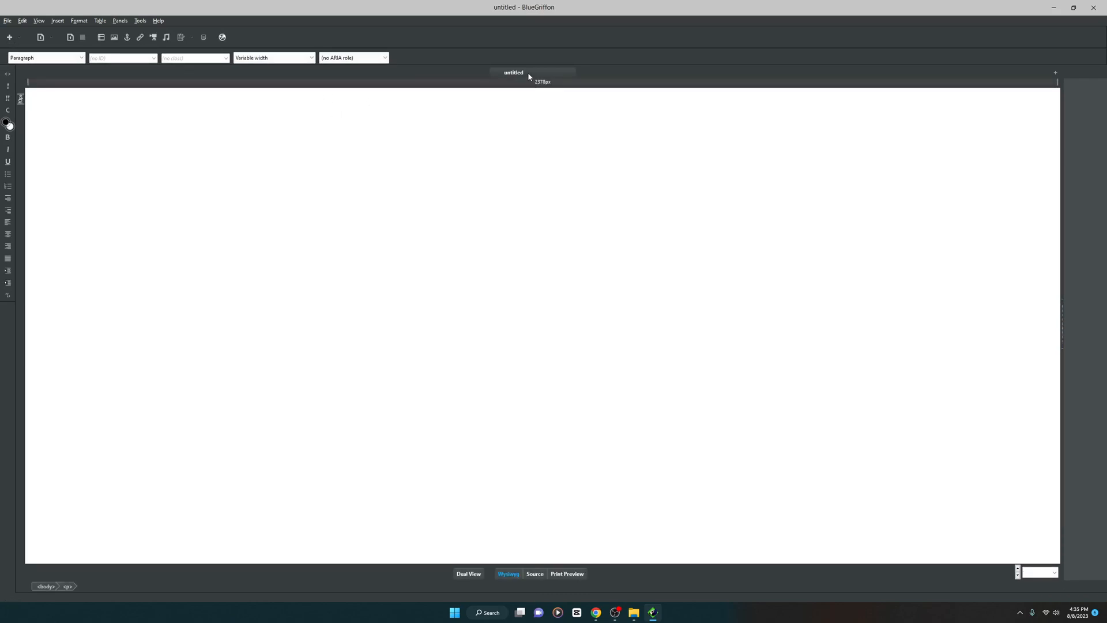
{"action": "mouse_move", "coordinate": [528, 115]}
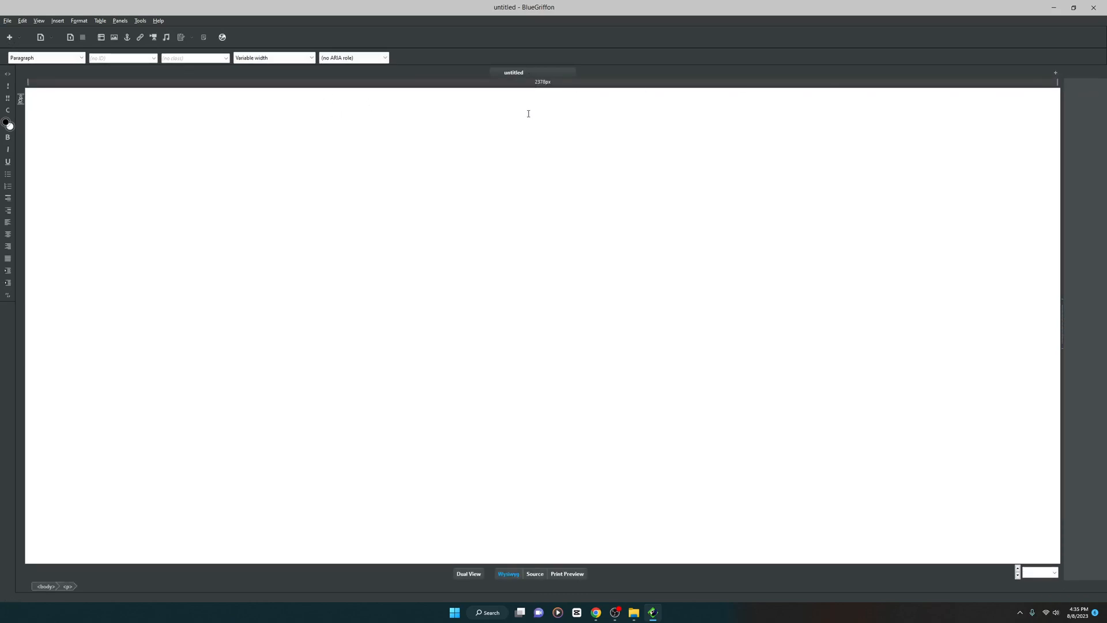
Step: Bring up the Open Page dialog and browse local files for the page
{"action": "left_click", "coordinate": [7, 19]}
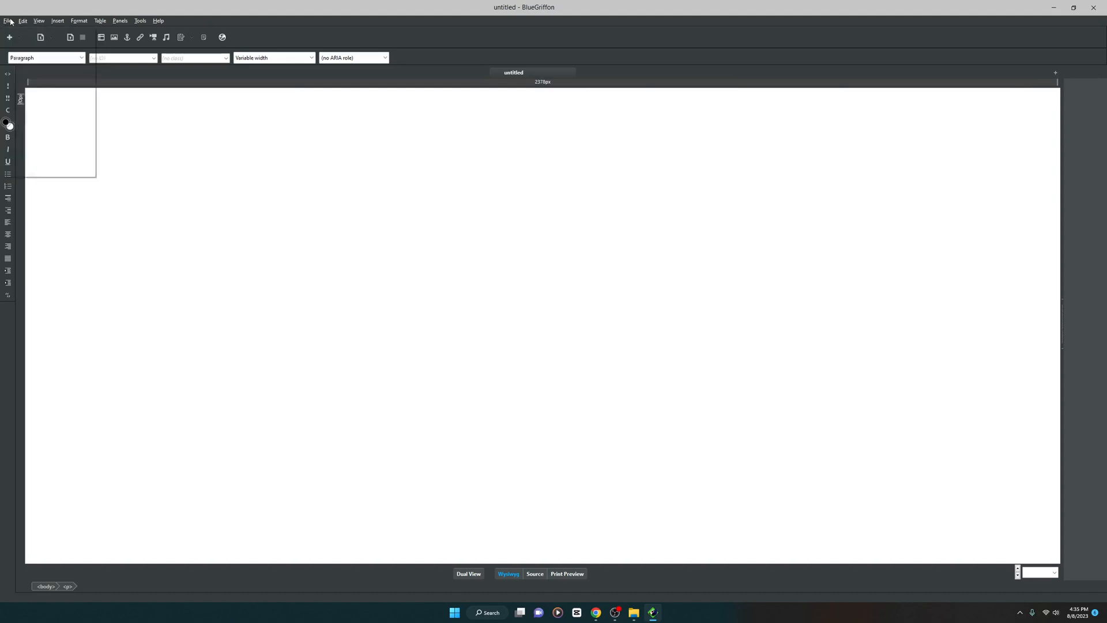
{"action": "left_click", "coordinate": [7, 21]}
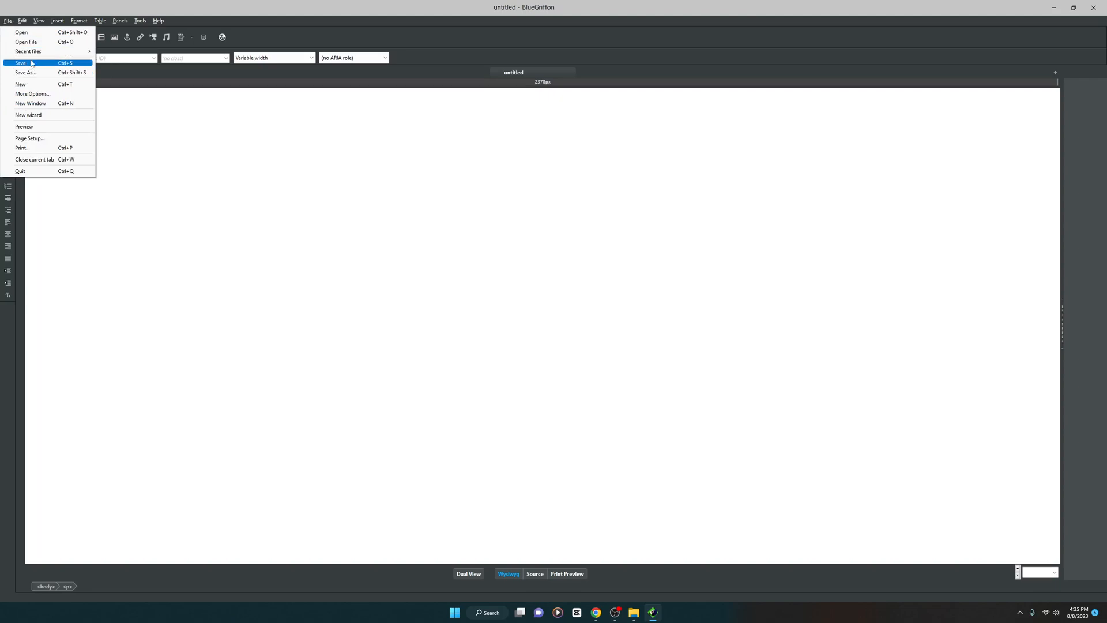
{"action": "mouse_move", "coordinate": [20, 32]}
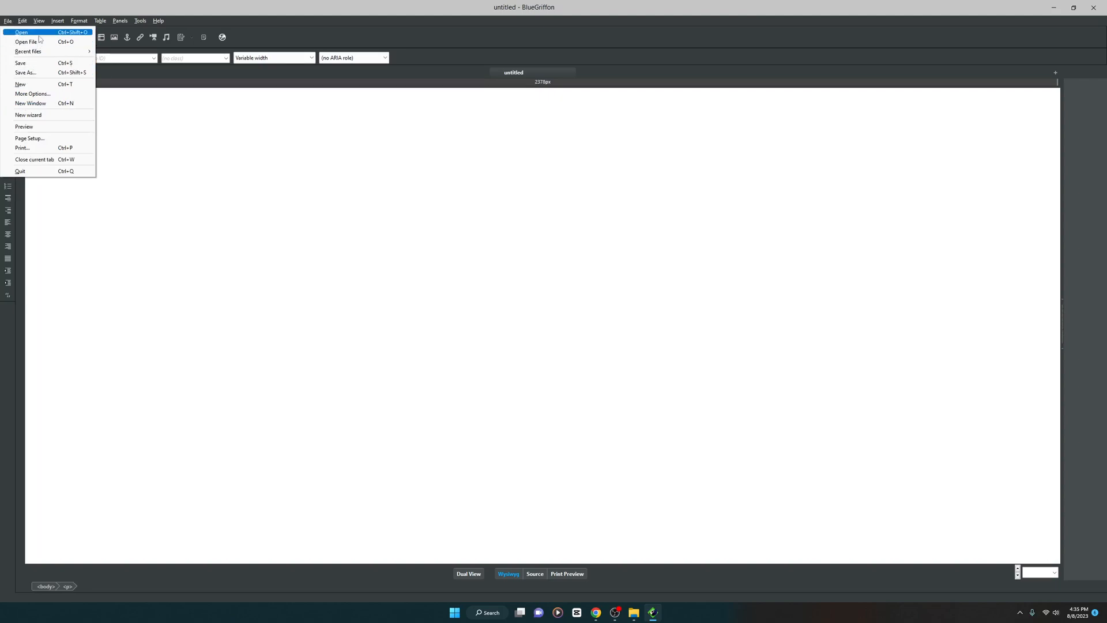
{"action": "left_click", "coordinate": [21, 32]}
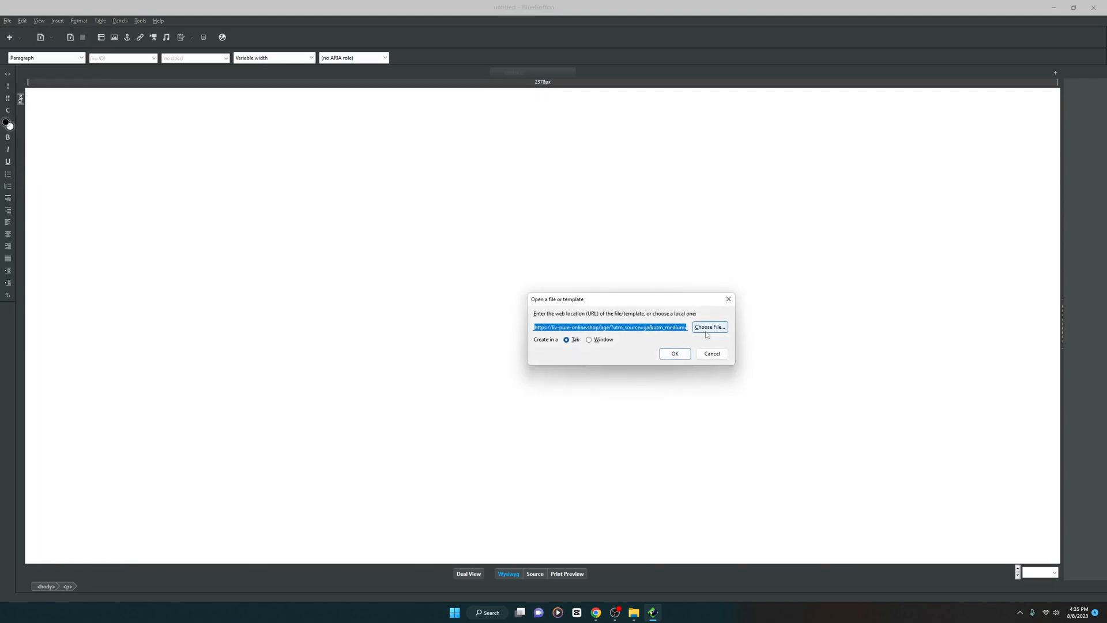
{"action": "left_click", "coordinate": [709, 327]}
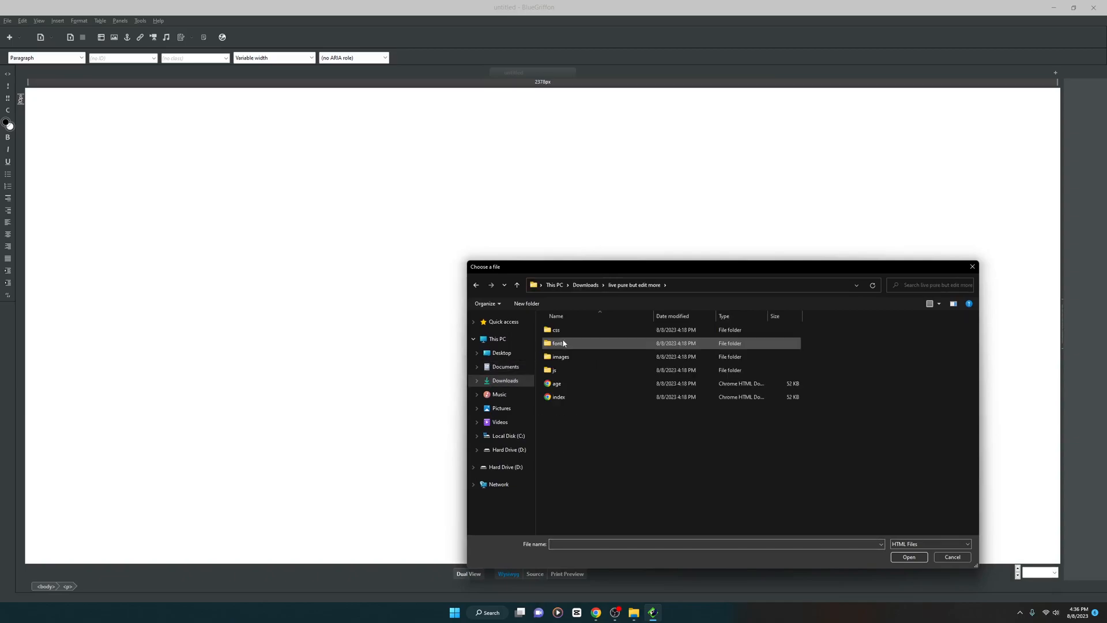
Step: Open index.html from Downloads\live pure but edit more in a new editor tab
{"action": "left_click", "coordinate": [557, 395]}
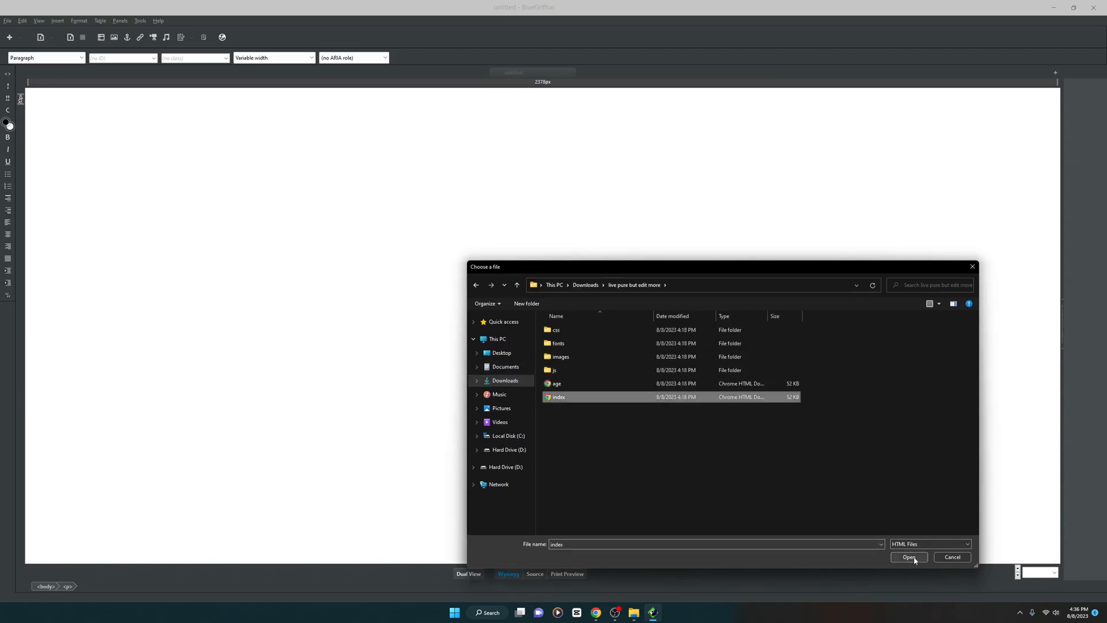
{"action": "left_click", "coordinate": [908, 557]}
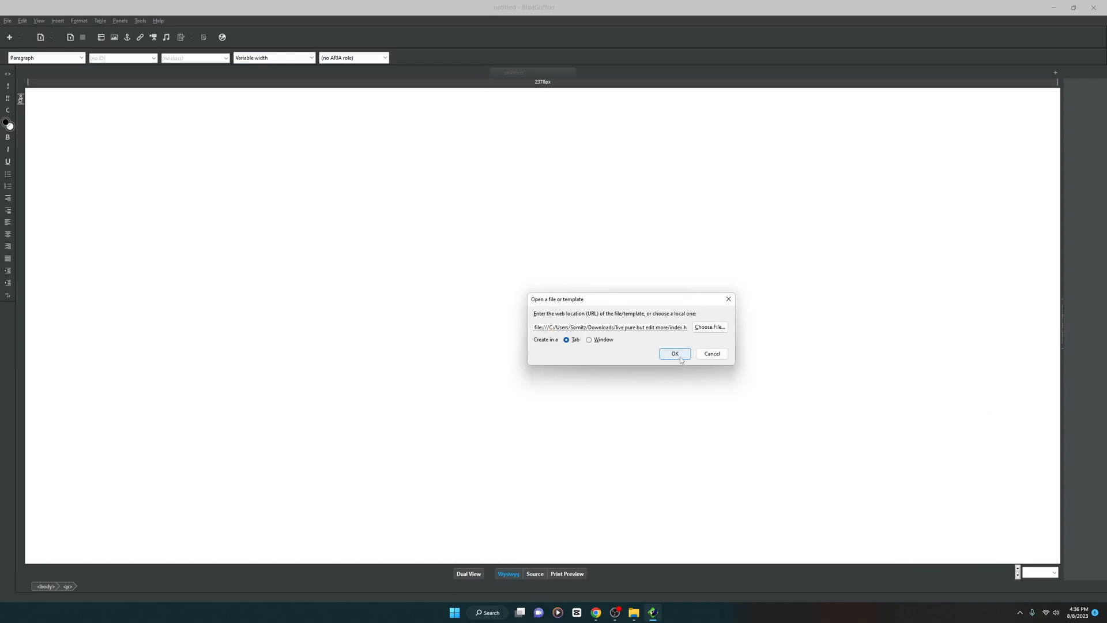
{"action": "left_click", "coordinate": [675, 353]}
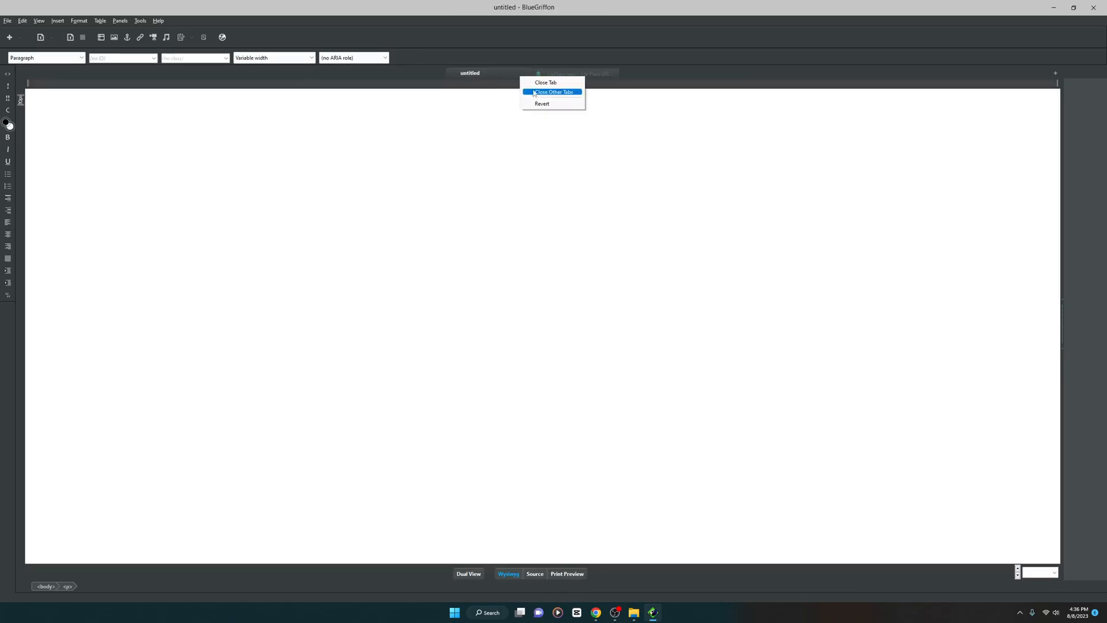
{"action": "left_click", "coordinate": [552, 92]}
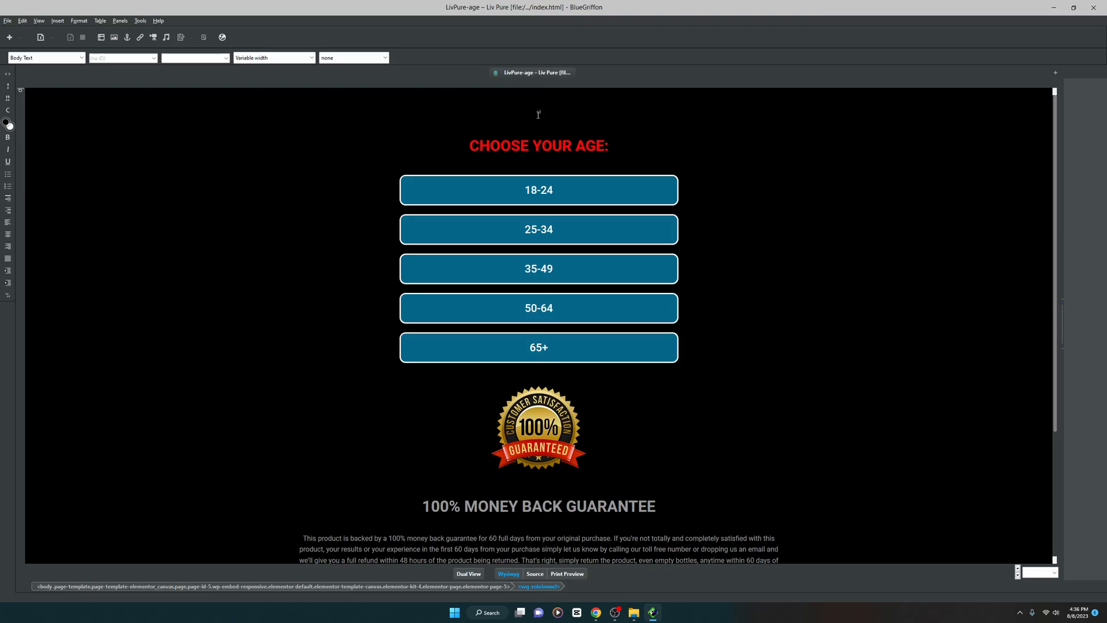
{"action": "mouse_move", "coordinate": [583, 289]}
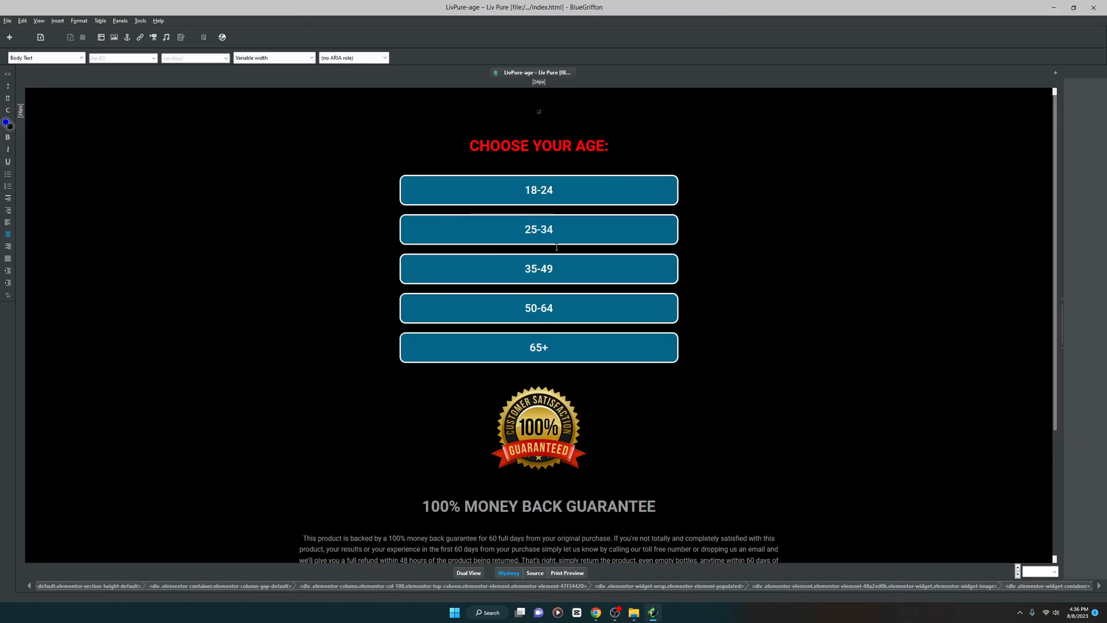
{"action": "scroll", "scroll_direction": "down", "scroll_amount": 3}
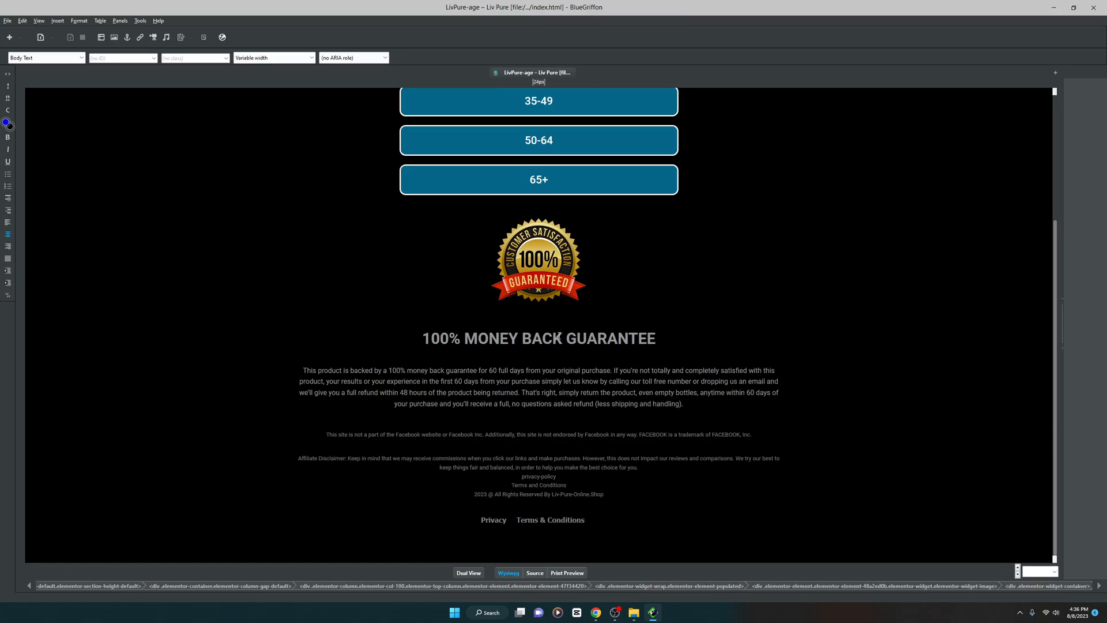
{"action": "mouse_move", "coordinate": [491, 547]}
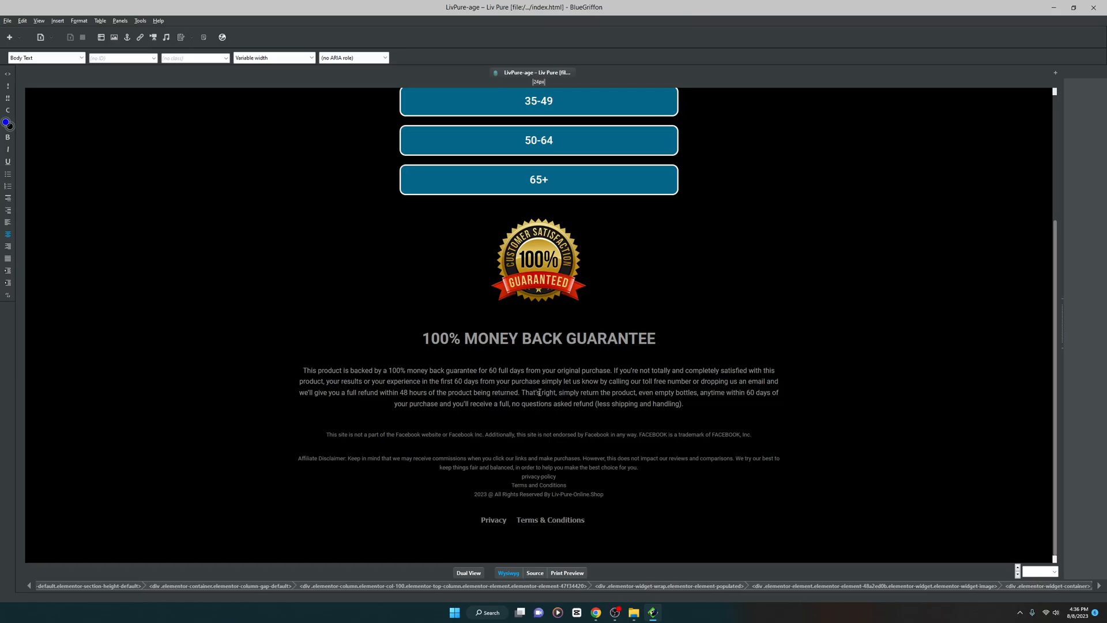
{"action": "mouse_move", "coordinate": [532, 422]}
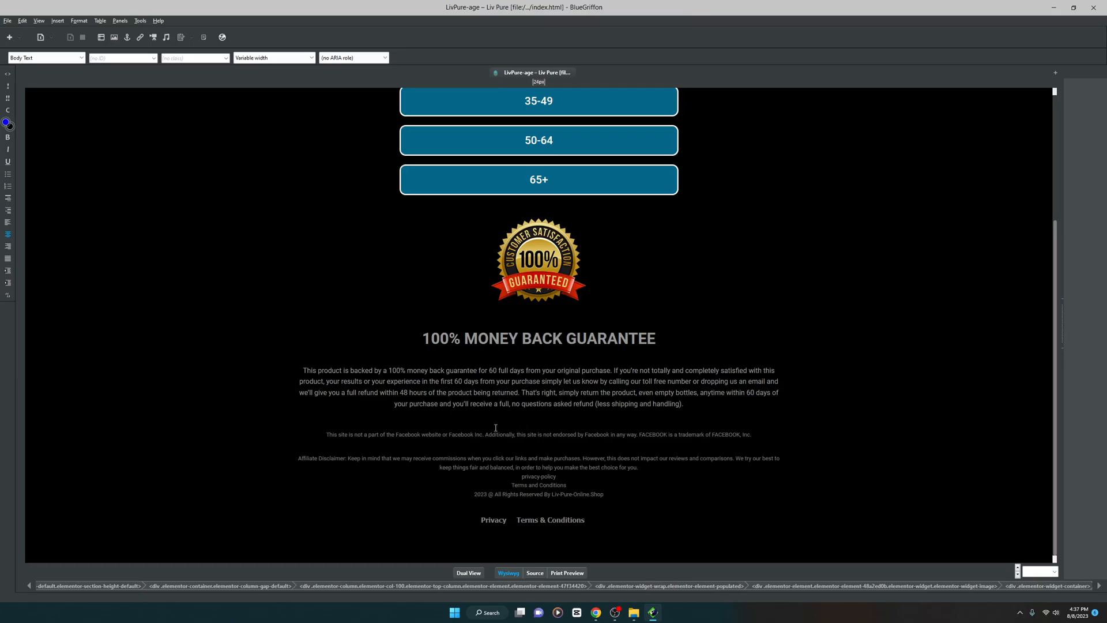
{"action": "scroll", "scroll_direction": "up", "scroll_amount": 3}
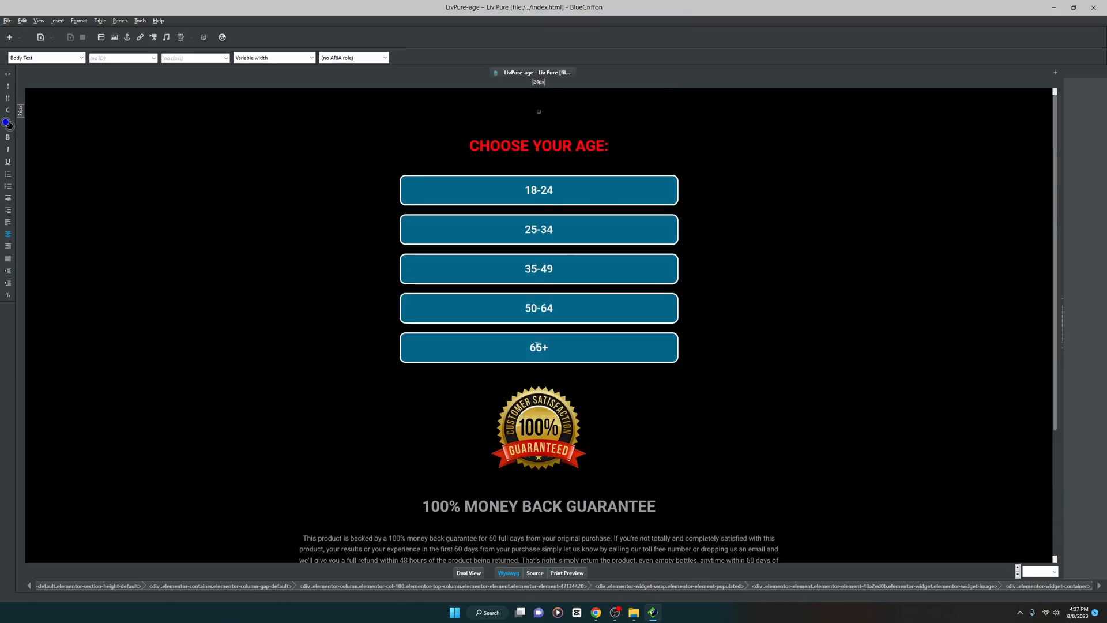
{"action": "left_click", "coordinate": [538, 197]}
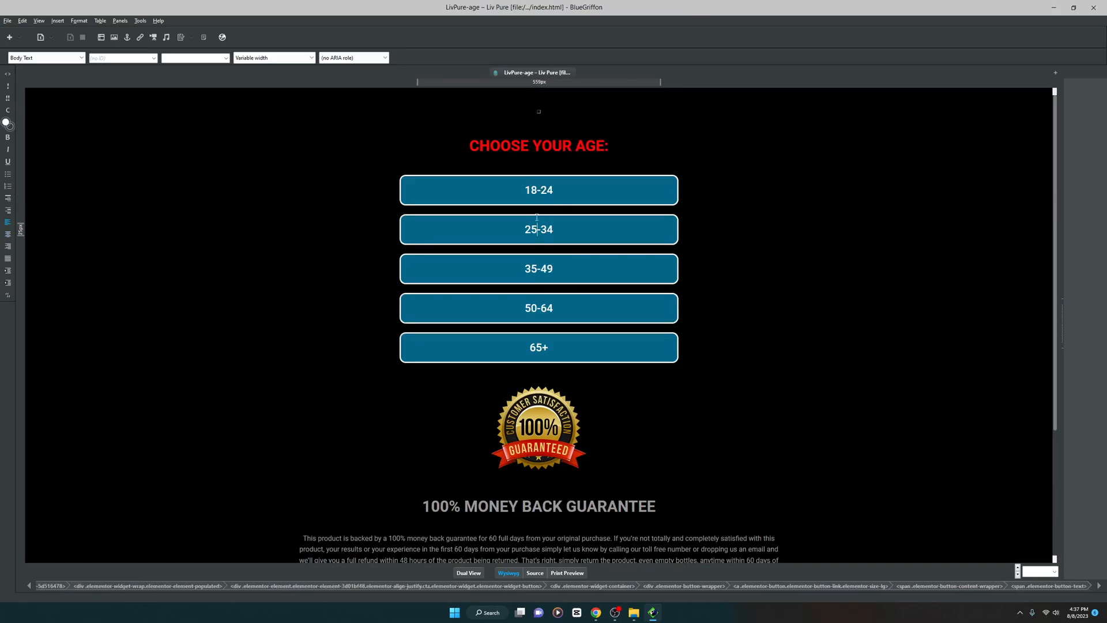
{"action": "left_click", "coordinate": [538, 347]}
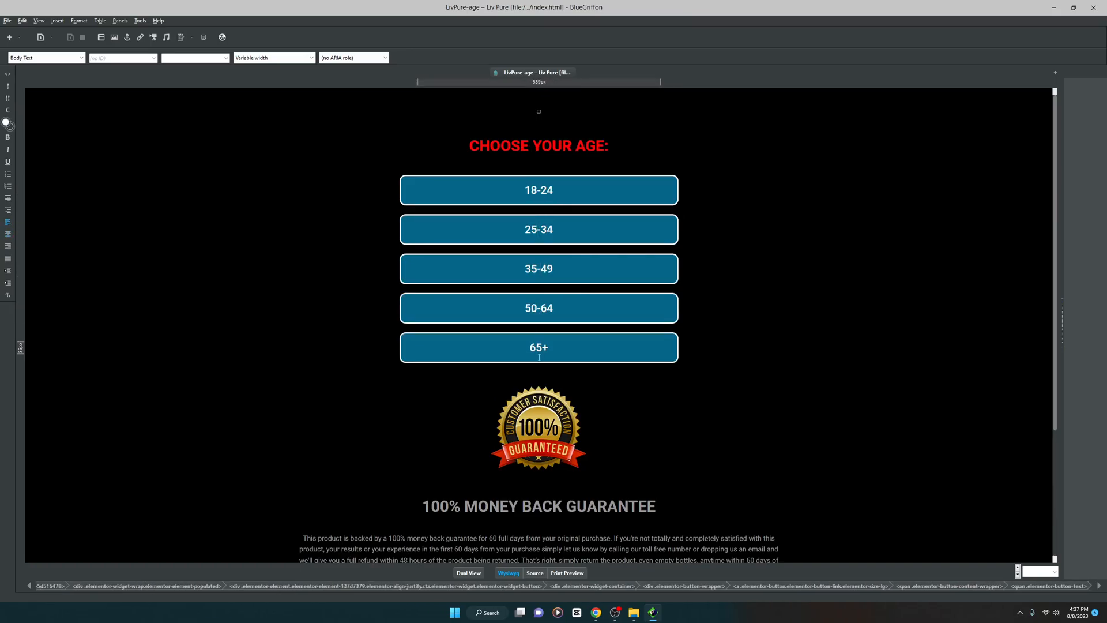
{"action": "scroll", "scroll_direction": "down", "scroll_amount": 3}
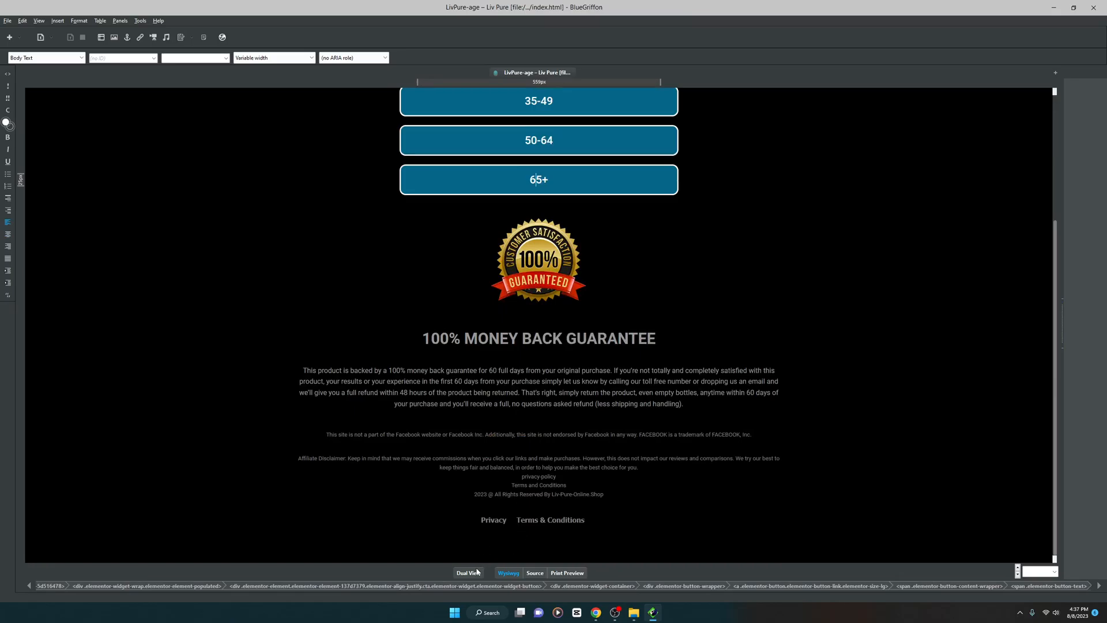
{"action": "scroll", "scroll_direction": "up", "scroll_amount": 3}
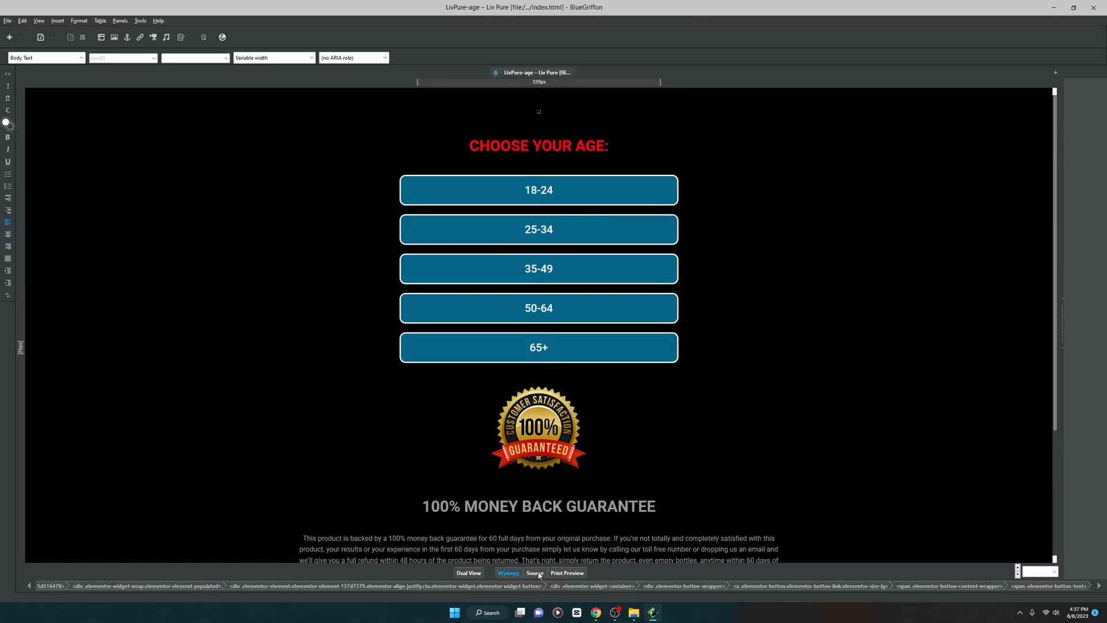
{"action": "left_click", "coordinate": [534, 573]}
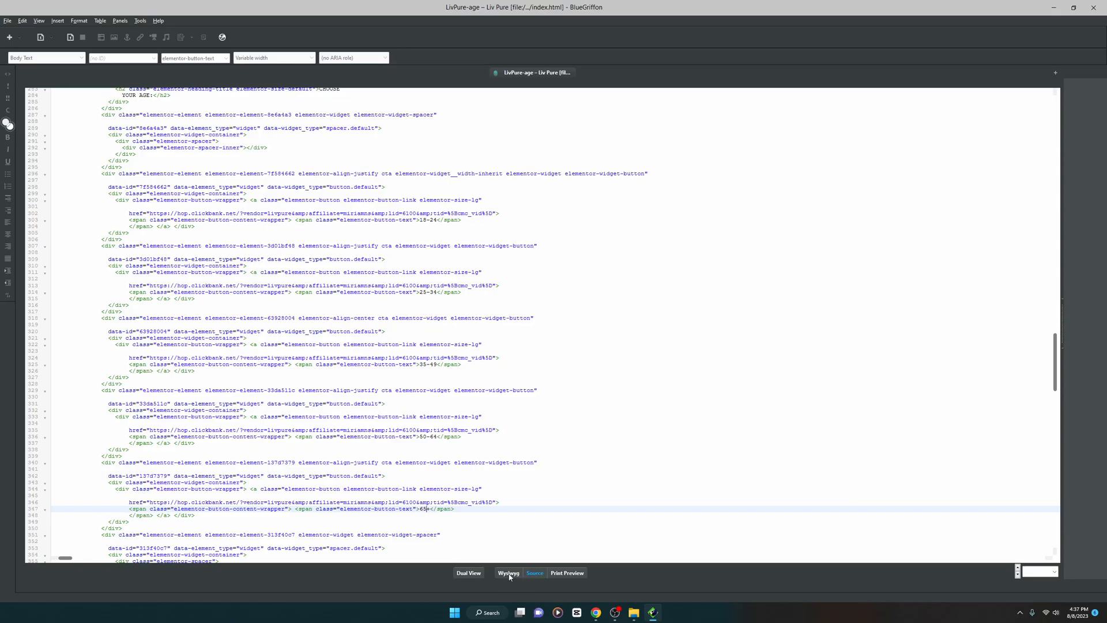
{"action": "left_click", "coordinate": [508, 573]}
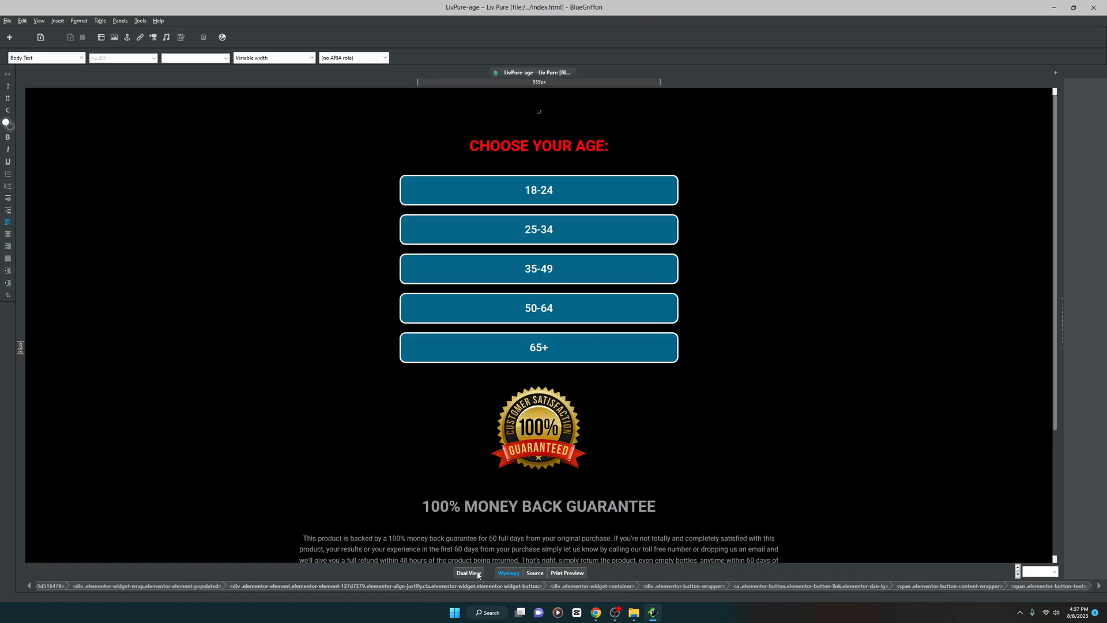
{"action": "left_click", "coordinate": [467, 573]}
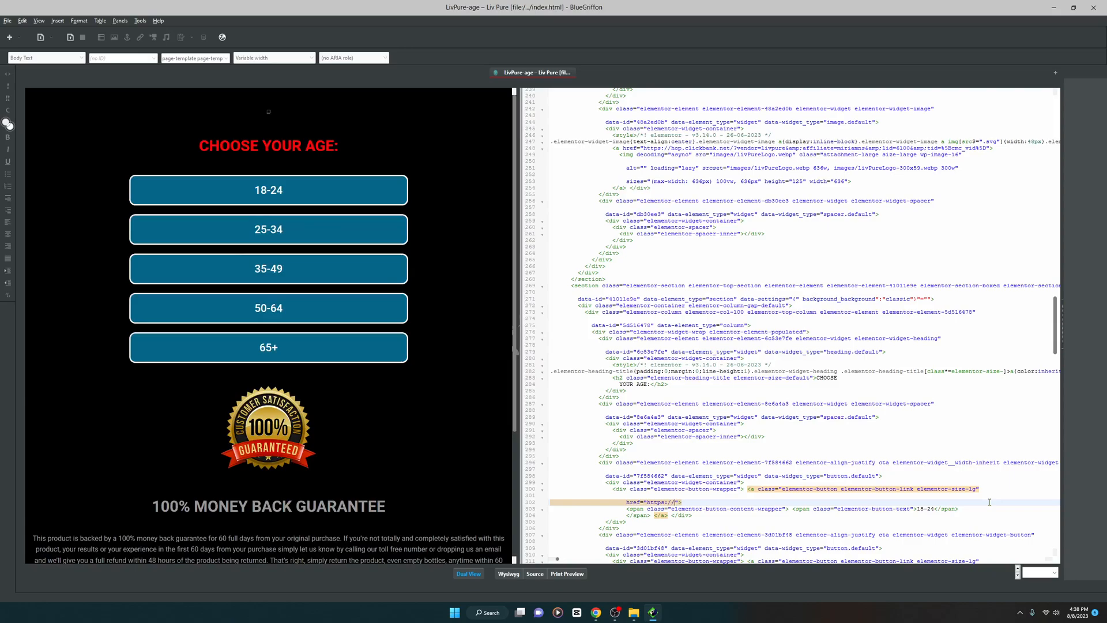
{"action": "type", "text": "google.com"}
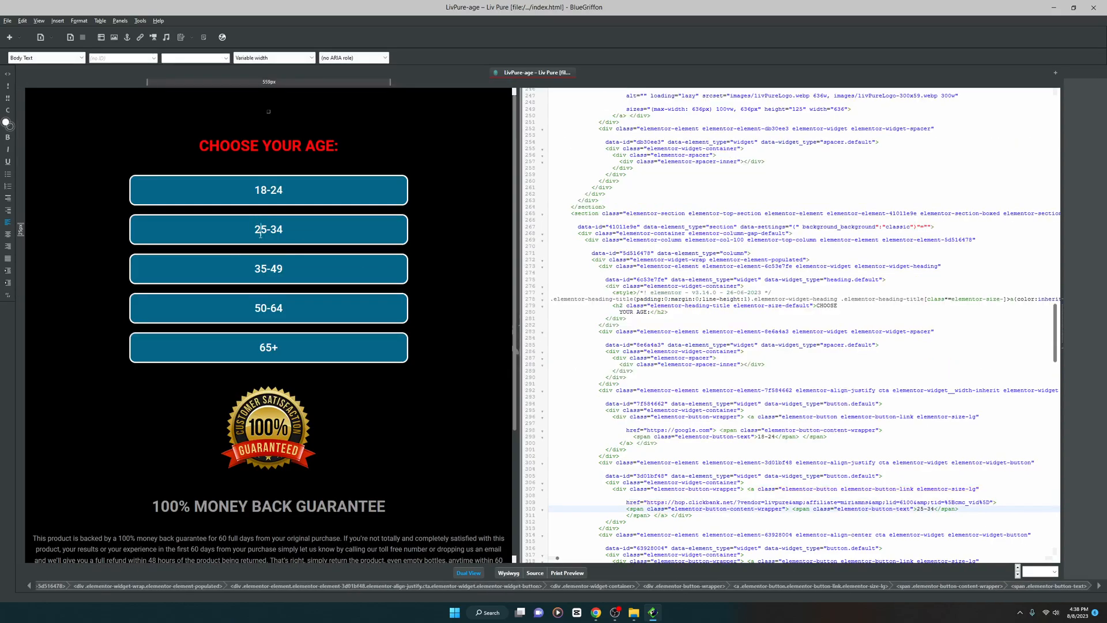
{"action": "mouse_move", "coordinate": [298, 287]}
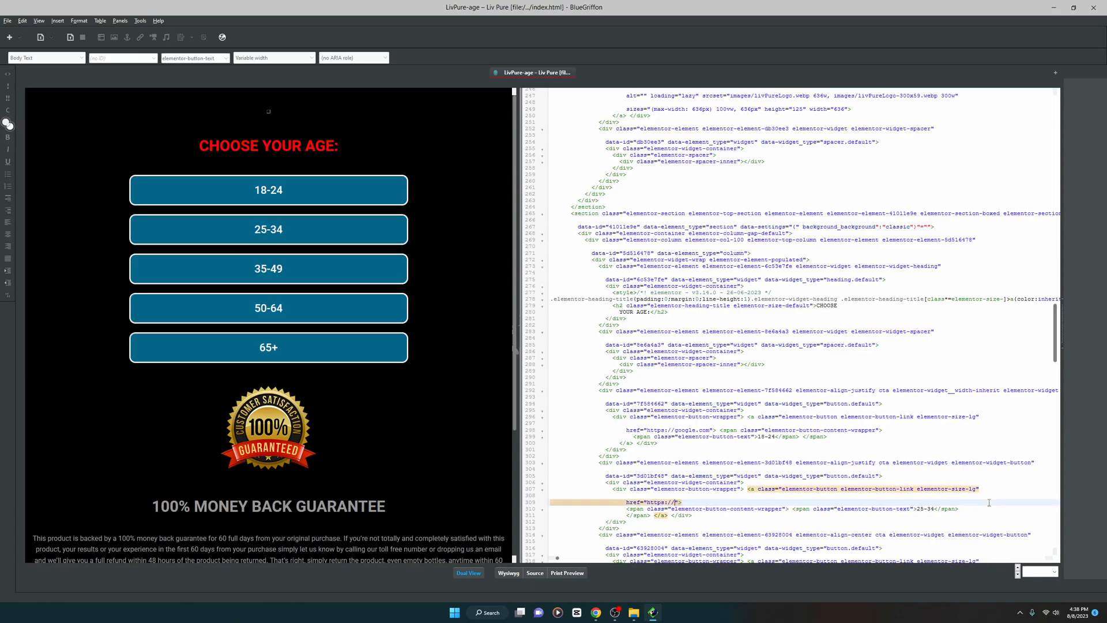
{"action": "type", "text": "google.com"}
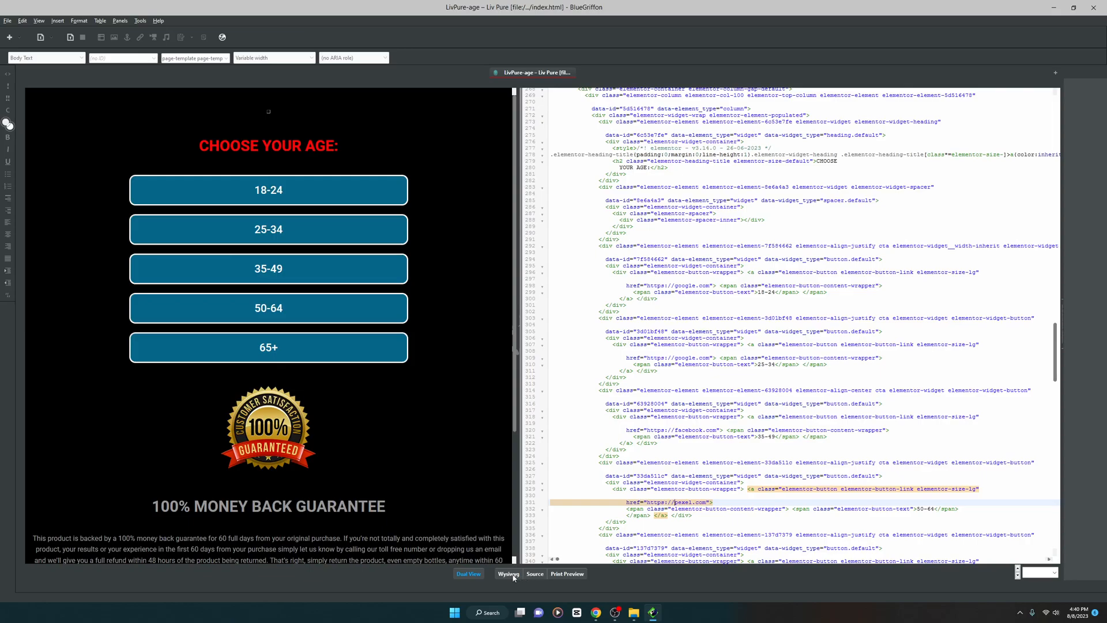
Step: Select the small logo image above the heading and view its ClickBank-linked markup in Dual View
{"action": "left_click", "coordinate": [509, 573]}
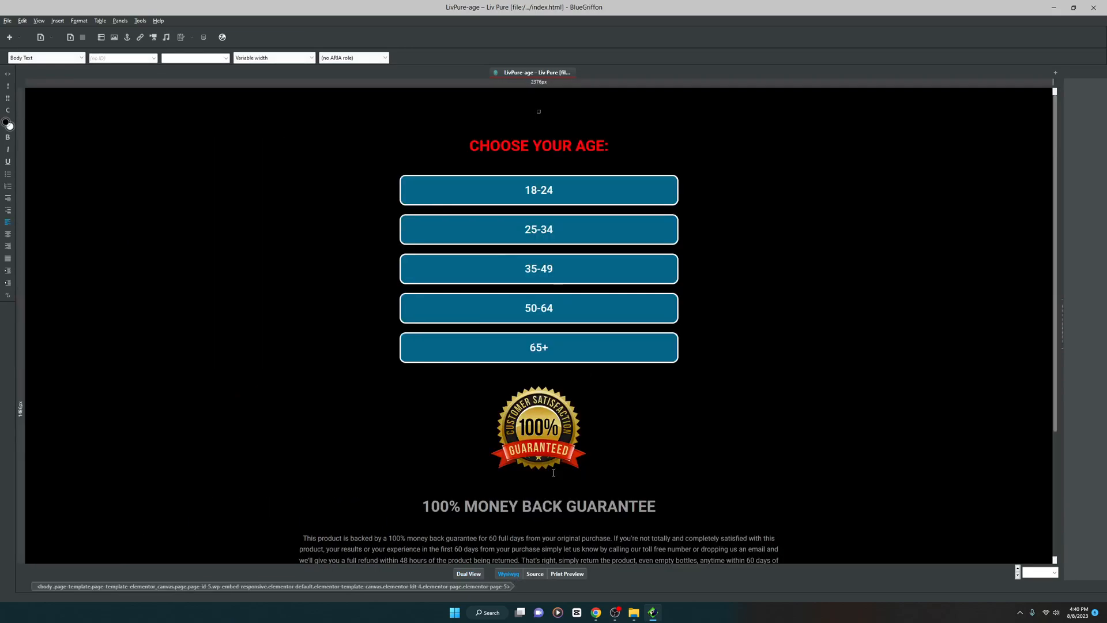
{"action": "mouse_move", "coordinate": [615, 229]}
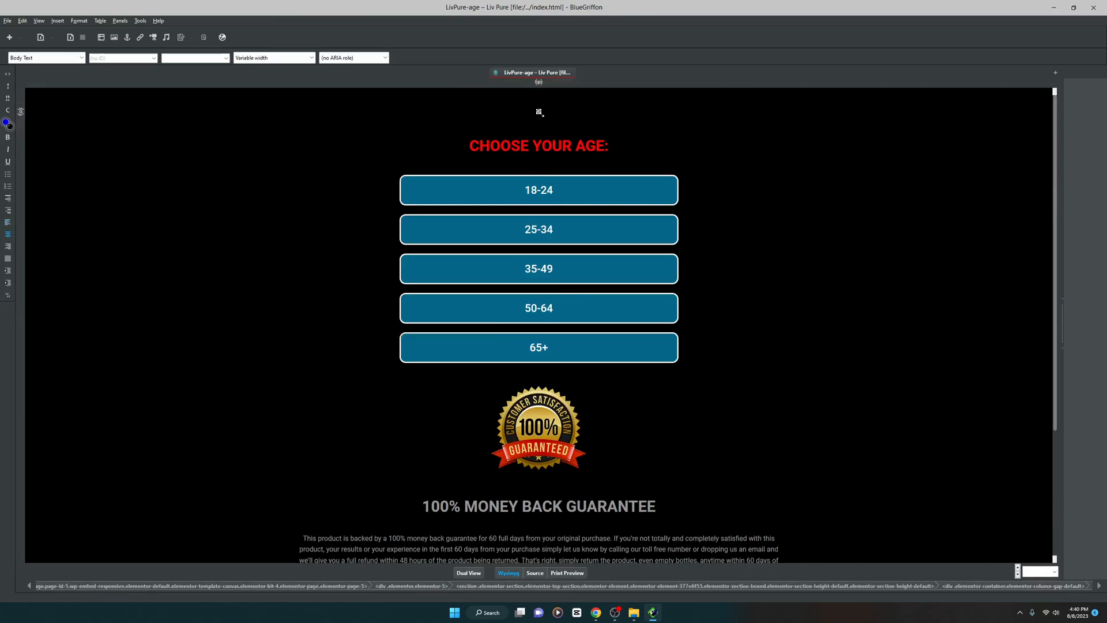
{"action": "left_click", "coordinate": [538, 113]}
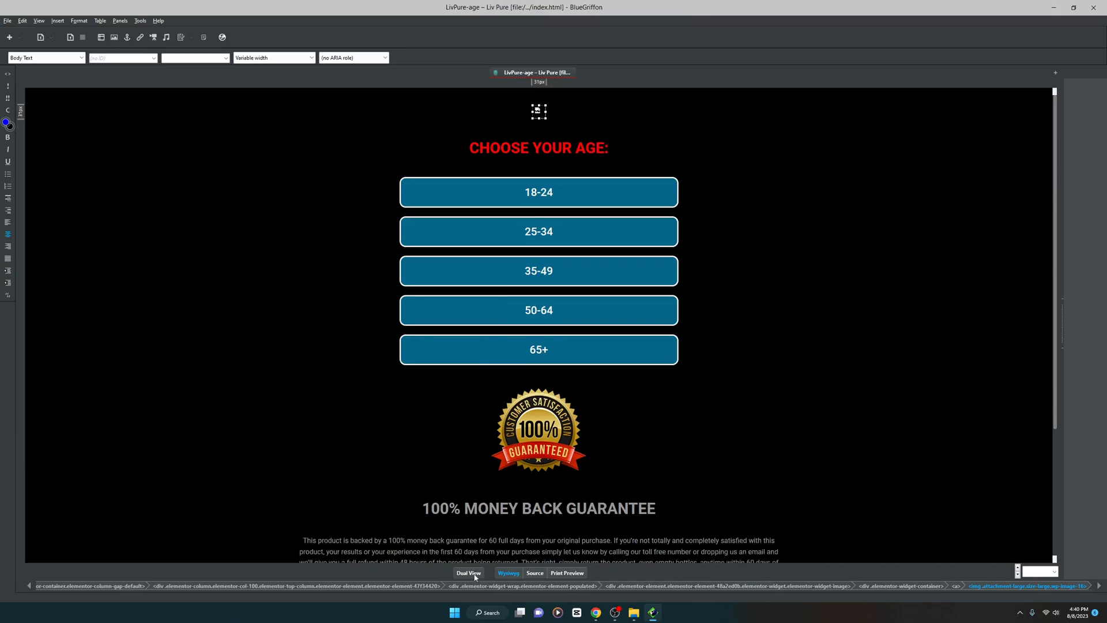
{"action": "left_click", "coordinate": [468, 573]}
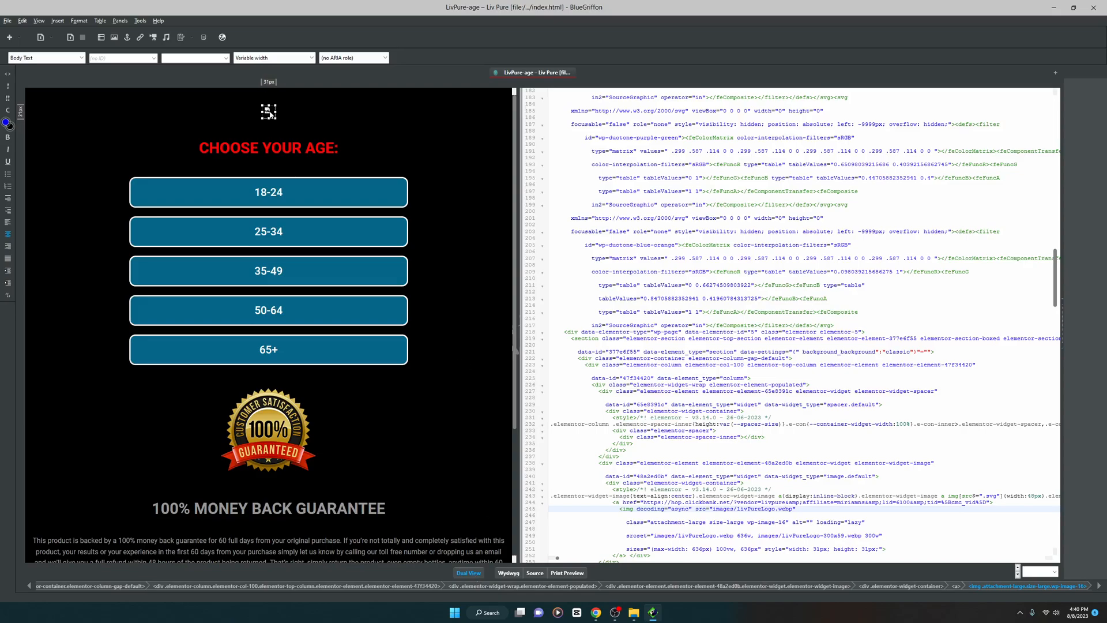
{"action": "mouse_move", "coordinate": [269, 128]}
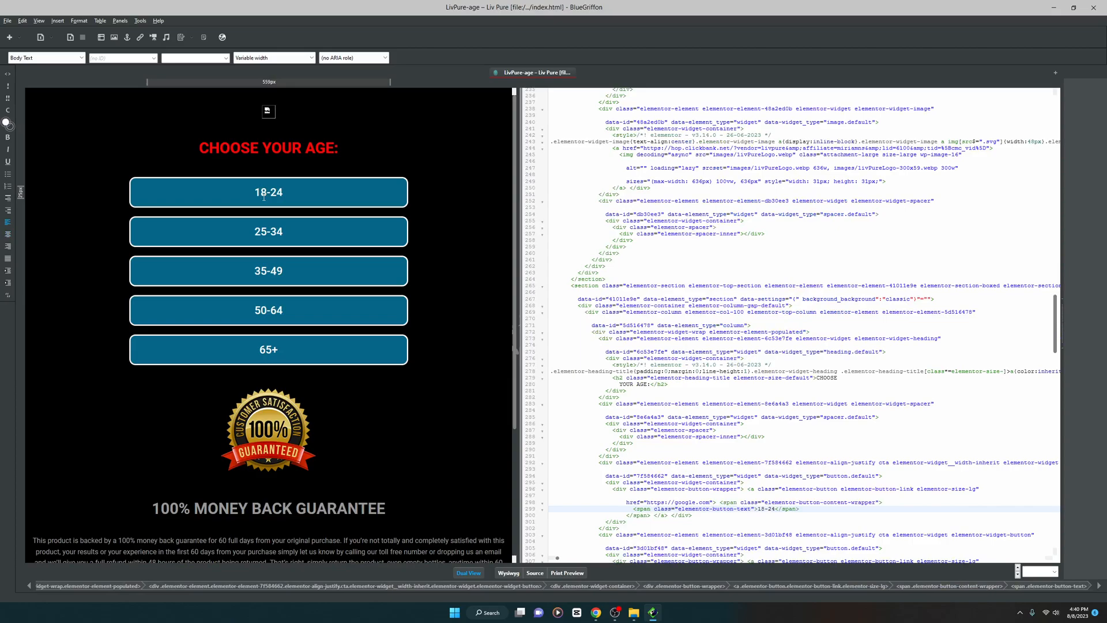
{"action": "mouse_move", "coordinate": [268, 112]}
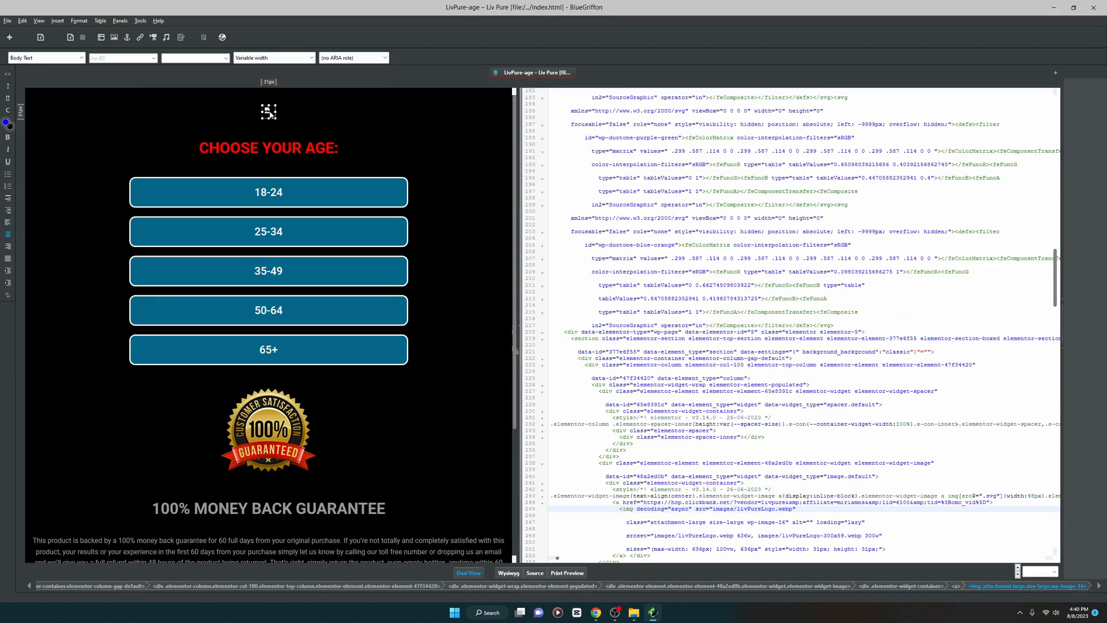
{"action": "mouse_move", "coordinate": [676, 514]}
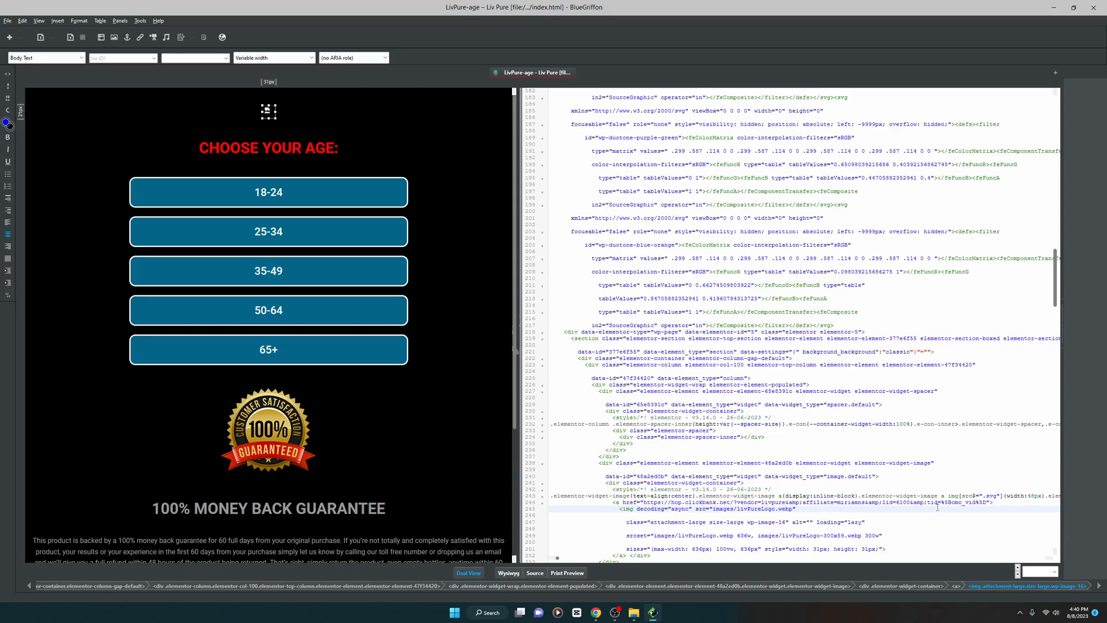
{"action": "mouse_move", "coordinate": [1012, 514]}
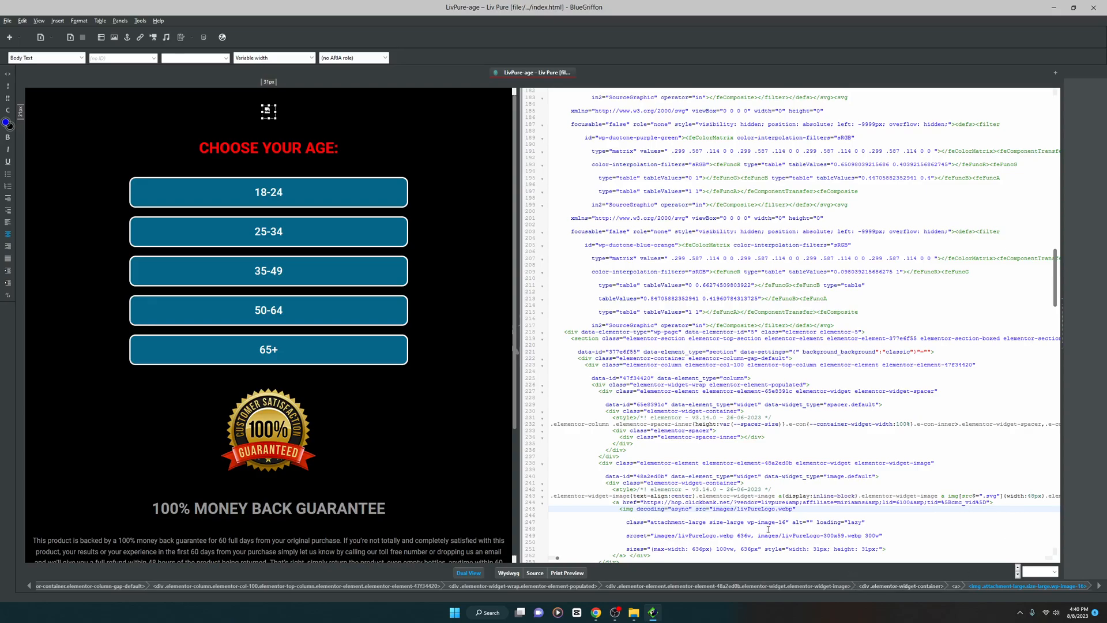
{"action": "mouse_move", "coordinate": [1013, 383]}
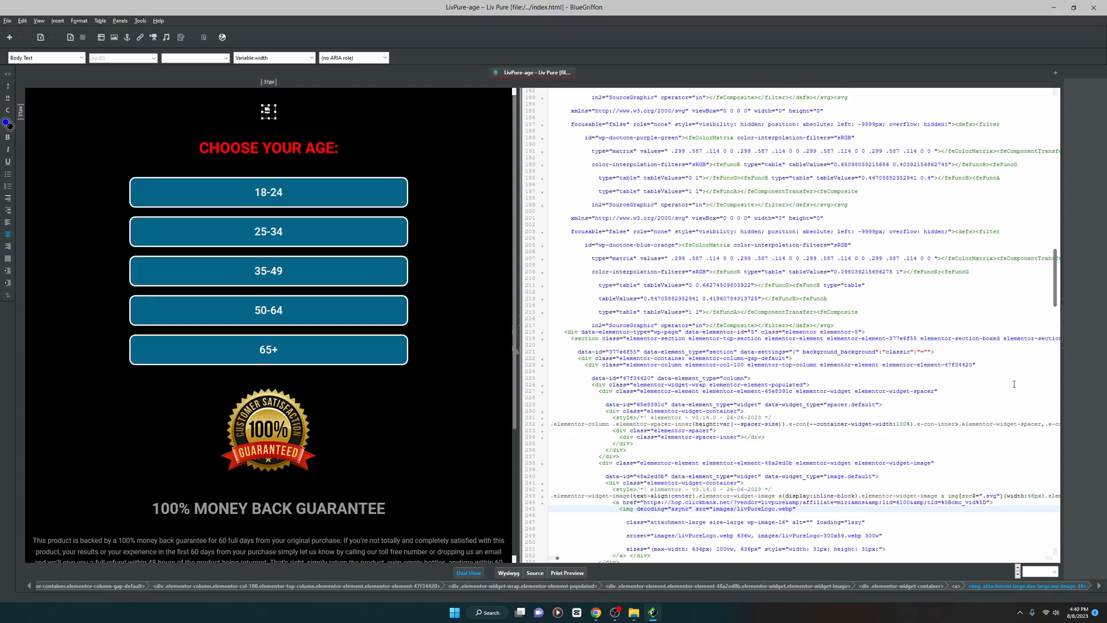
{"action": "mouse_move", "coordinate": [259, 128]}
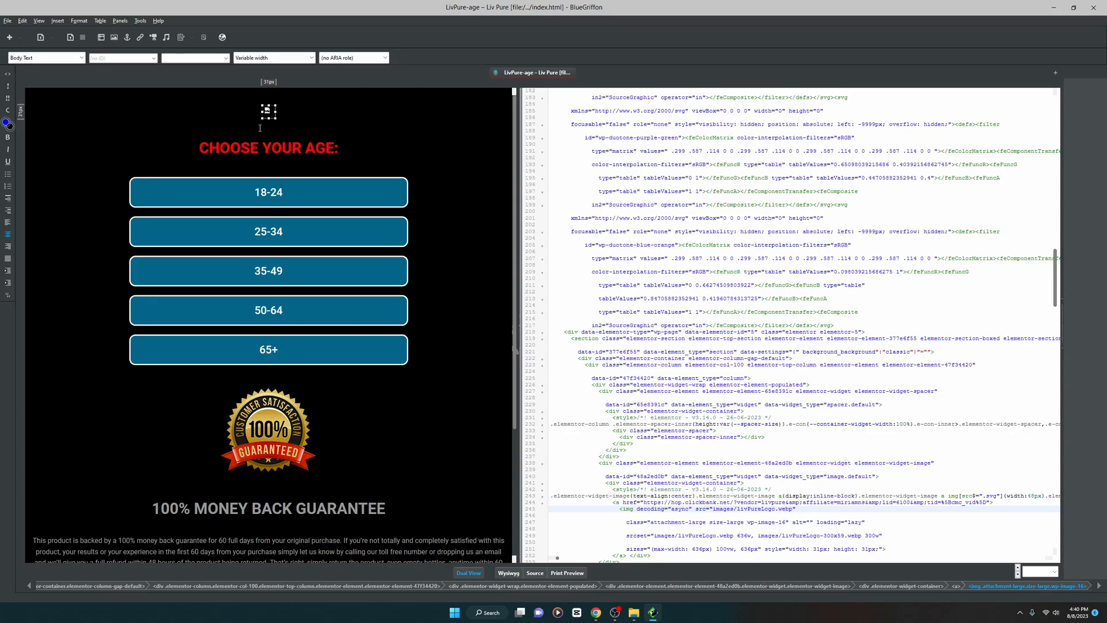
{"action": "mouse_move", "coordinate": [1021, 250]}
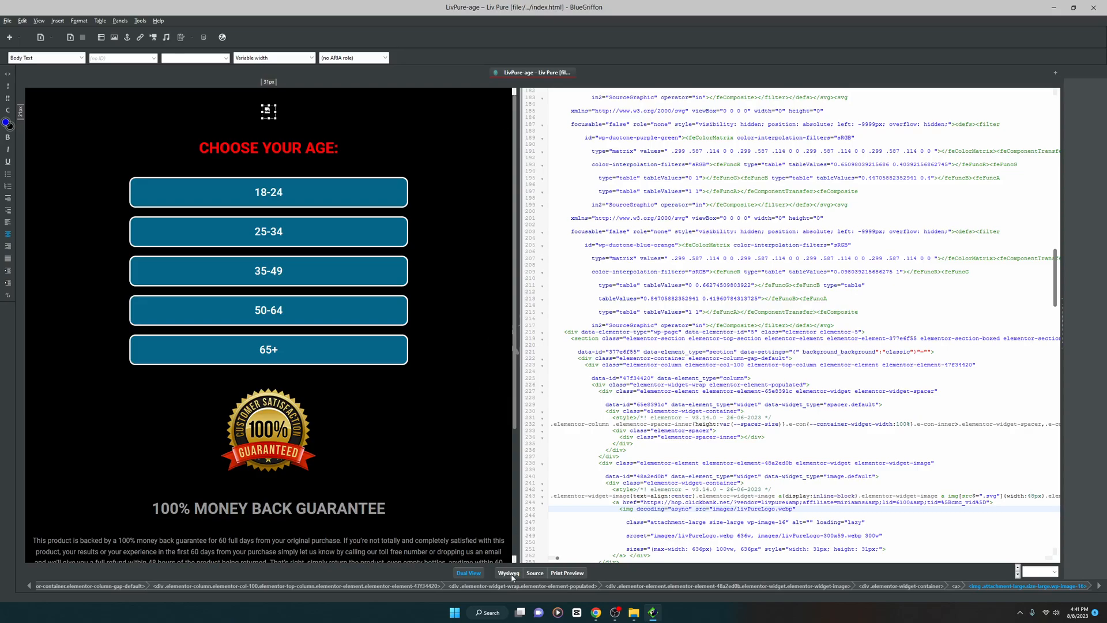
Step: Return to the Wysiwyg-only view and go to File to save the edited page
{"action": "left_click", "coordinate": [507, 573]}
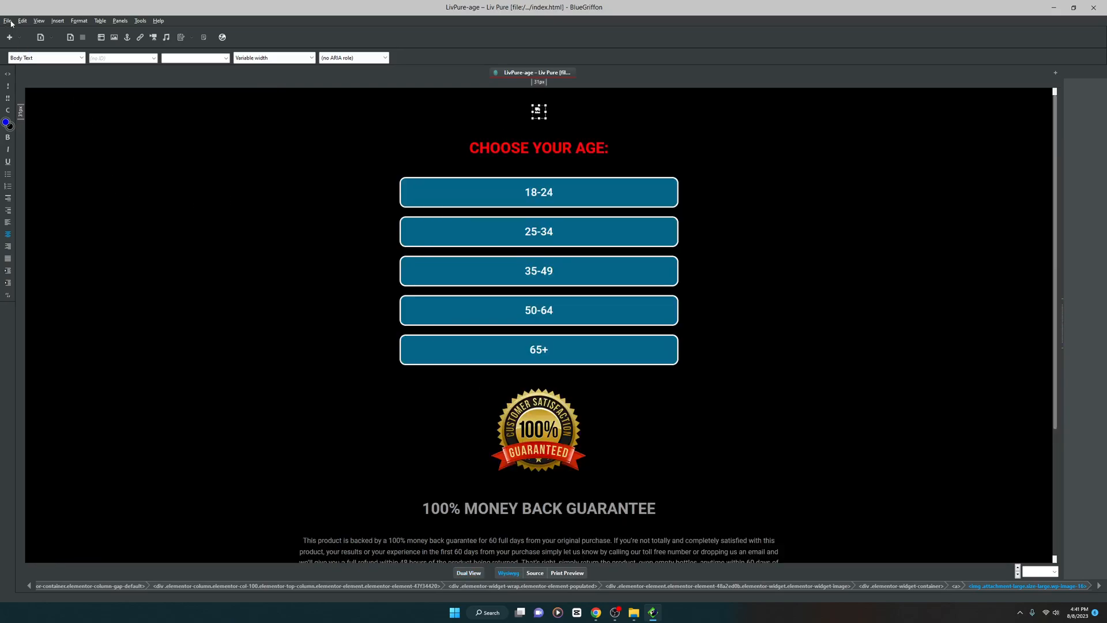
{"action": "left_click", "coordinate": [7, 21]}
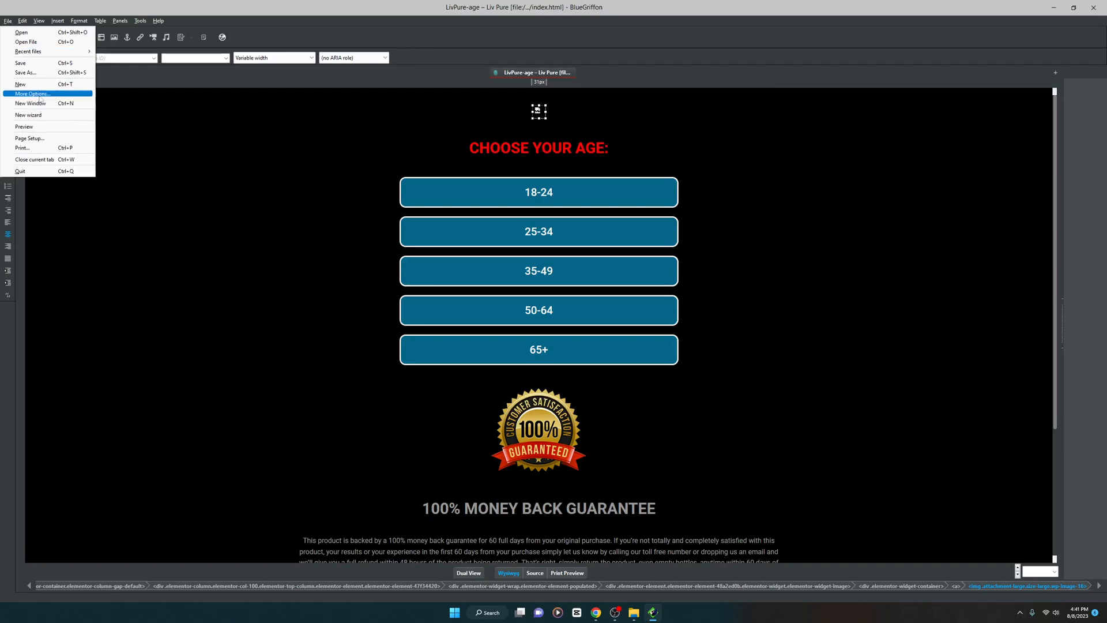
{"action": "mouse_move", "coordinate": [20, 62]}
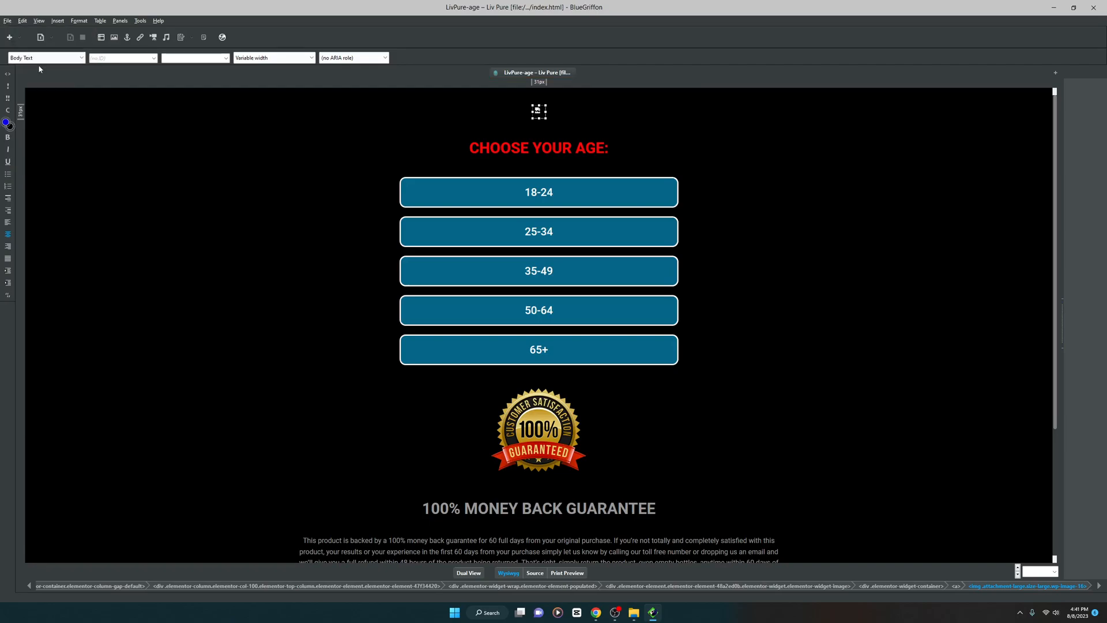
{"action": "mouse_move", "coordinate": [460, 86]}
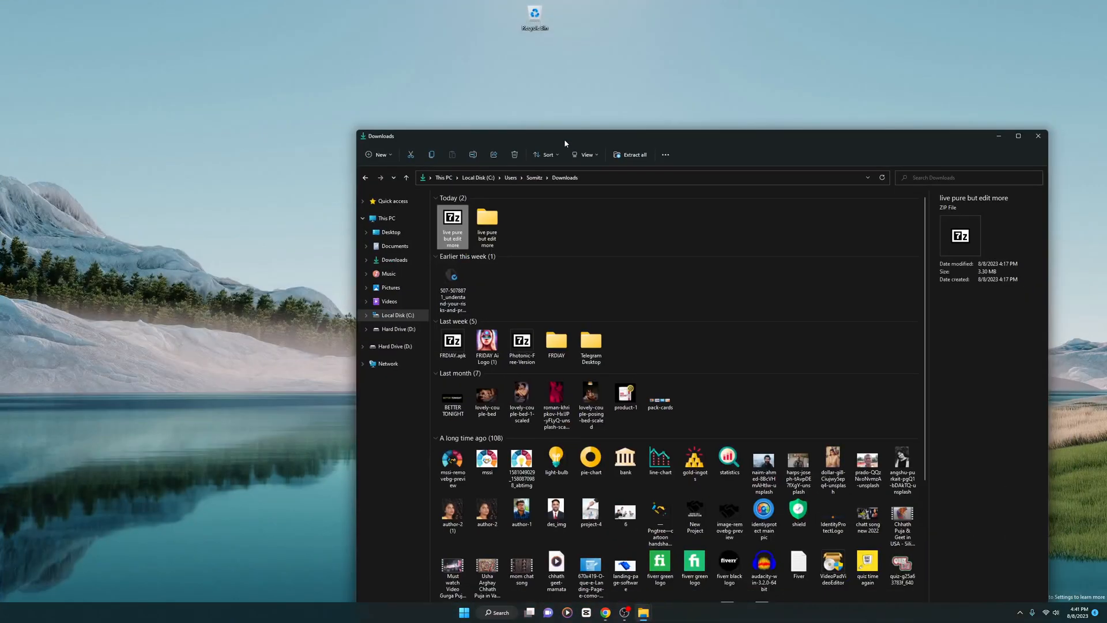
Step: Open the edited index page from the live pure but edit more folder in Chrome
{"action": "double_click", "coordinate": [486, 219]}
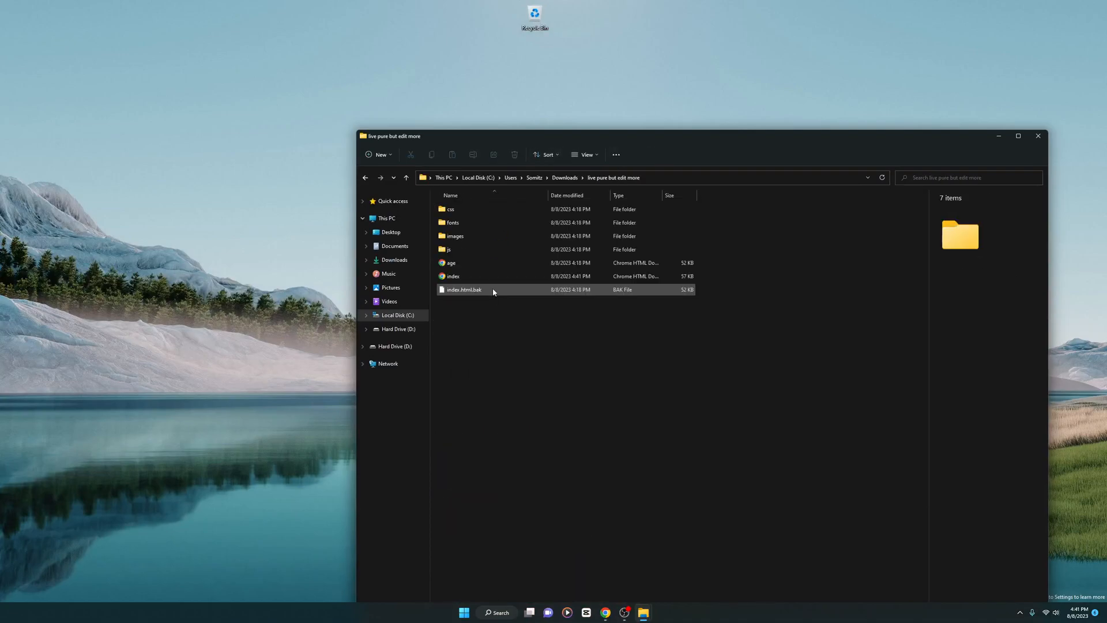
{"action": "left_click", "coordinate": [452, 276]}
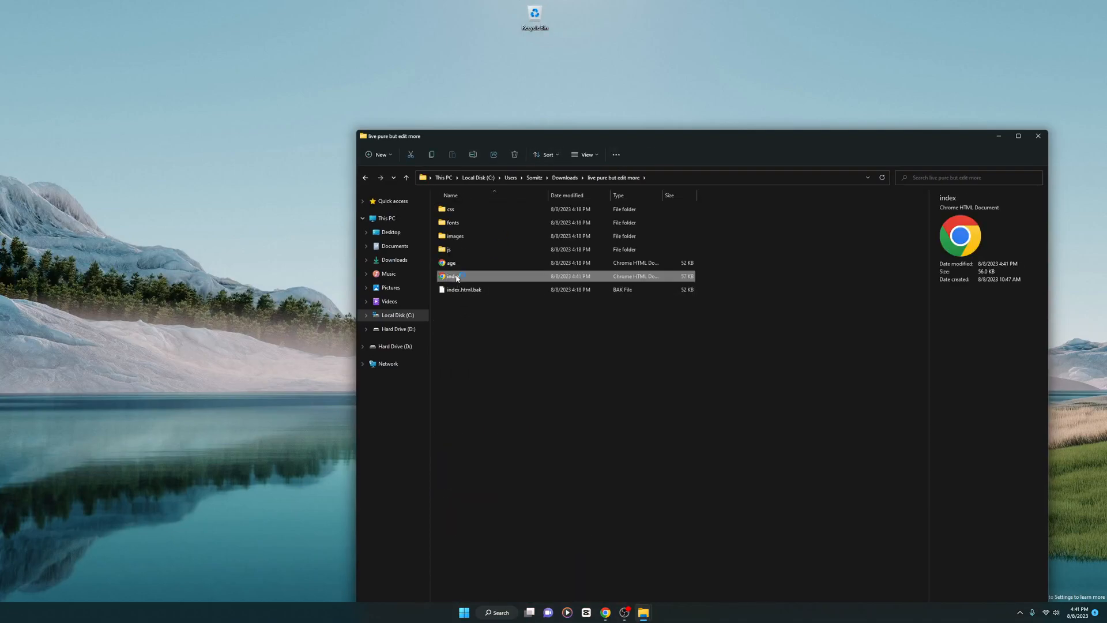
{"action": "double_click", "coordinate": [453, 276]}
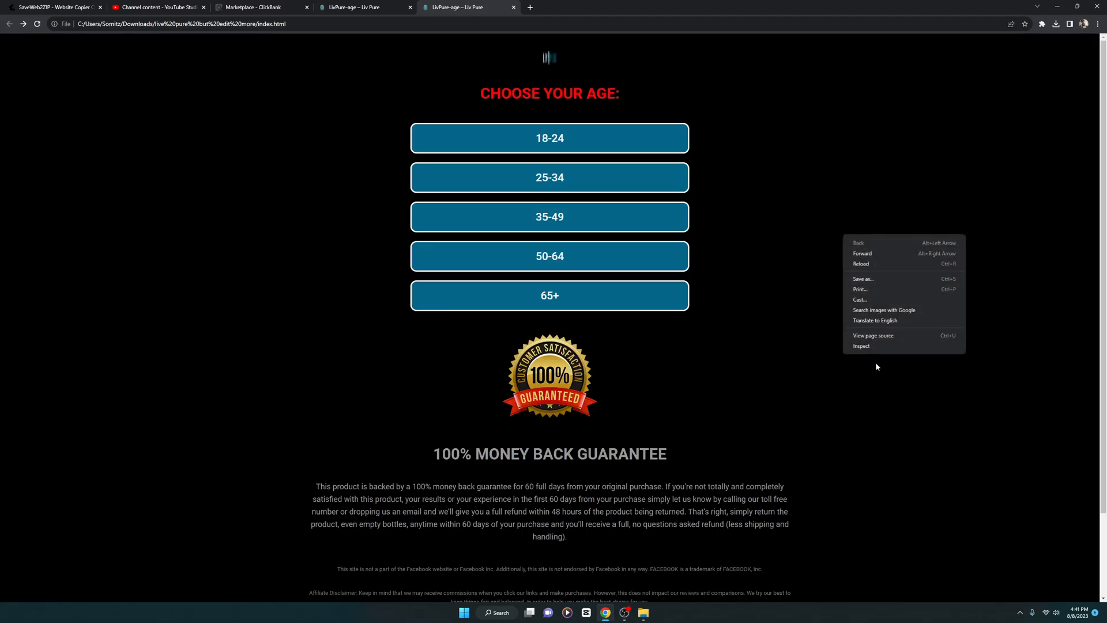
Step: Inspect the local page and check the 50-64 and 35-49 age buttons' edited links
{"action": "left_click", "coordinate": [861, 346]}
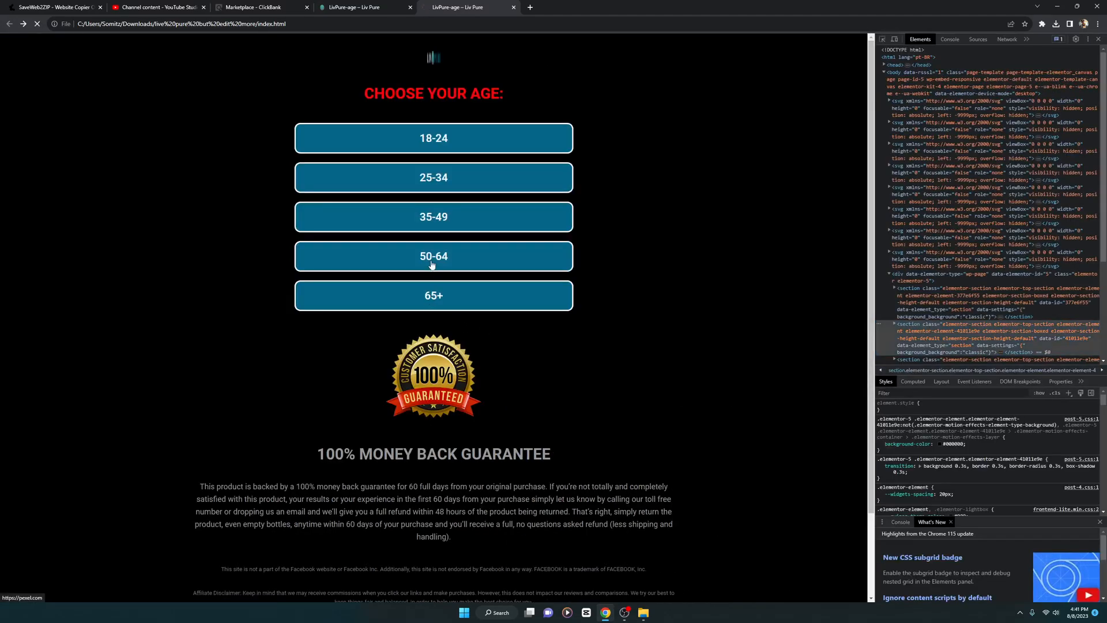
{"action": "left_click", "coordinate": [432, 256]}
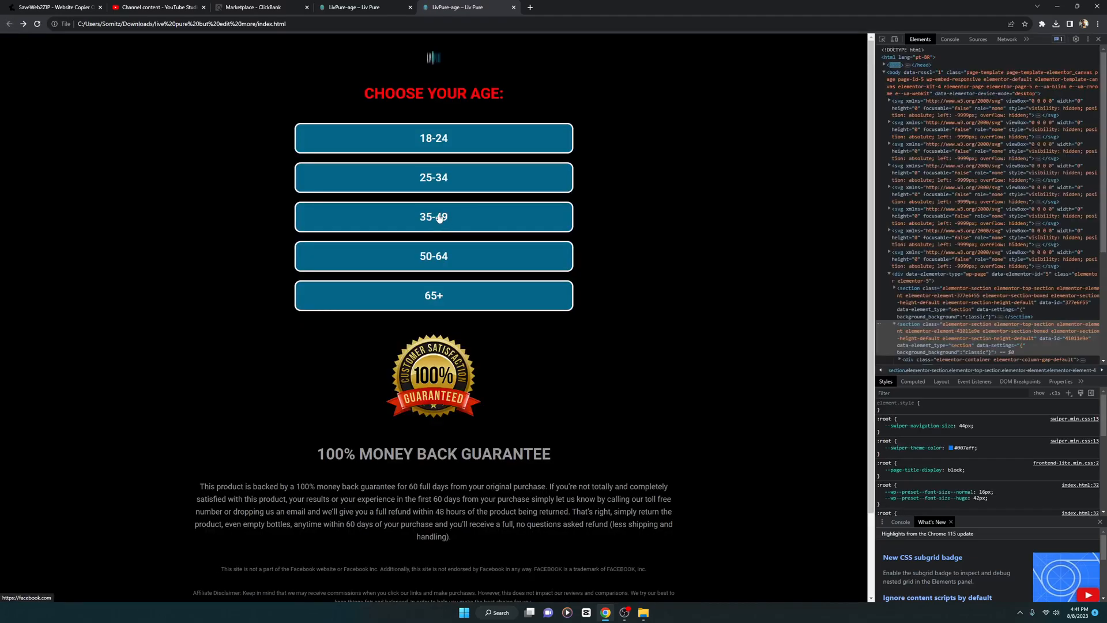
{"action": "left_click", "coordinate": [433, 216]}
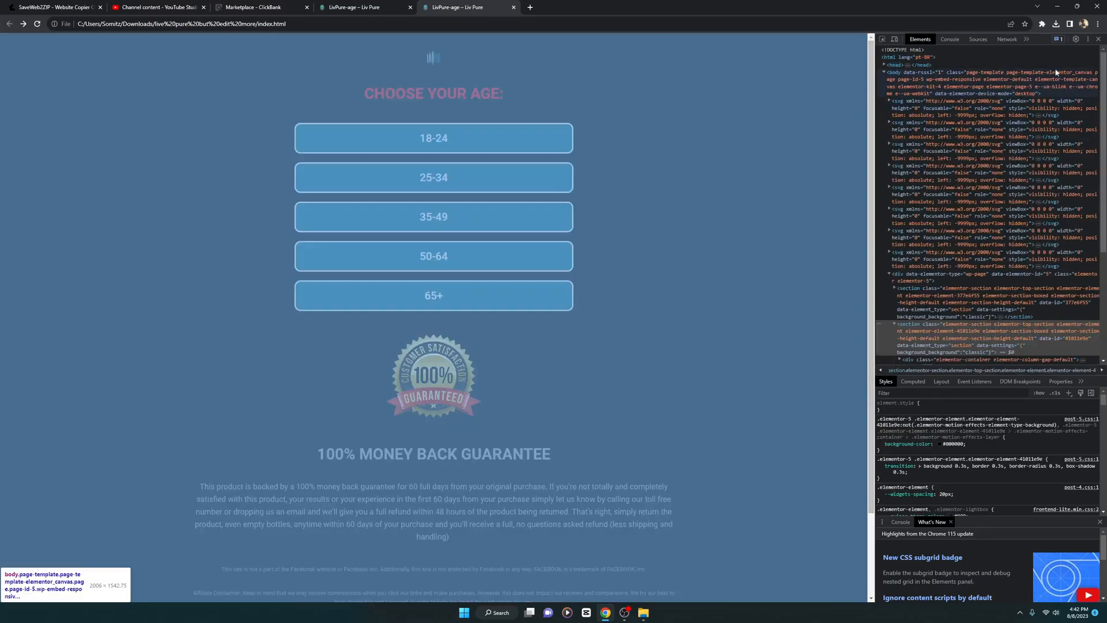
{"action": "left_click", "coordinate": [1099, 39]}
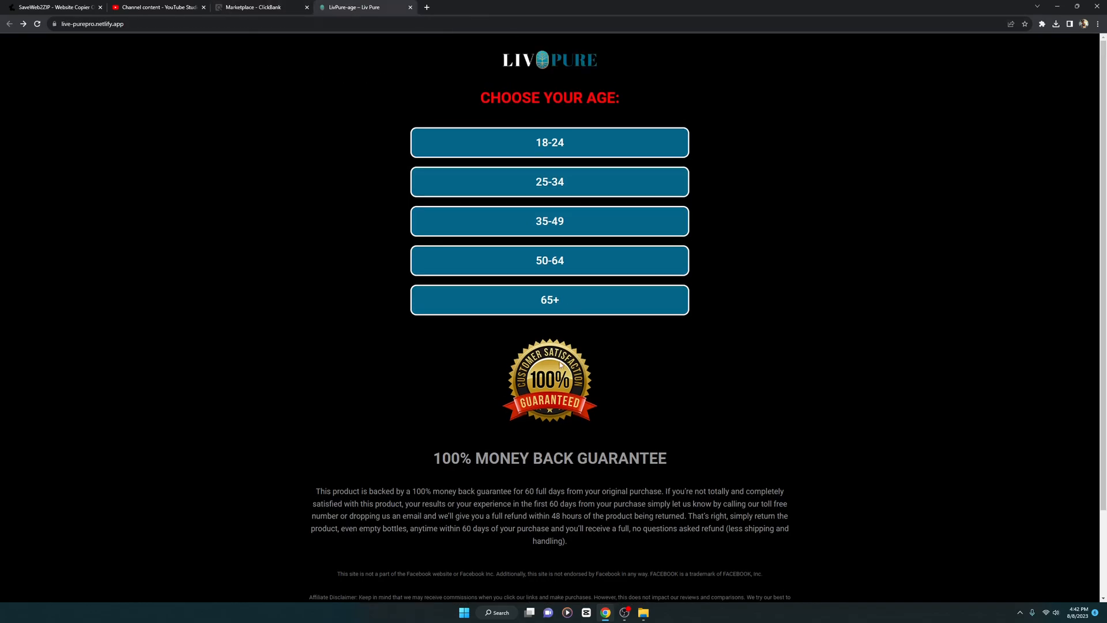
{"action": "mouse_move", "coordinate": [642, 612]}
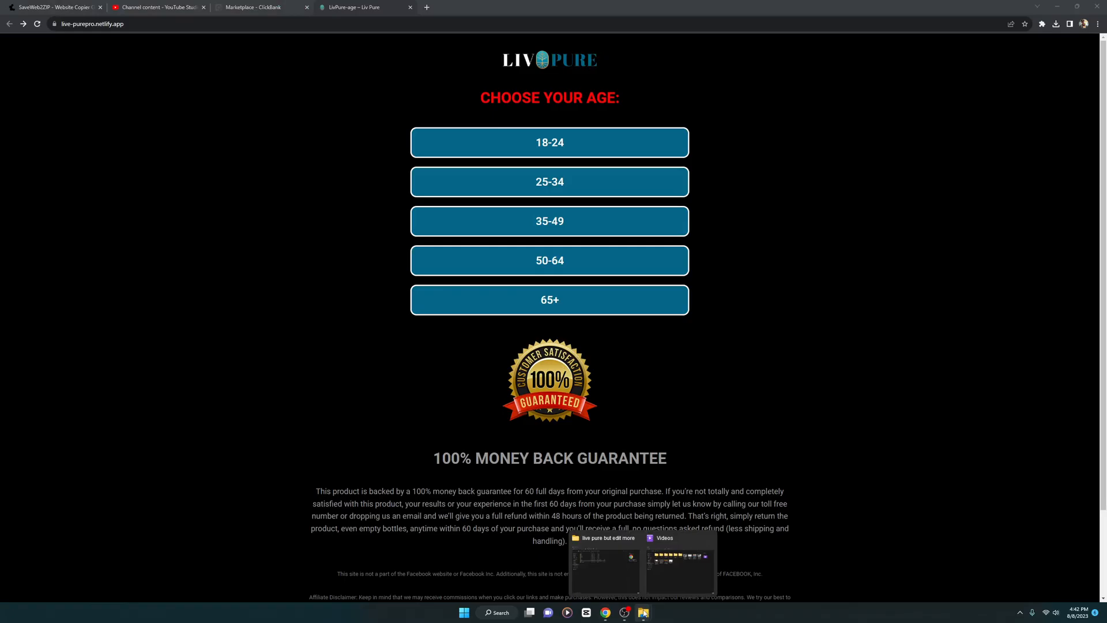
Step: Search Google for netlify in a new tab, open the Netlify site and go to Log in
{"action": "left_click", "coordinate": [680, 565]}
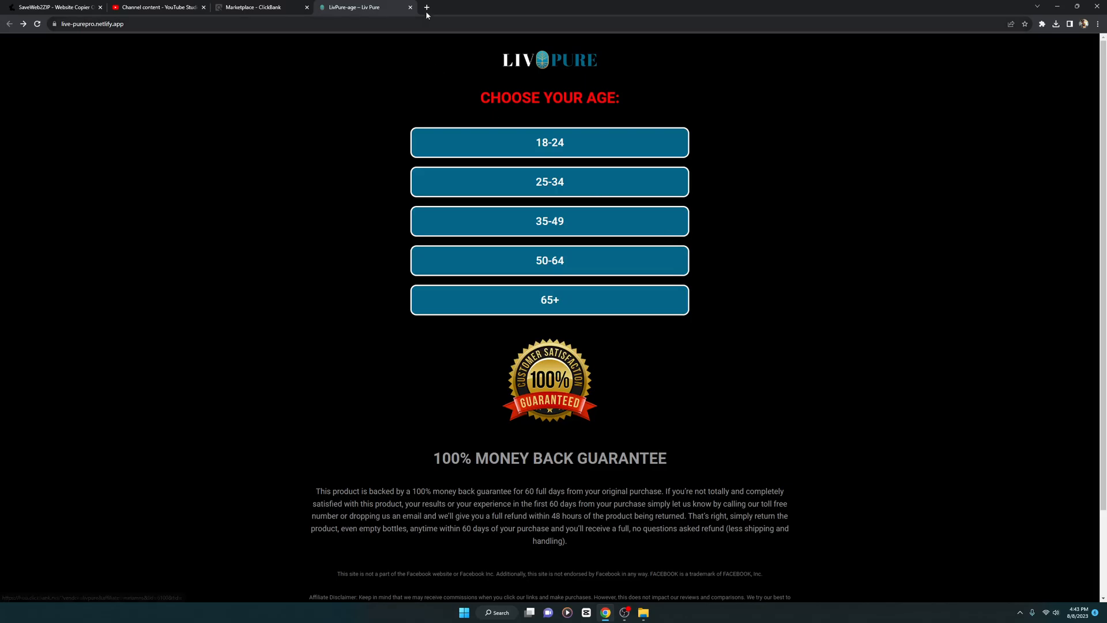
{"action": "left_click", "coordinate": [425, 7]}
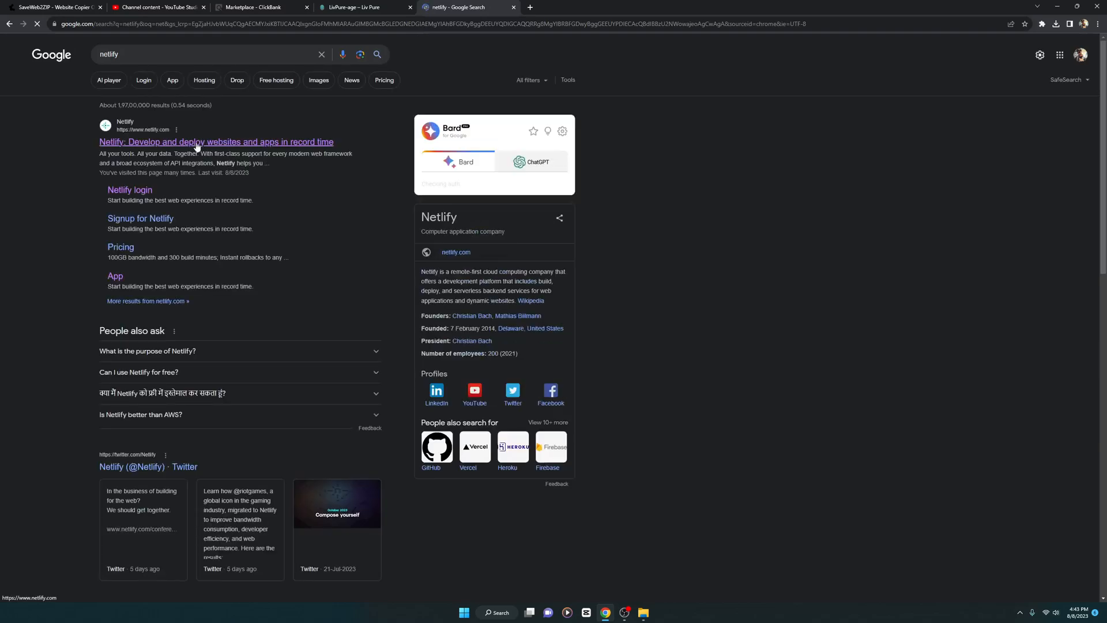
{"action": "left_click", "coordinate": [216, 143]}
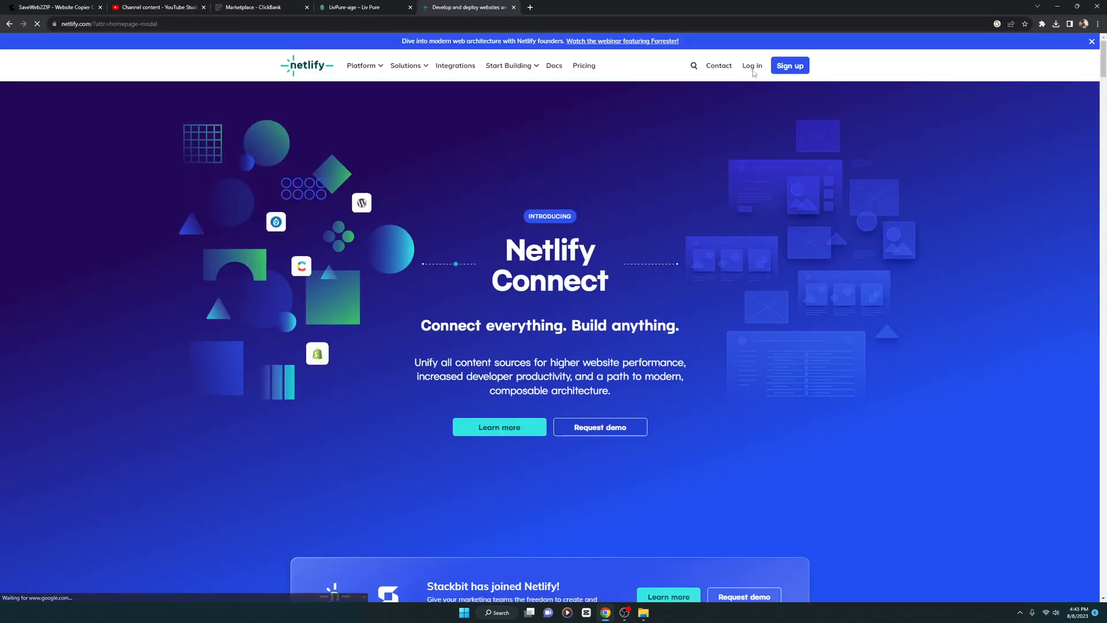
{"action": "left_click", "coordinate": [751, 64]}
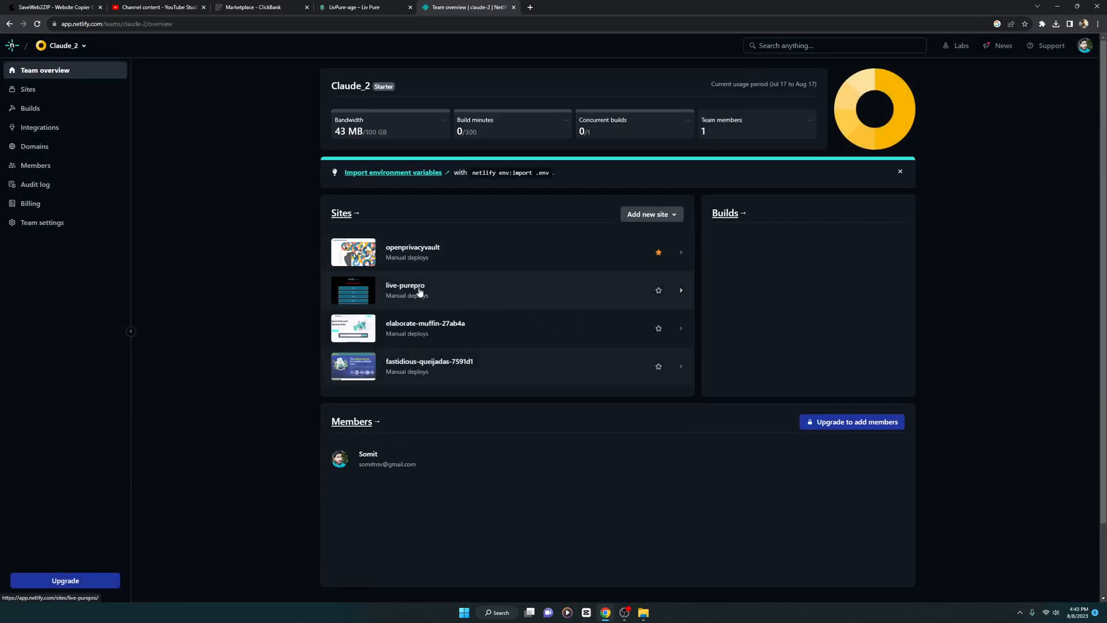
Step: Go to the Deploys page of the live-purepro site
{"action": "left_click", "coordinate": [405, 285]}
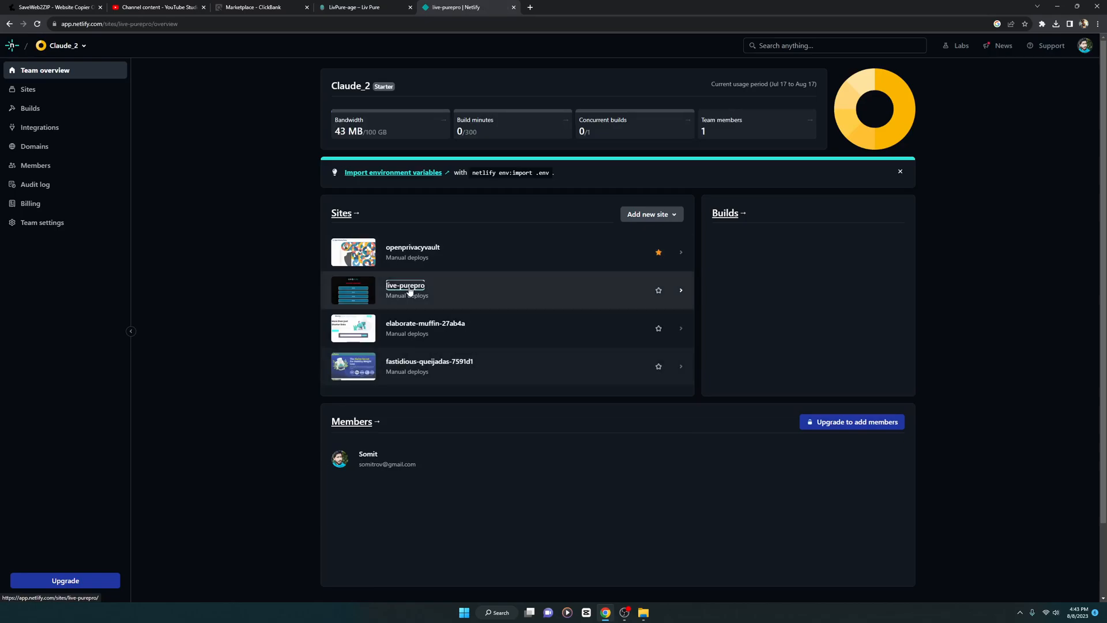
{"action": "left_click", "coordinate": [405, 285]}
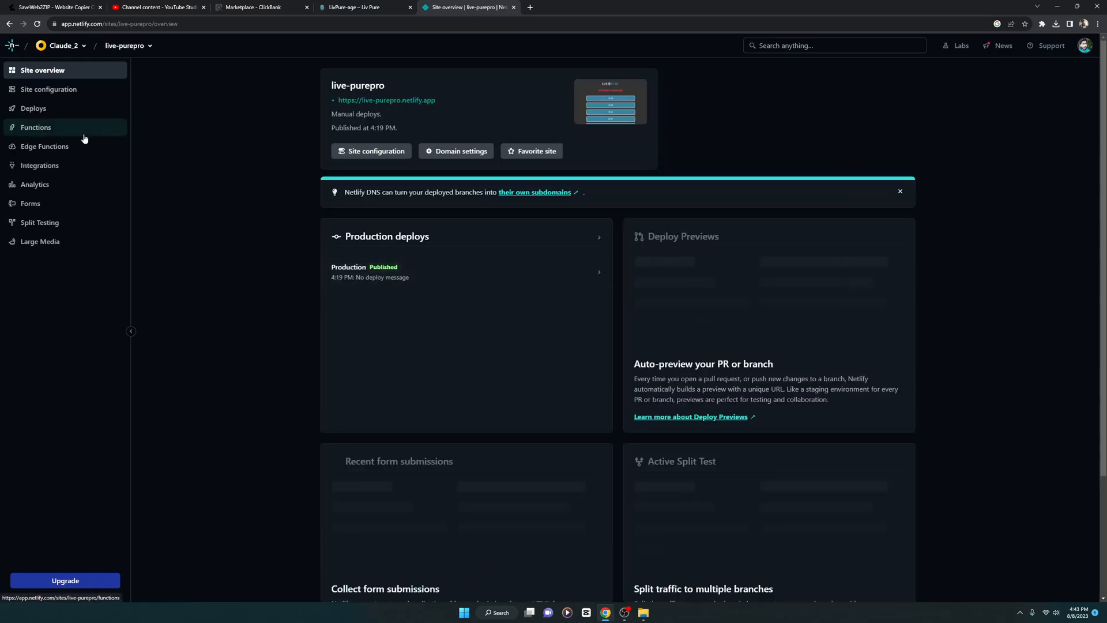
{"action": "left_click", "coordinate": [33, 109]}
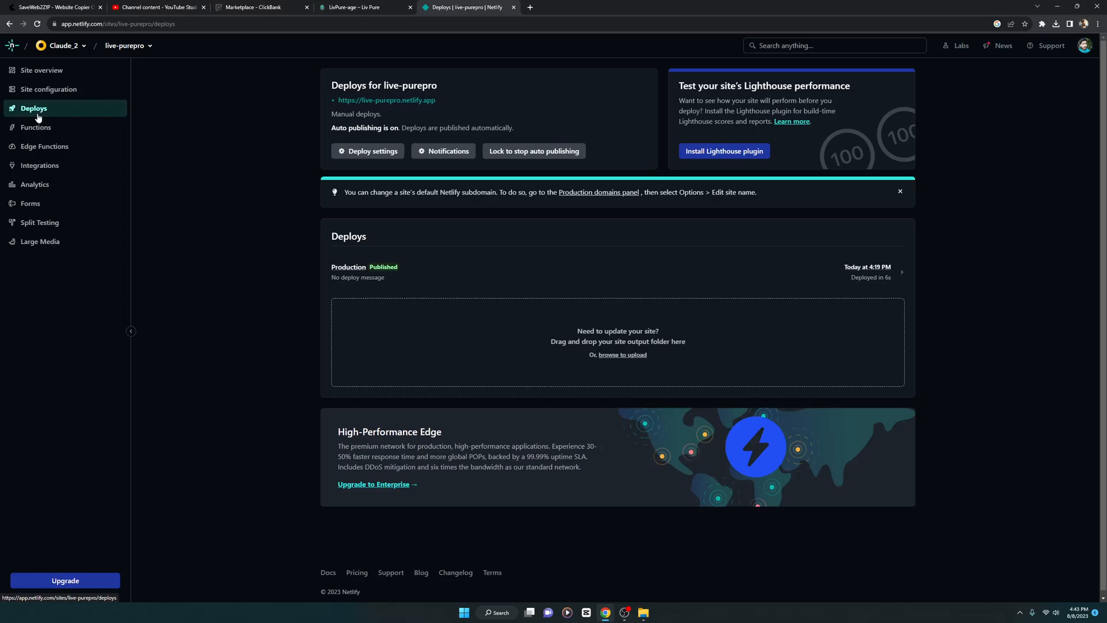
{"action": "mouse_move", "coordinate": [622, 354]}
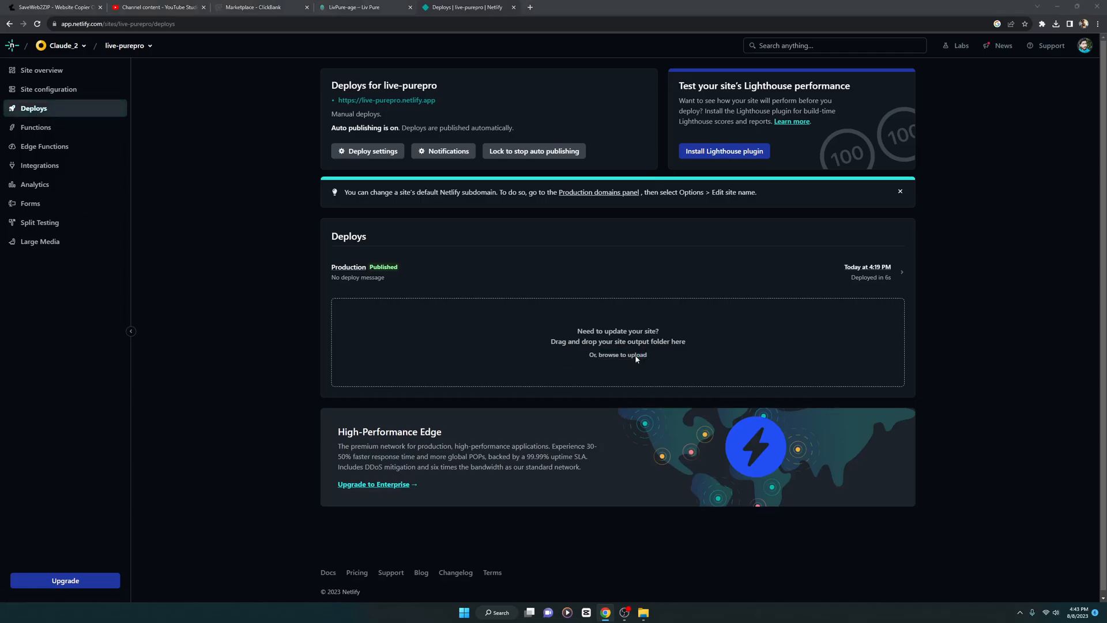
Step: Upload the 'live pure but edit more' folder from Downloads as a new deploy (39 files)
{"action": "left_click", "coordinate": [617, 354]}
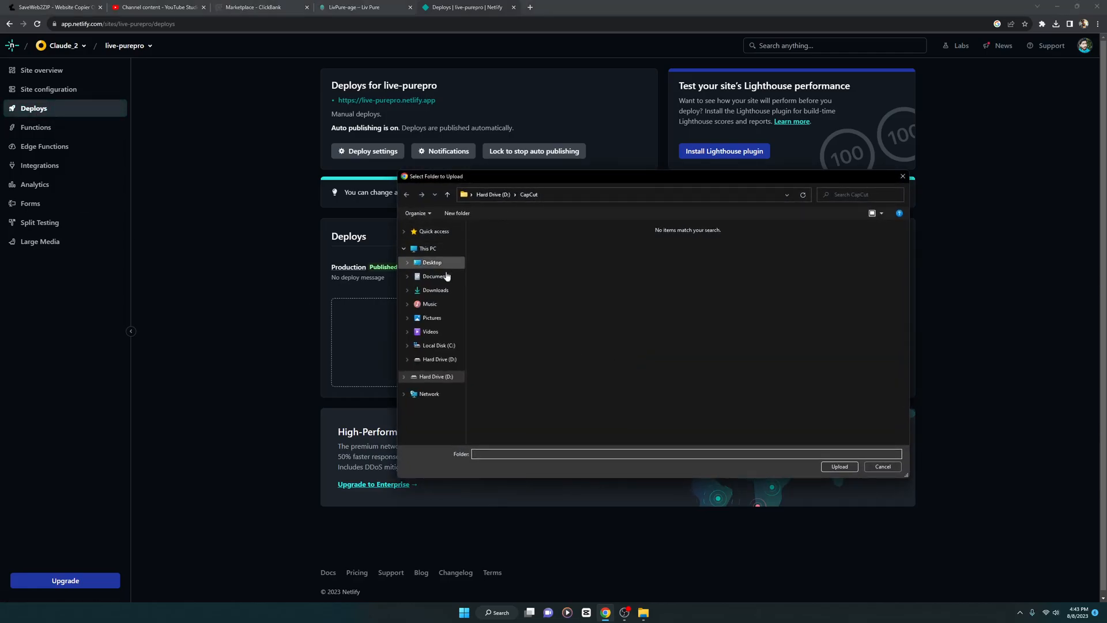
{"action": "left_click", "coordinate": [436, 290]}
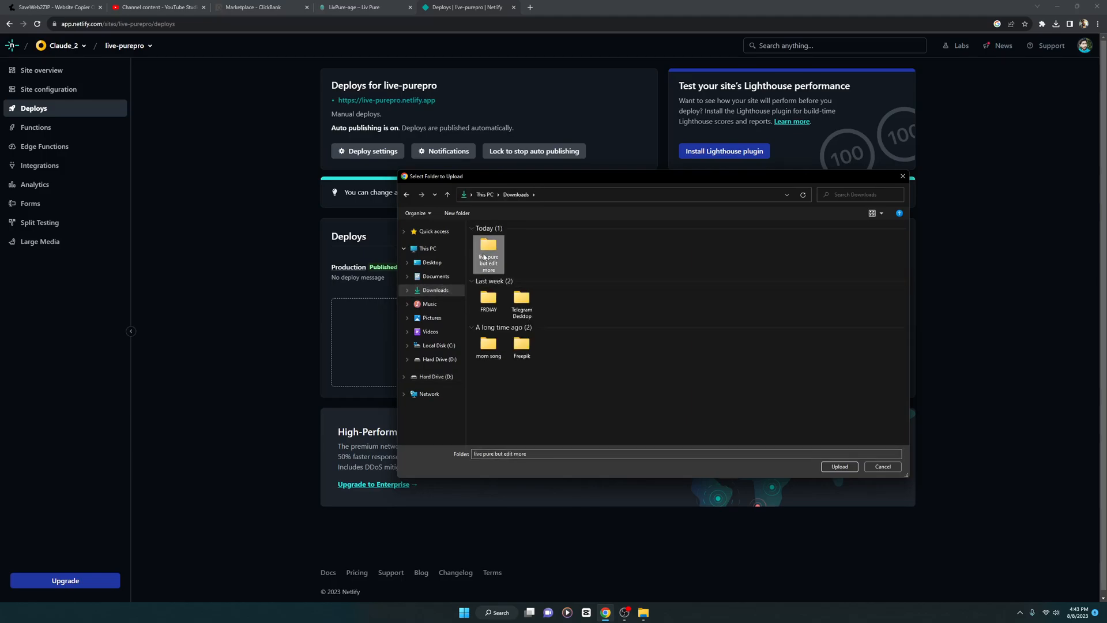
{"action": "left_click", "coordinate": [838, 466]}
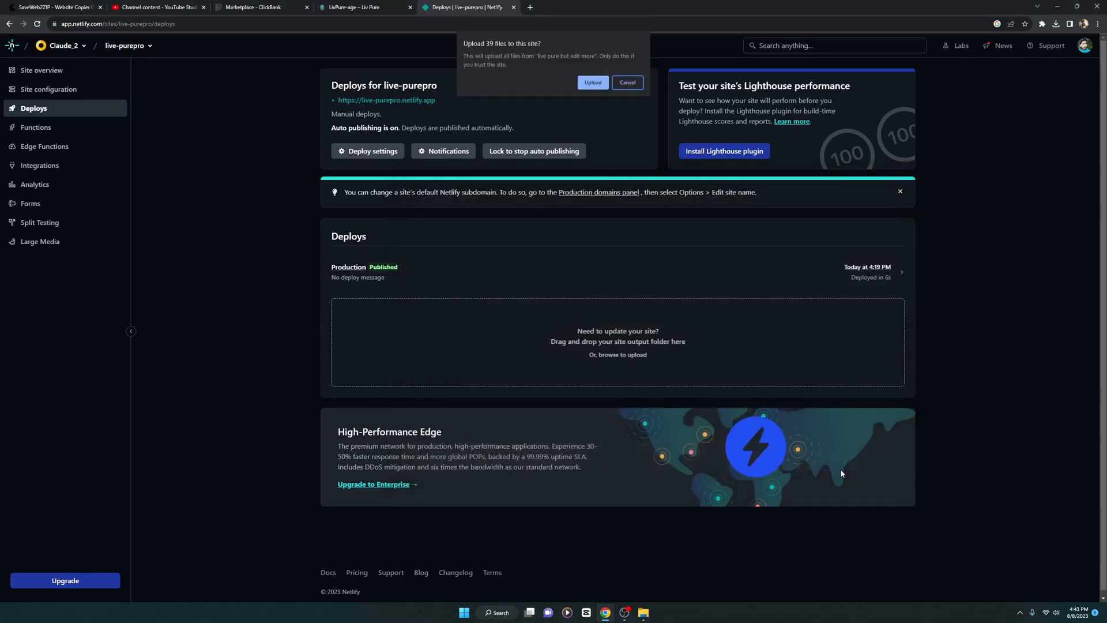
{"action": "left_click", "coordinate": [593, 83]}
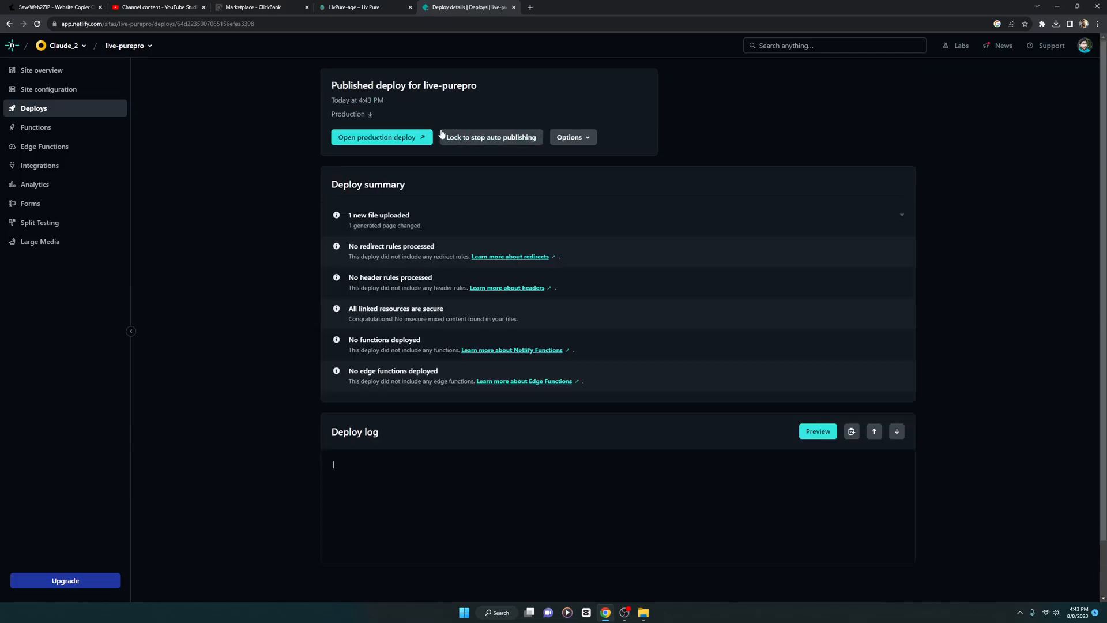
Step: Preview the new production deploy's age page, then return to the live-purepro site overview
{"action": "left_click", "coordinate": [378, 138]}
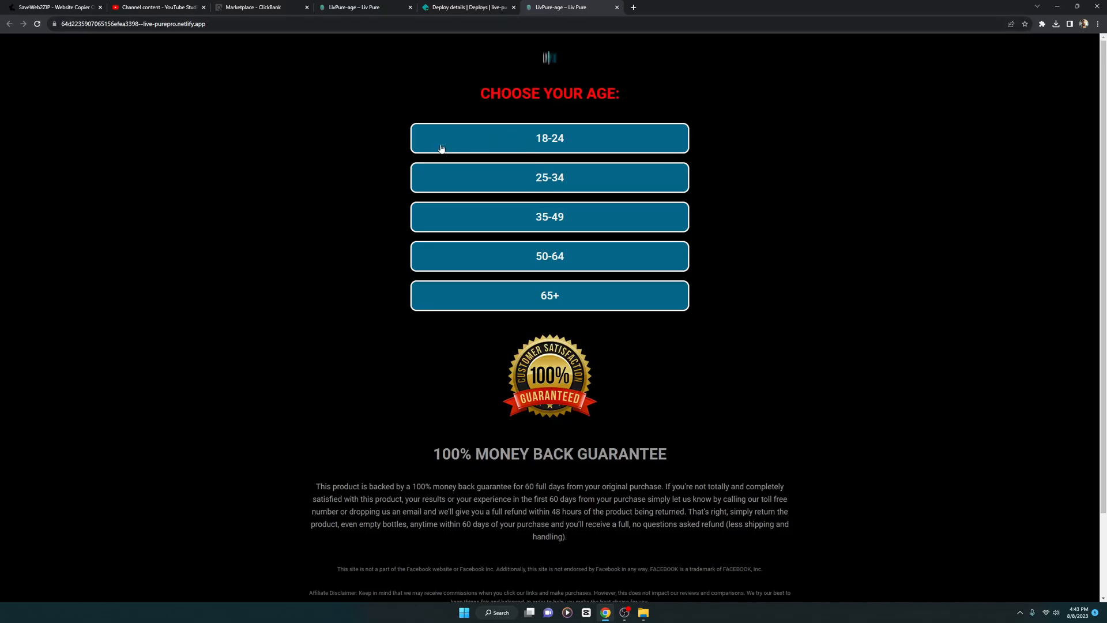
{"action": "scroll", "scroll_direction": "down", "scroll_amount": 3}
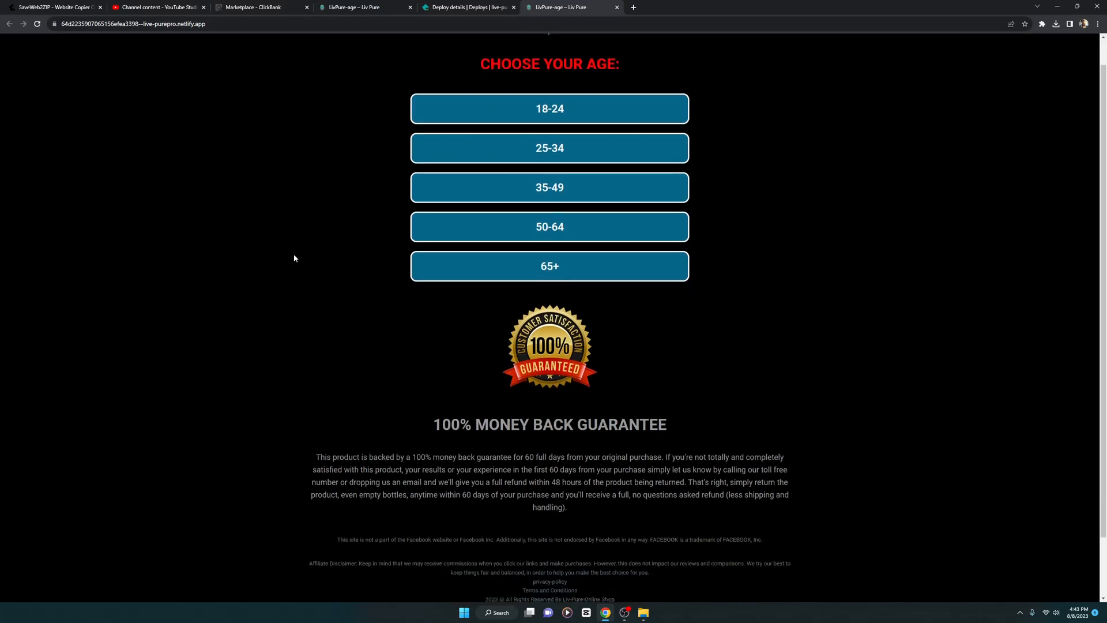
{"action": "scroll", "scroll_direction": "up", "scroll_amount": 3}
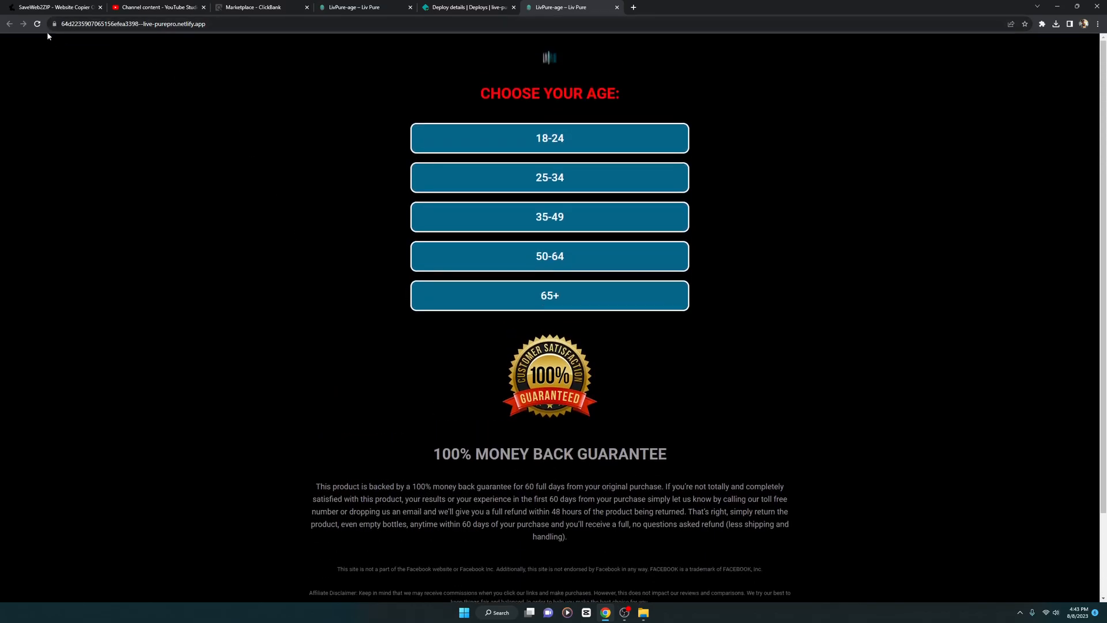
{"action": "left_click", "coordinate": [467, 7]}
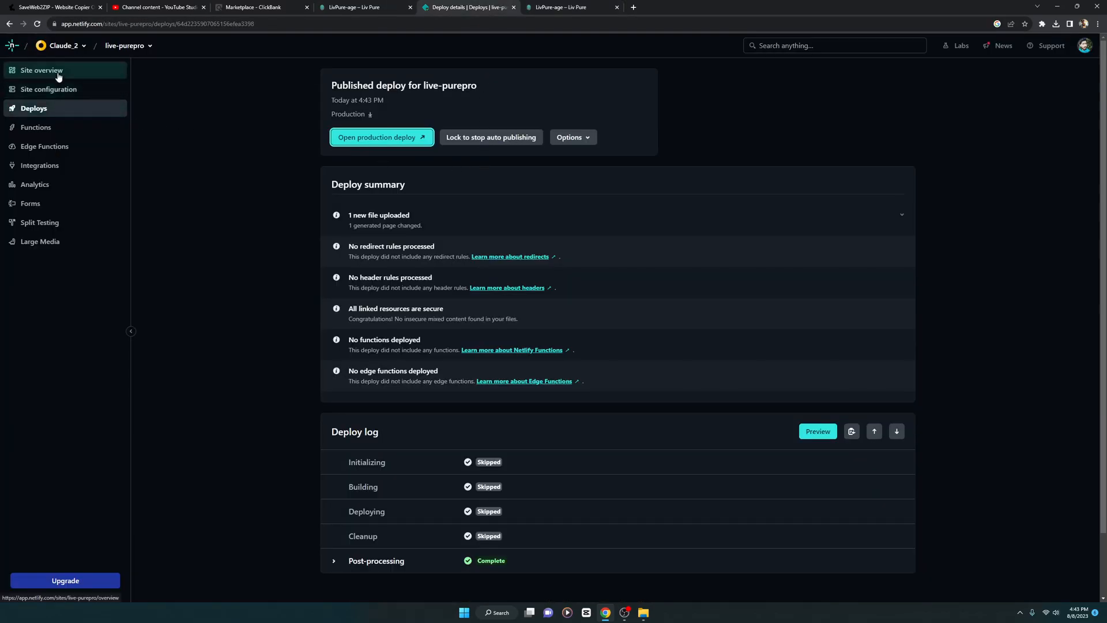
{"action": "left_click", "coordinate": [42, 71]}
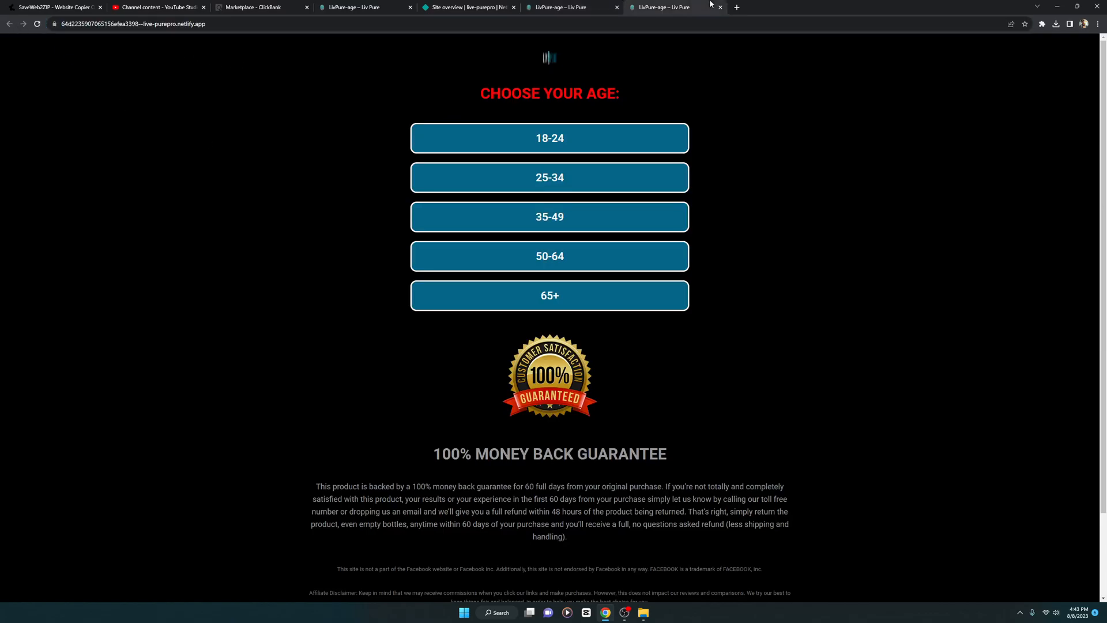
Step: Check the 25-34, 35-49, 50-64 and 65+ buttons' destination links on live-purepro.netlify.app
{"action": "left_click", "coordinate": [548, 138]}
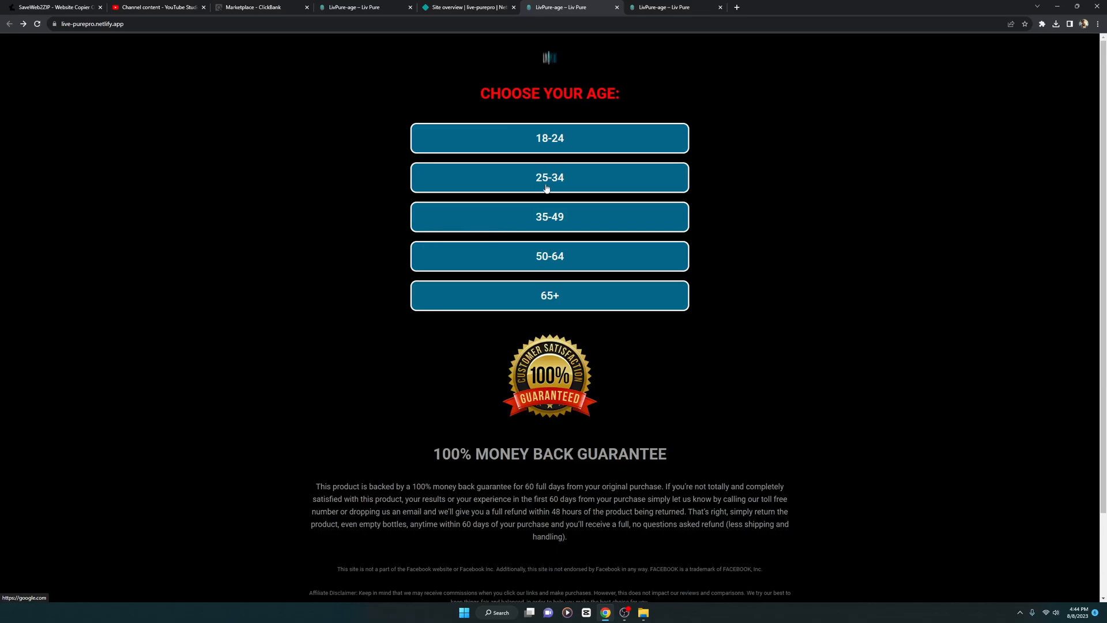
{"action": "left_click", "coordinate": [572, 7]}
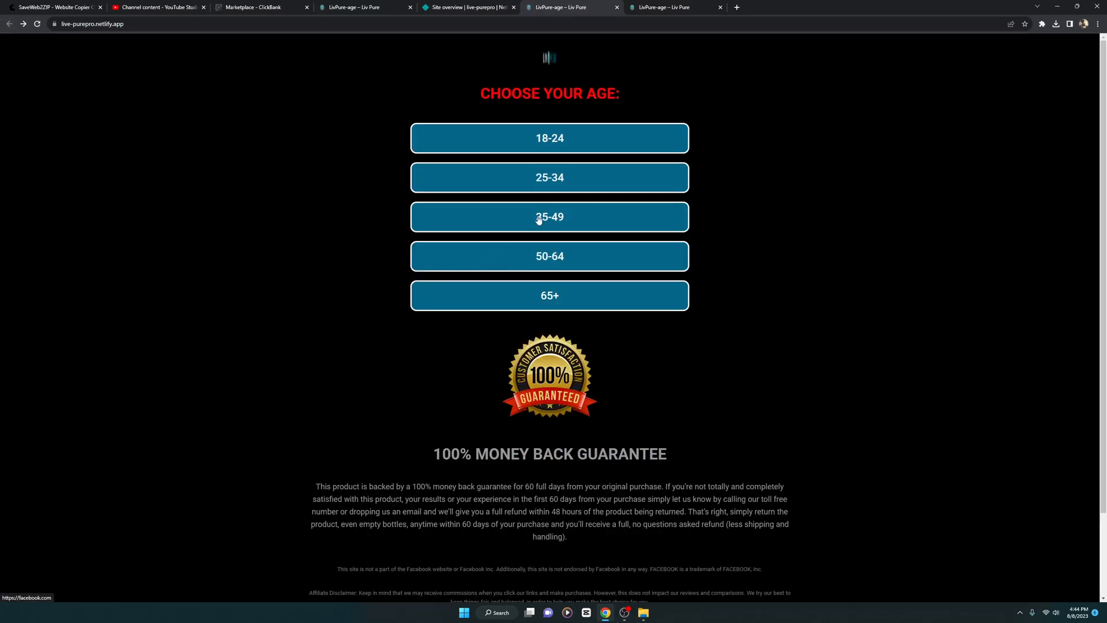
{"action": "left_click", "coordinate": [565, 7]}
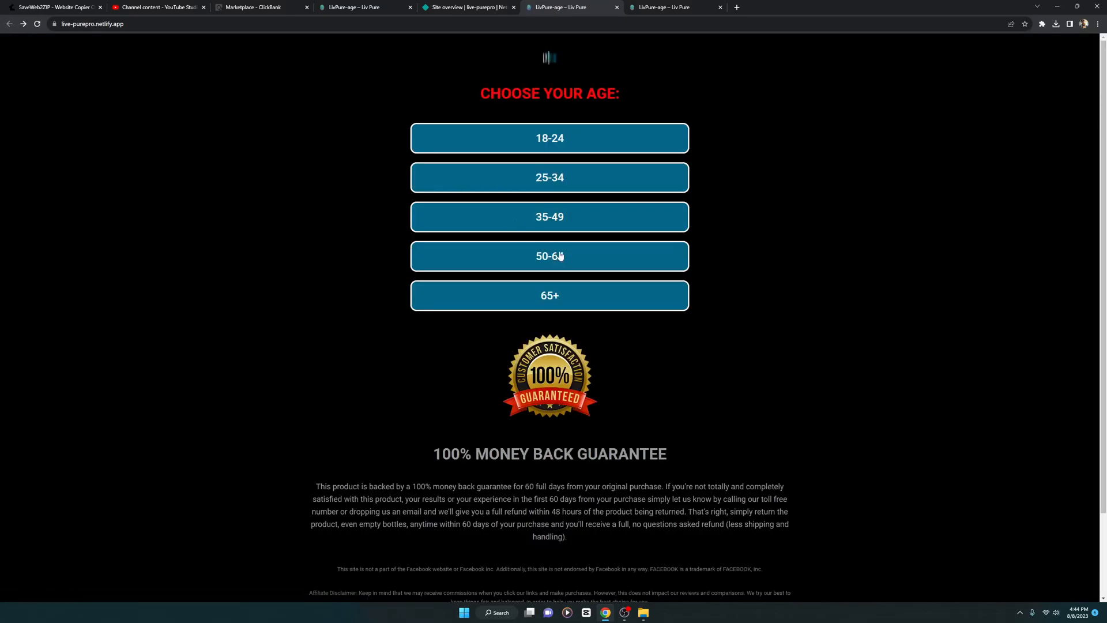
{"action": "left_click", "coordinate": [549, 256]}
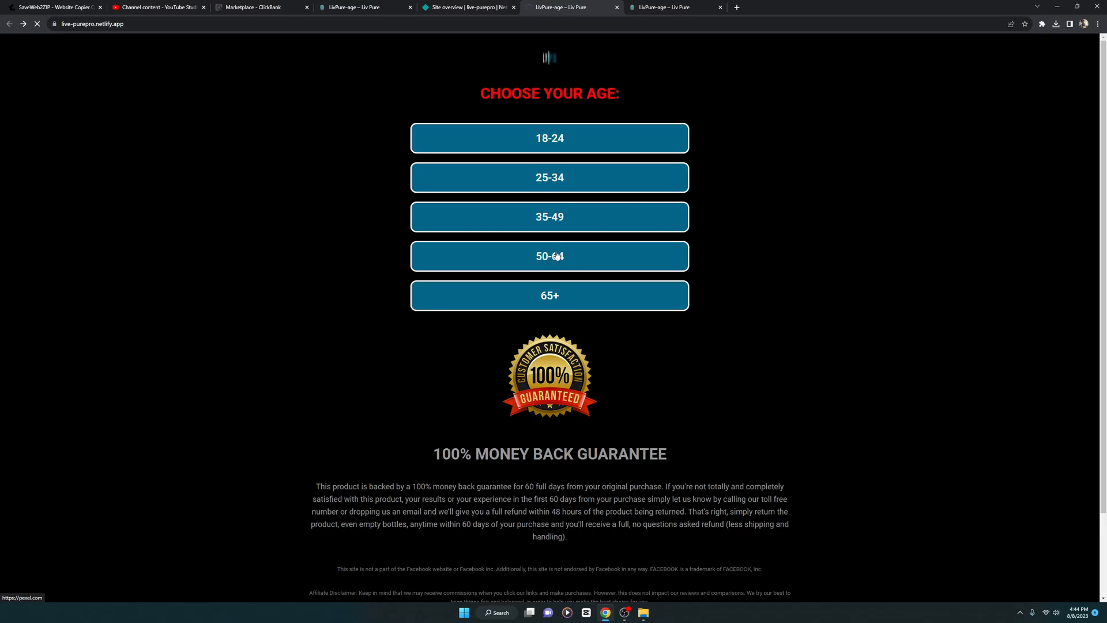
{"action": "mouse_move", "coordinate": [549, 295]}
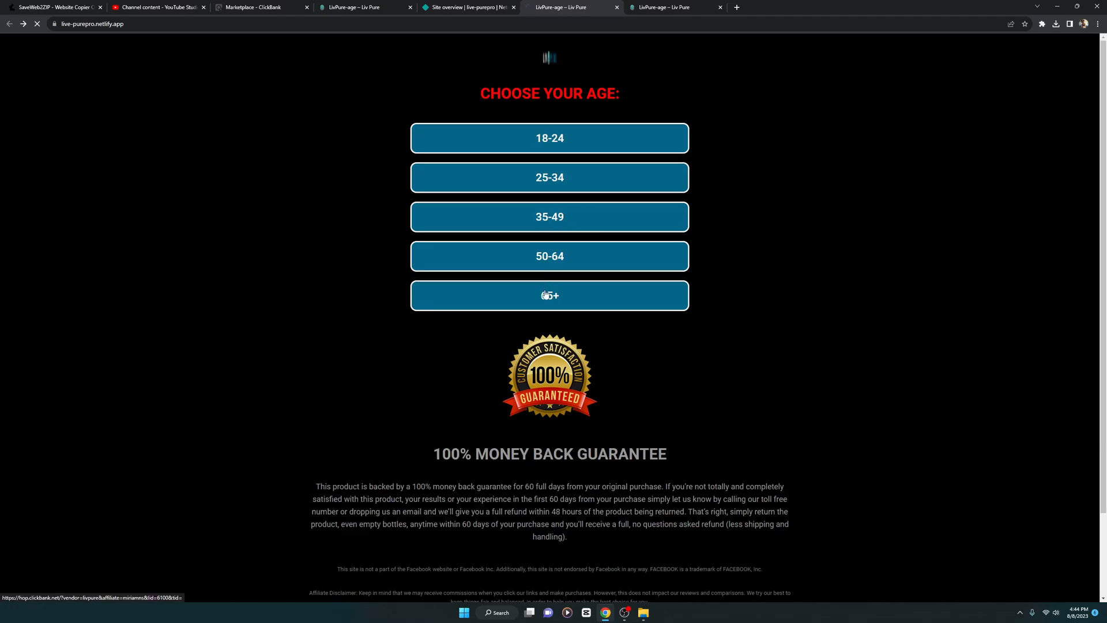
{"action": "left_click", "coordinate": [549, 295]}
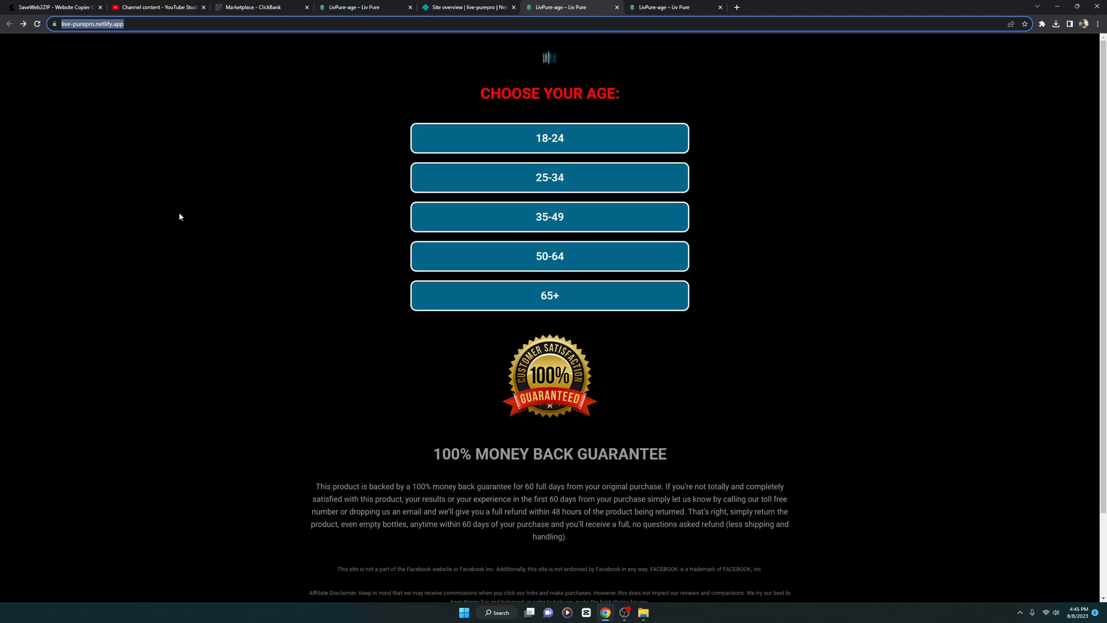
{"action": "scroll", "scroll_direction": "down", "scroll_amount": 3}
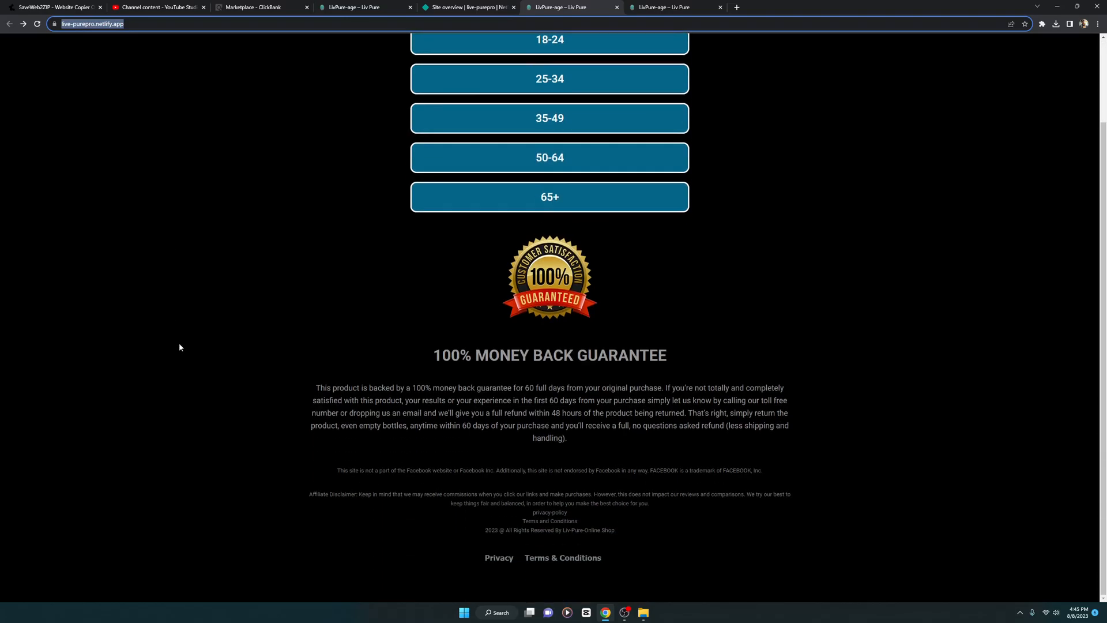
{"action": "scroll", "scroll_direction": "up", "scroll_amount": 3}
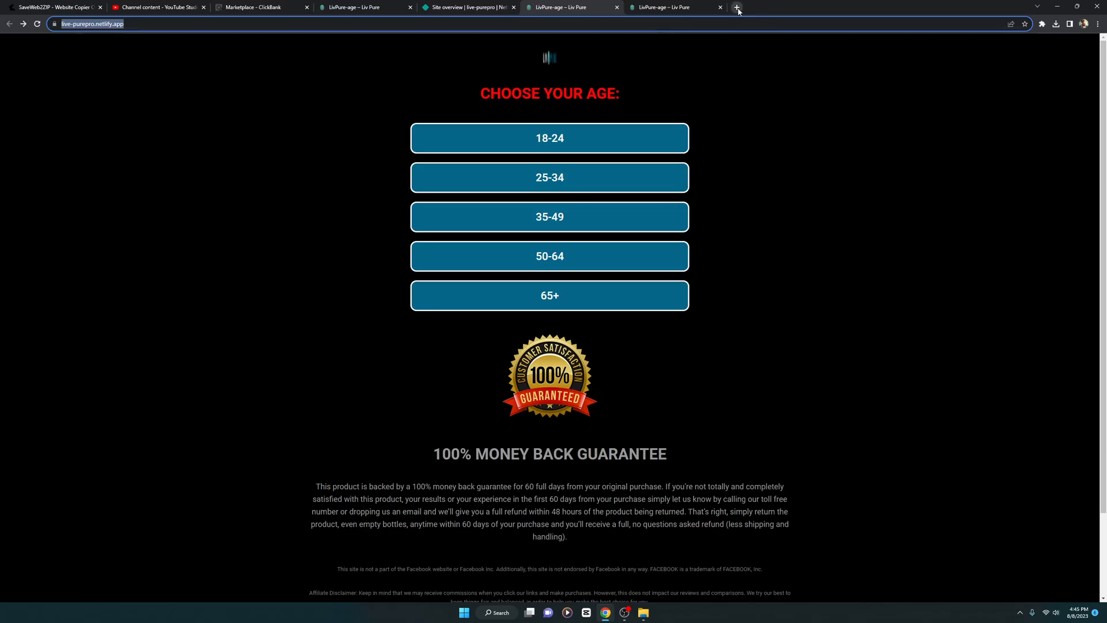
Step: Search Google for 'link tracking tools' in a new tab
{"action": "left_click", "coordinate": [736, 7]}
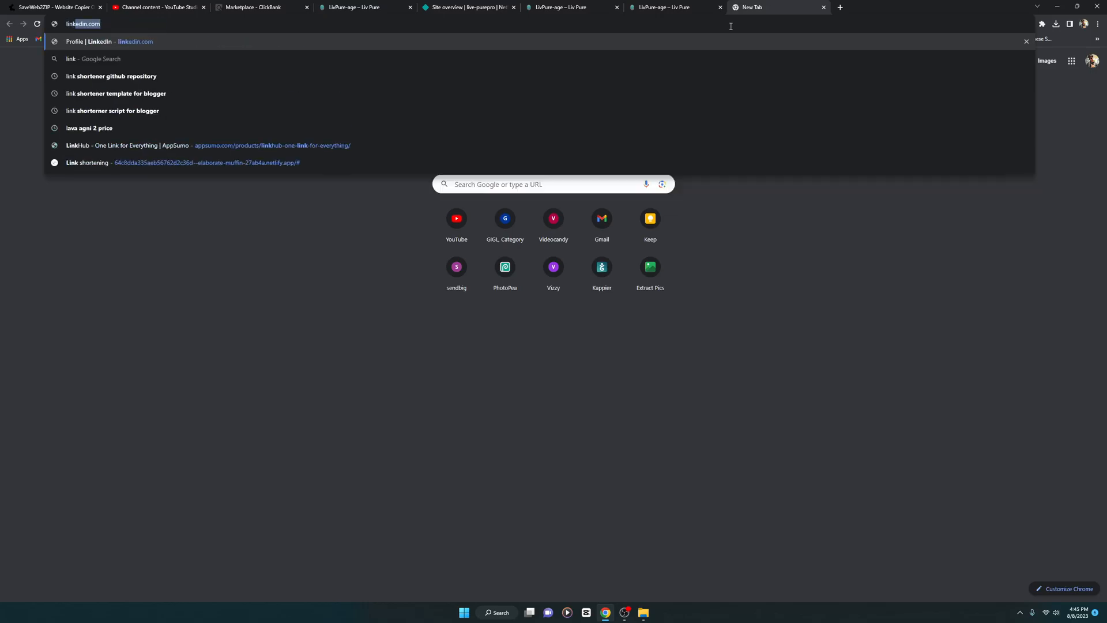
{"action": "type", "text": "link tracking"}
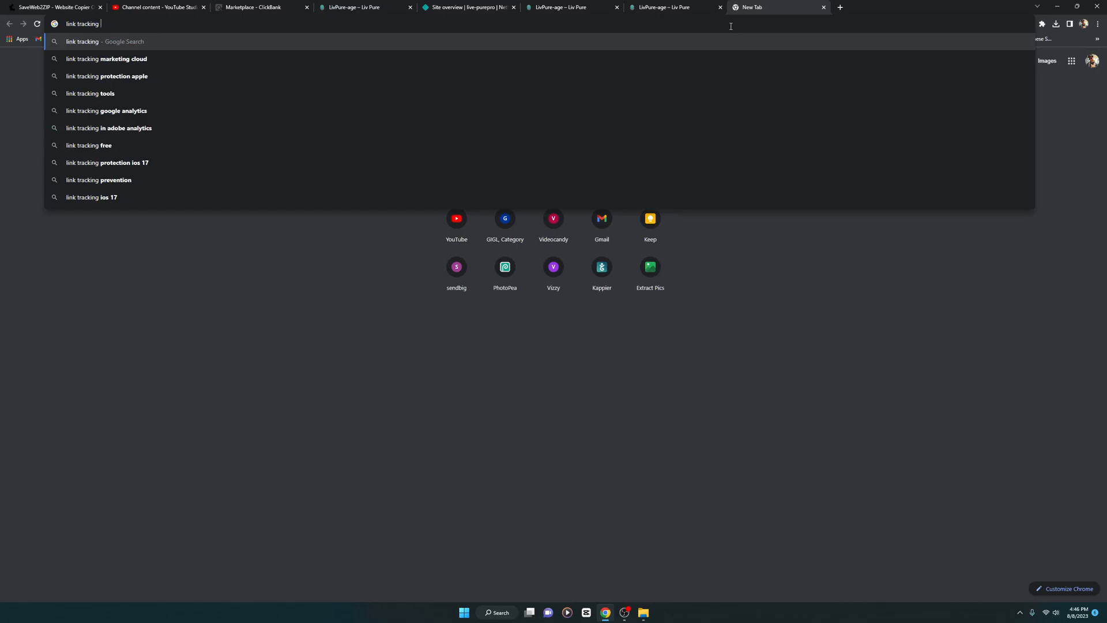
{"action": "type", "text": "tpp;"}
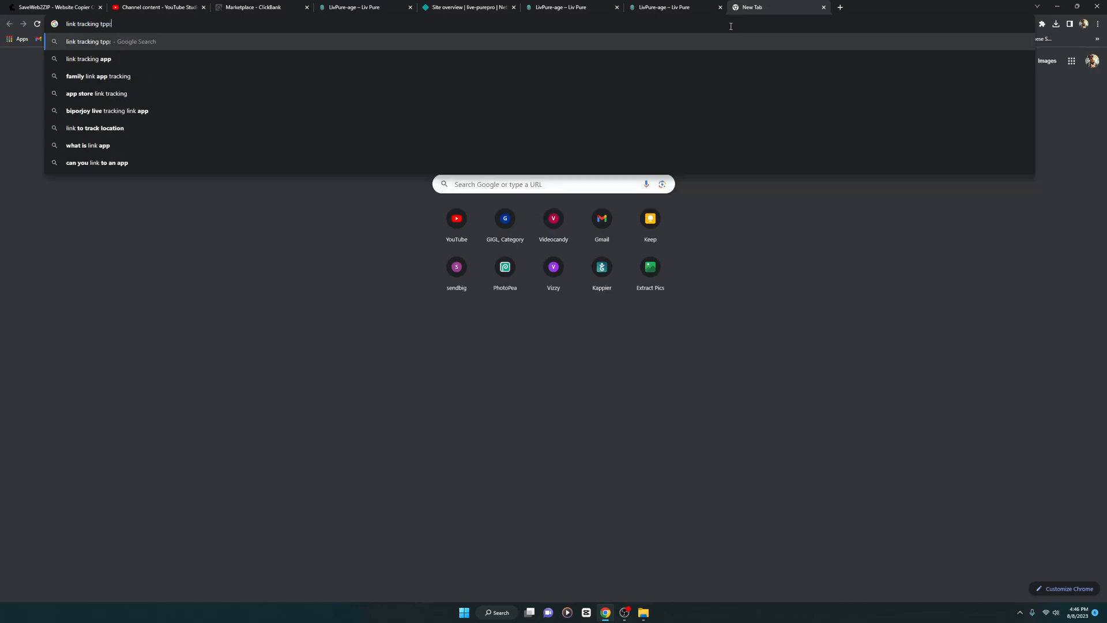
{"action": "key", "text": "Return"}
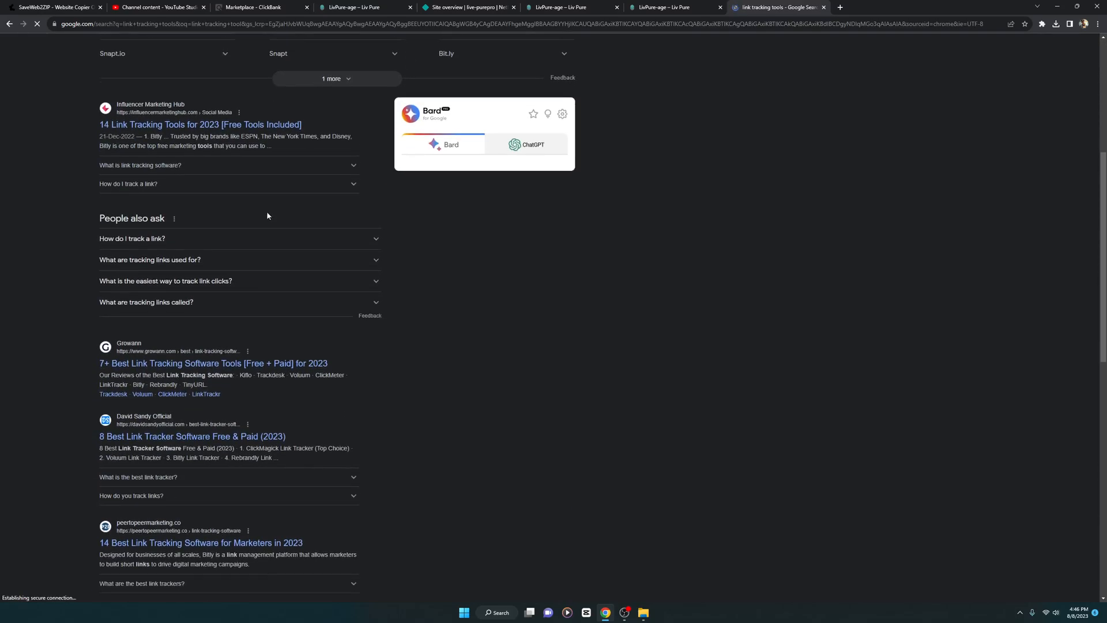
{"action": "scroll", "scroll_direction": "up", "scroll_amount": 3}
{"action": "type", "text": "affiliate link trac"}
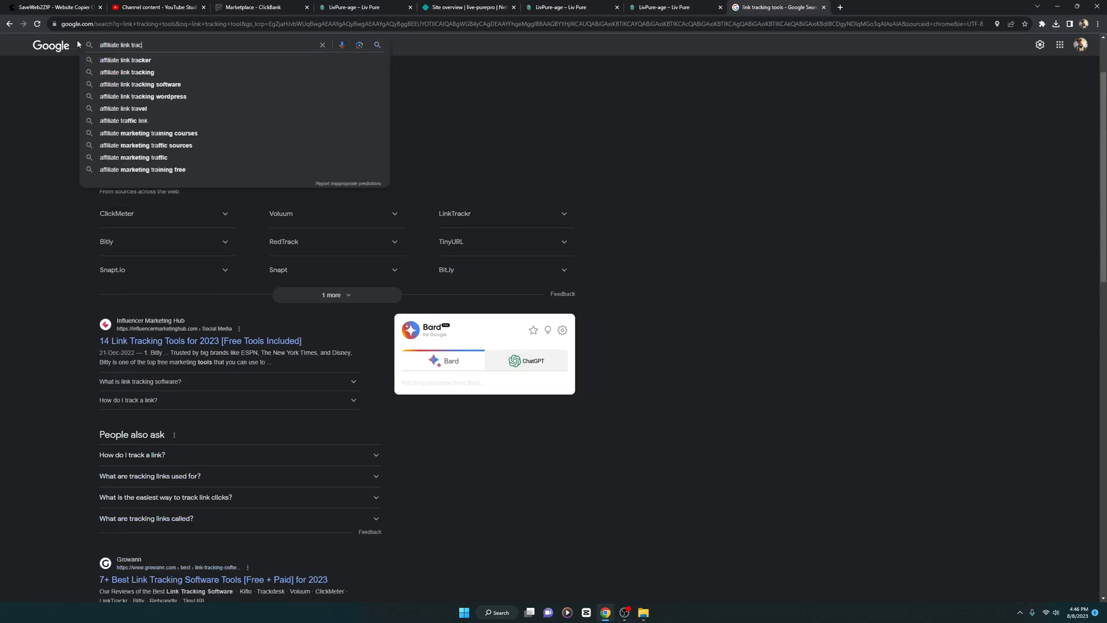
Step: Search 'affiliate link tracker' and look through the results
{"action": "left_click", "coordinate": [125, 60]}
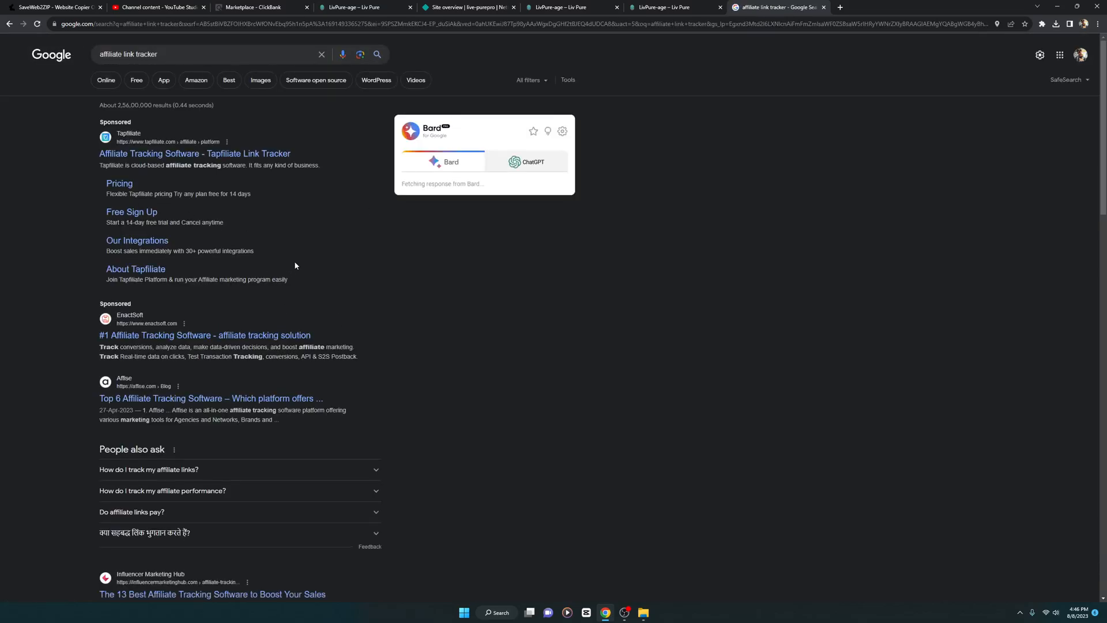
{"action": "scroll", "scroll_direction": "down", "scroll_amount": 3}
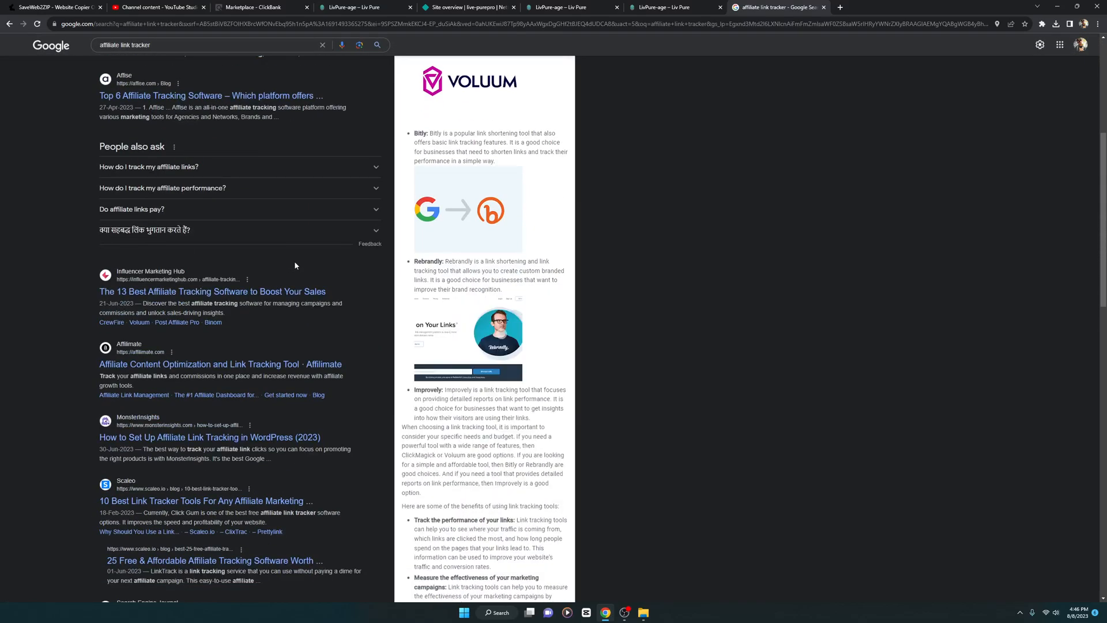
{"action": "scroll", "scroll_direction": "down", "scroll_amount": 3}
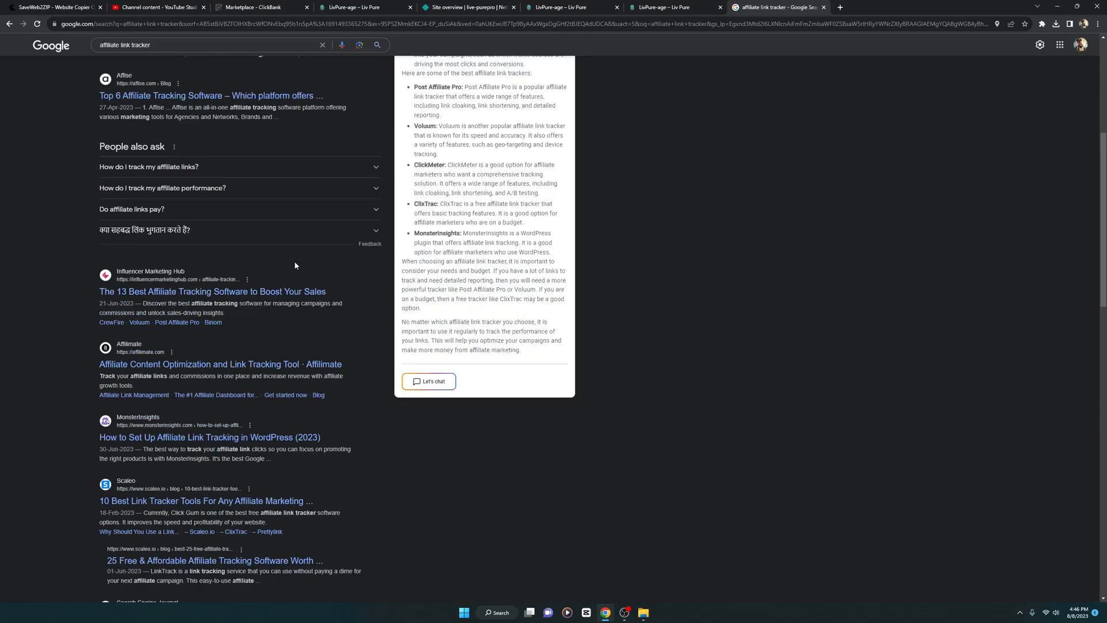
{"action": "scroll", "scroll_direction": "up", "scroll_amount": 3}
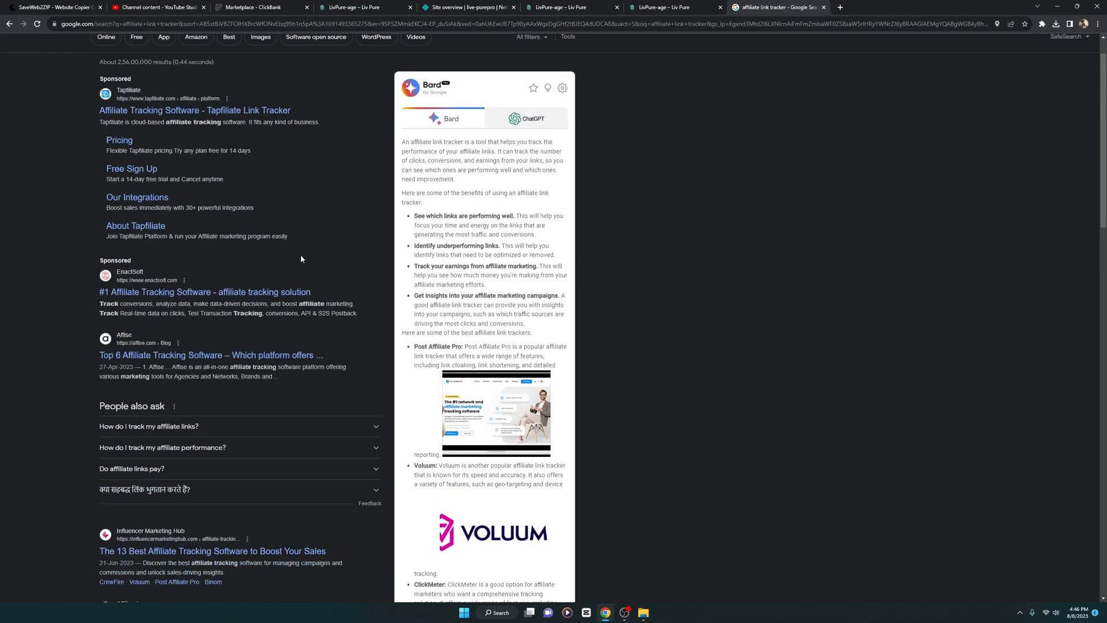
Step: Close the deploy preview tab, leaving the live age-selection site showing
{"action": "left_click", "coordinate": [664, 7]}
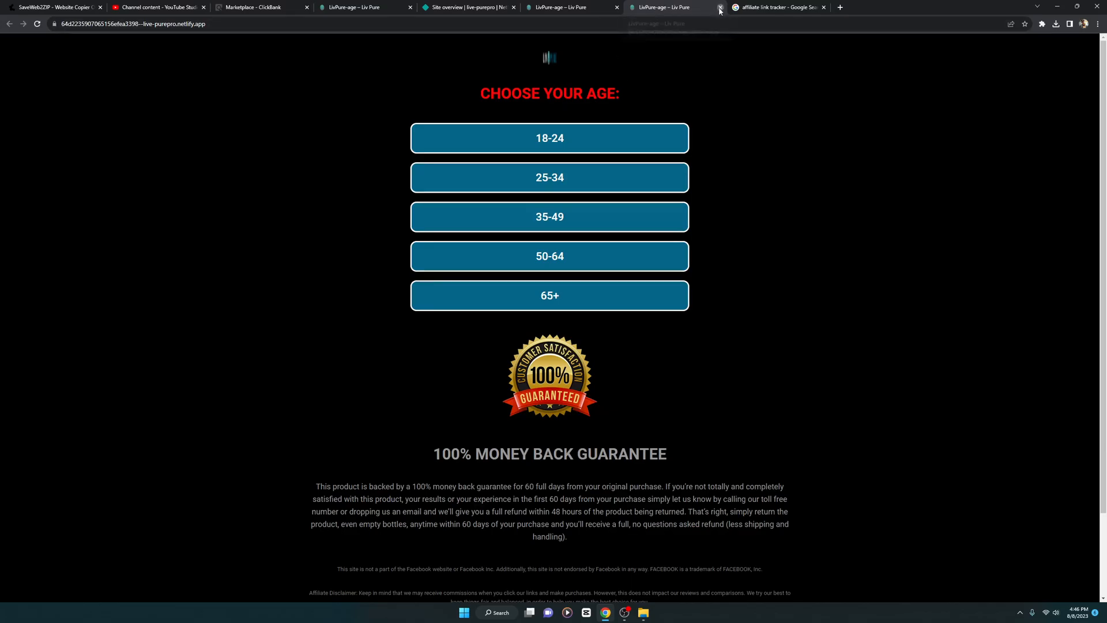
{"action": "left_click", "coordinate": [720, 7]}
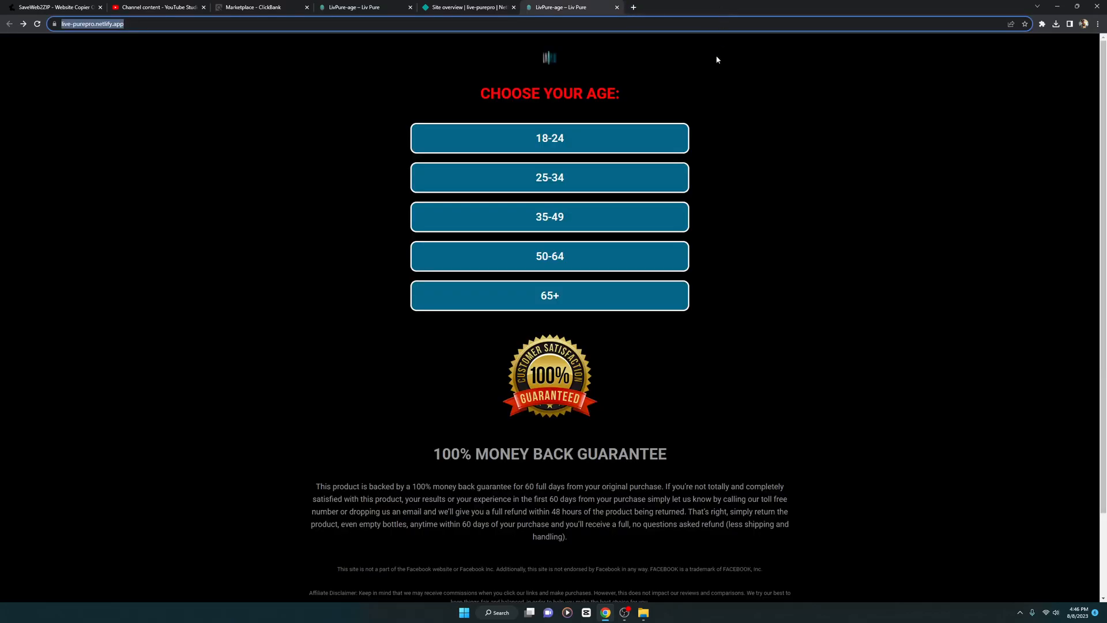
{"action": "mouse_move", "coordinate": [709, 94]}
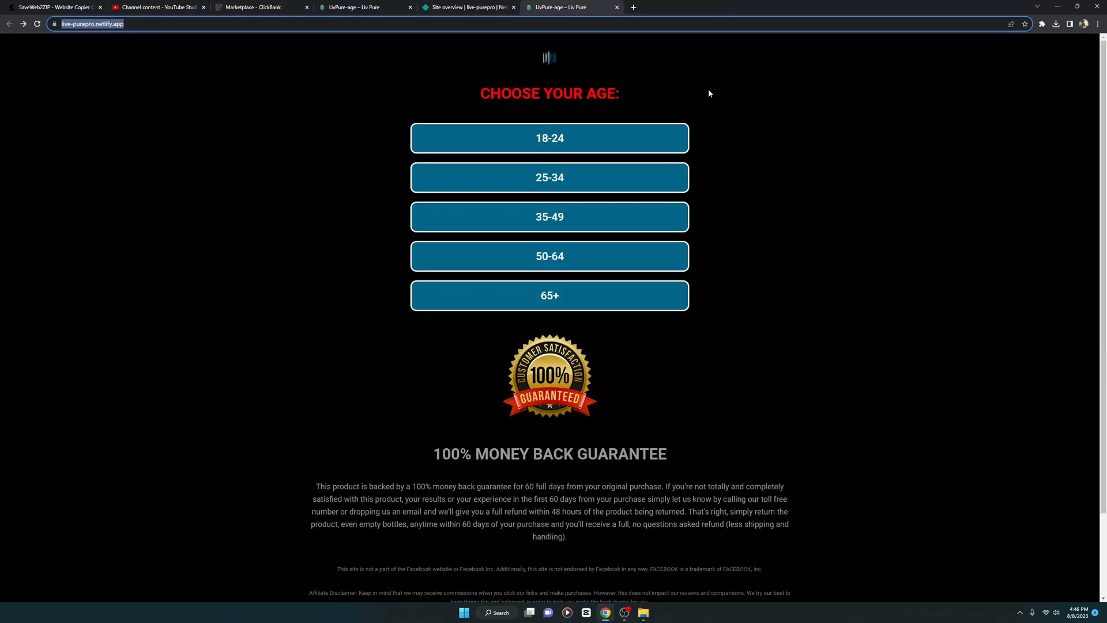